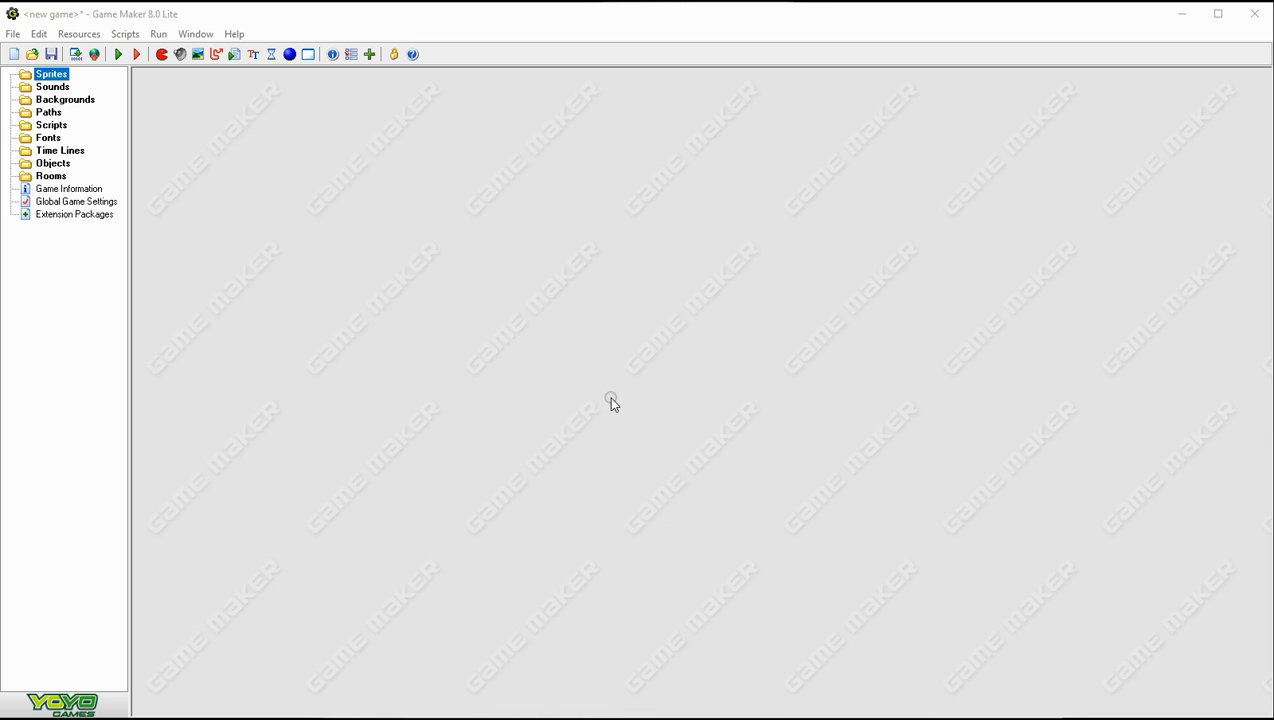
pyautogui.moveTo(600, 406)
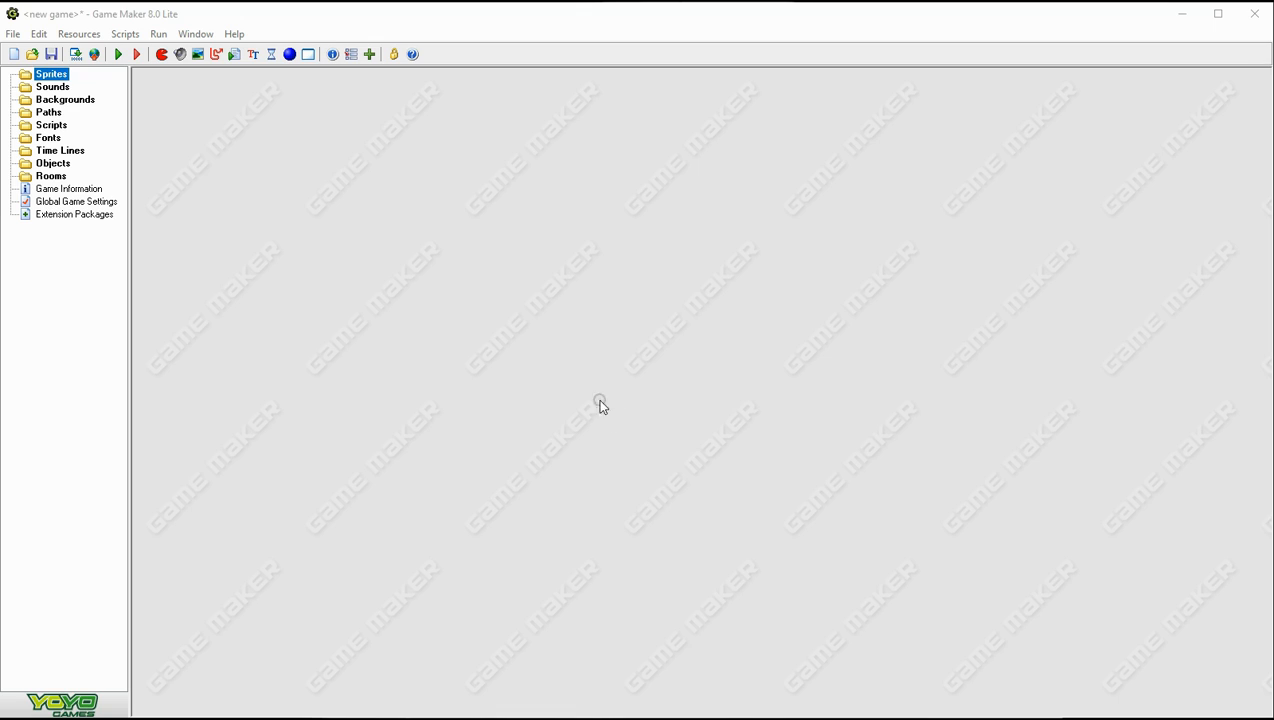
pyautogui.moveTo(548, 348)
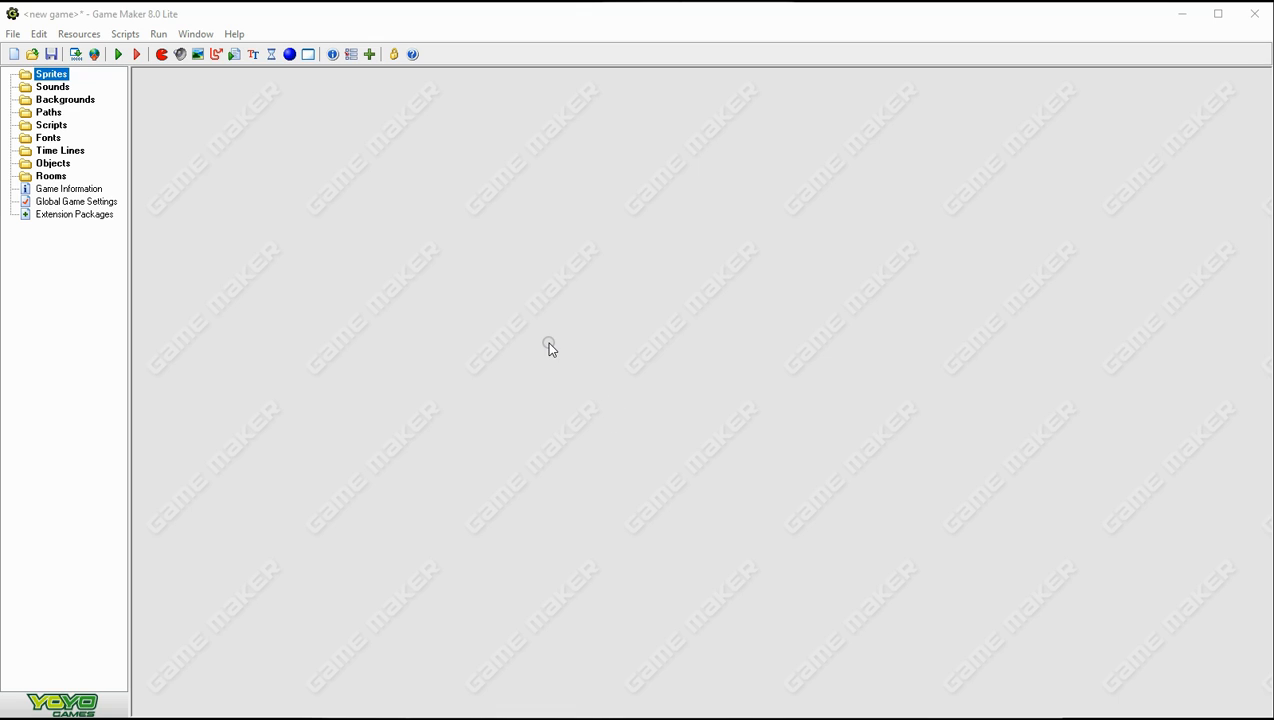
pyautogui.moveTo(170, 76)
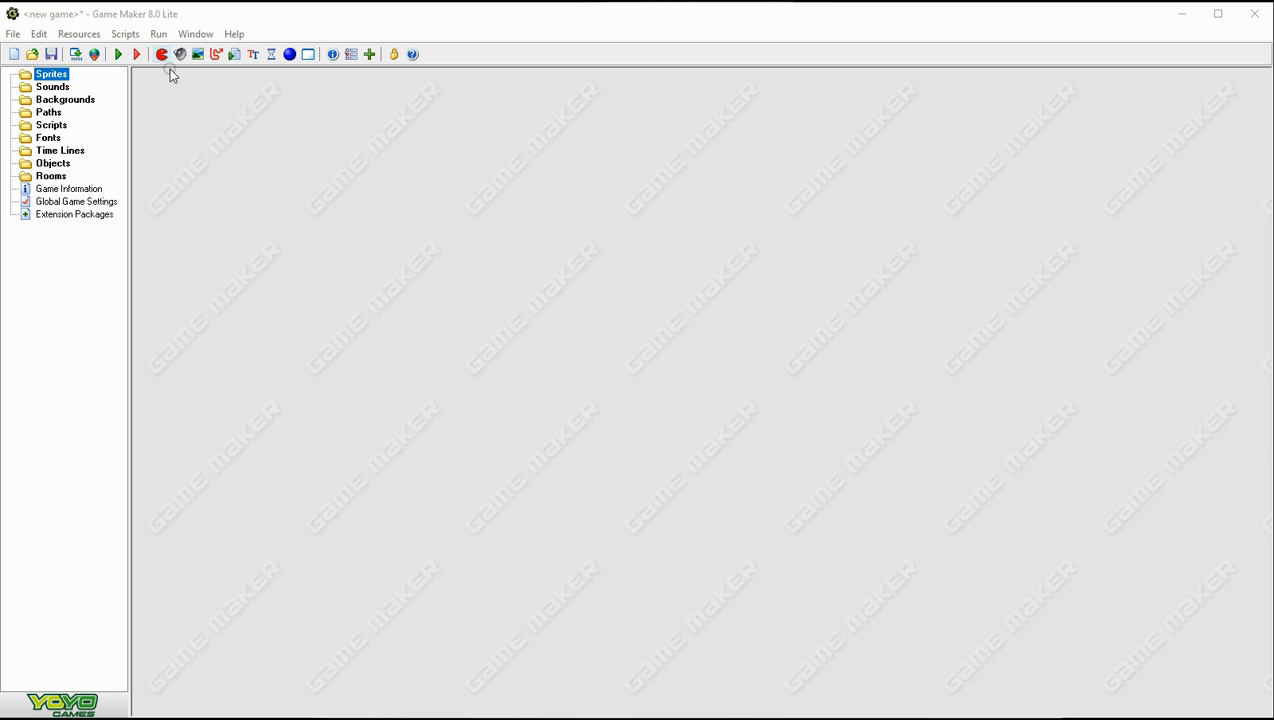
pyautogui.moveTo(270, 80)
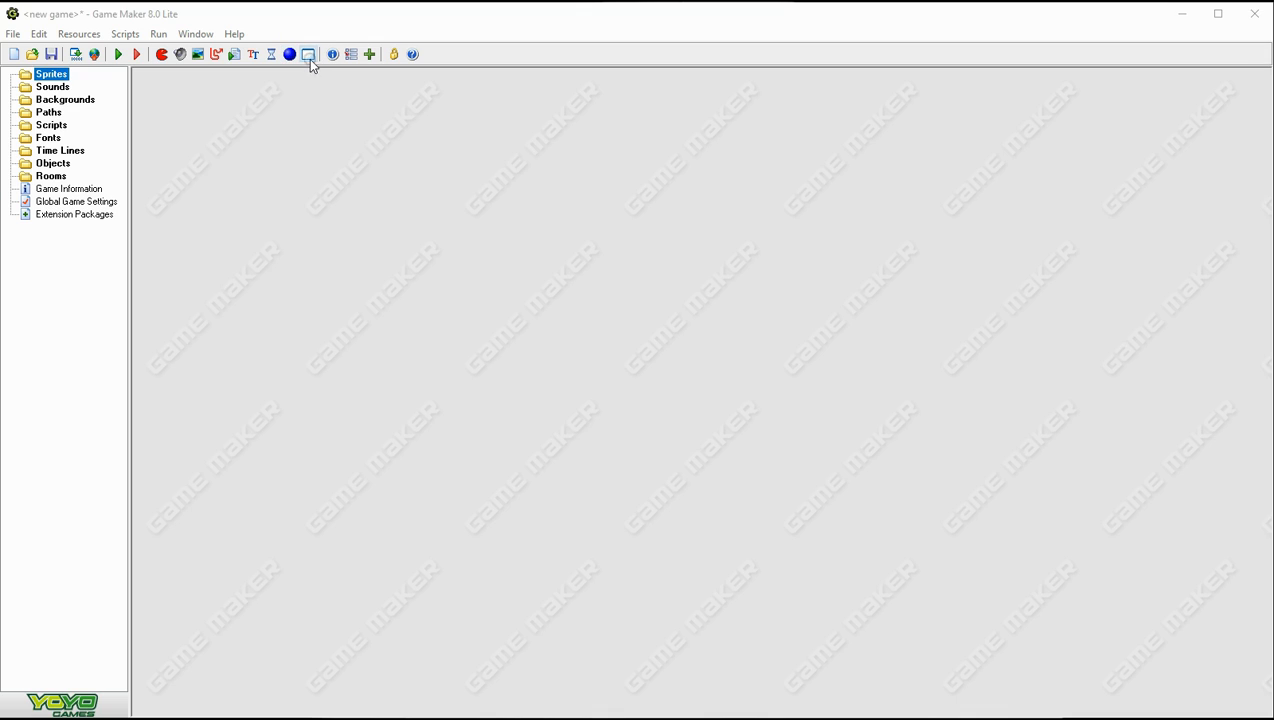
pyautogui.moveTo(168, 70)
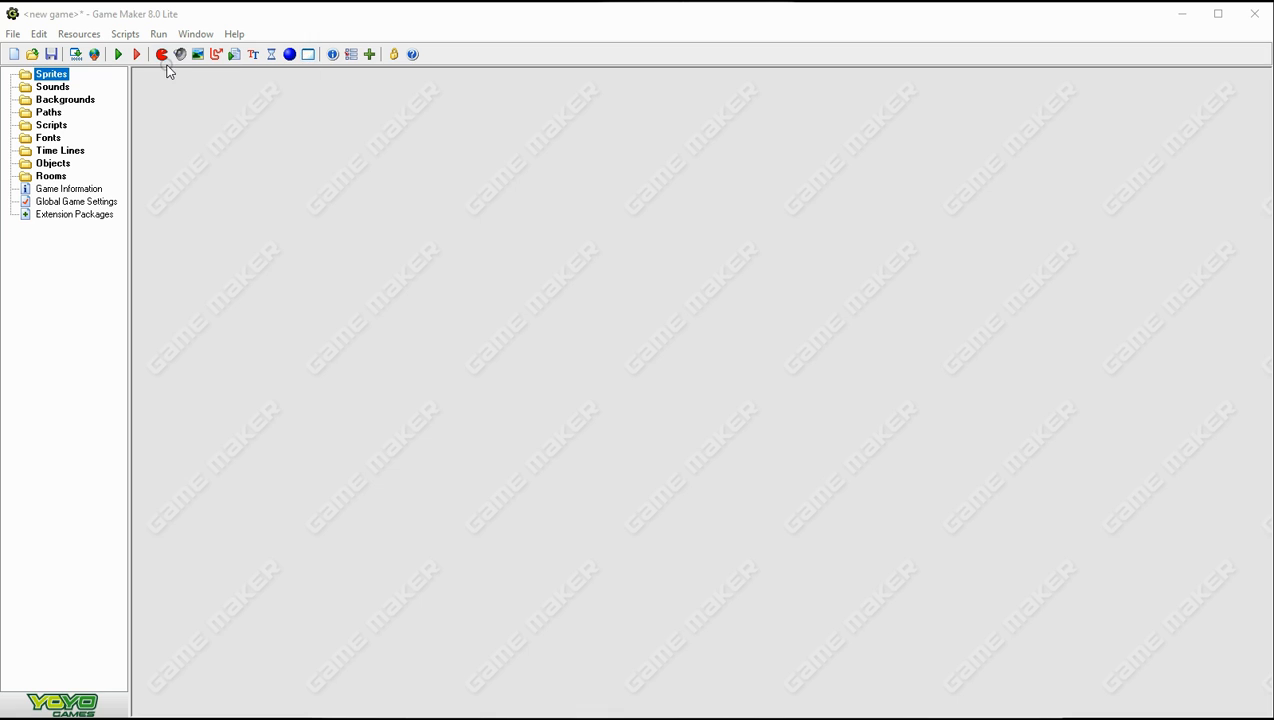
pyautogui.moveTo(290, 88)
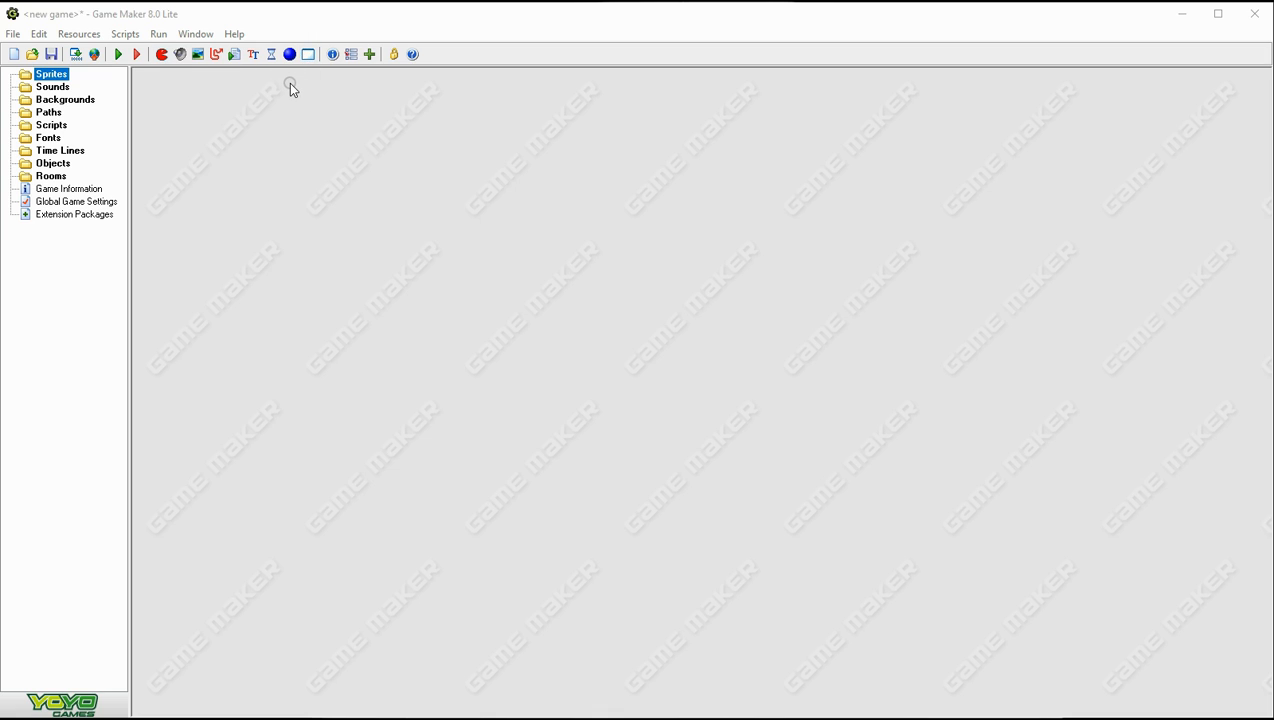
# Step: Create sprite sprWall and load the 32×32 wall image from the Maze resources folder
pyautogui.click(160, 54)
pyautogui.write('sprWall')
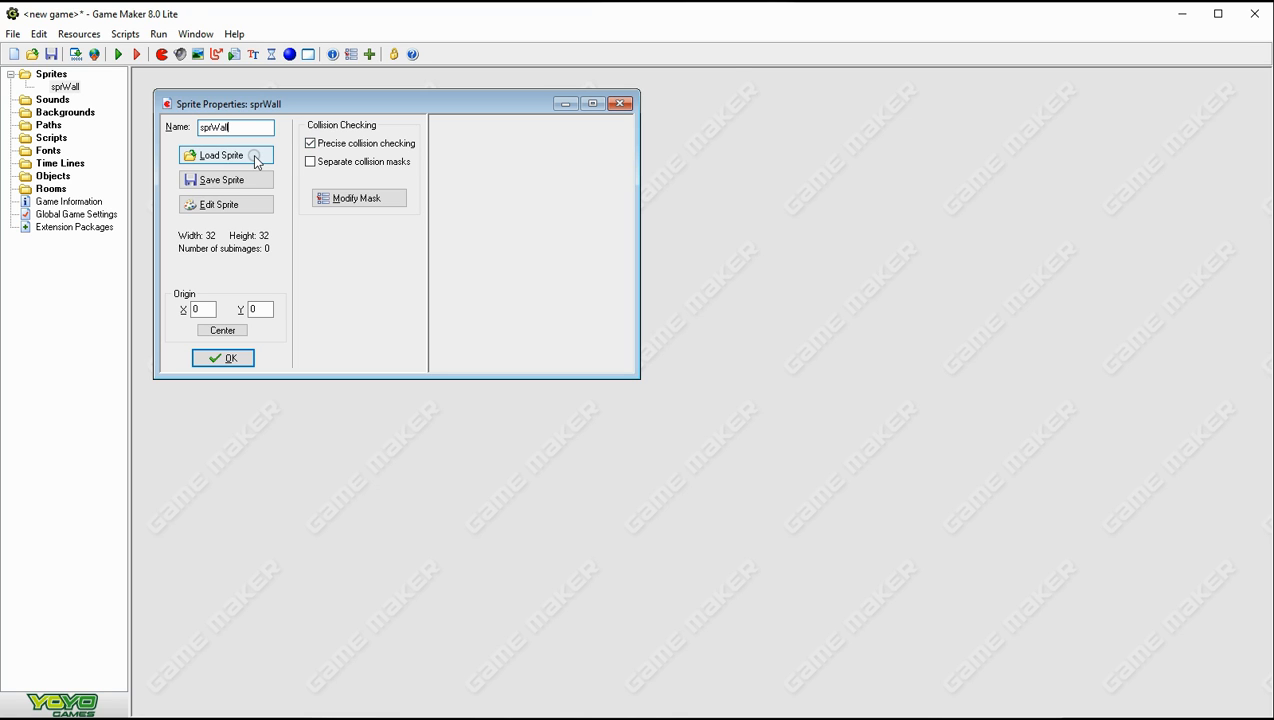
pyautogui.click(222, 156)
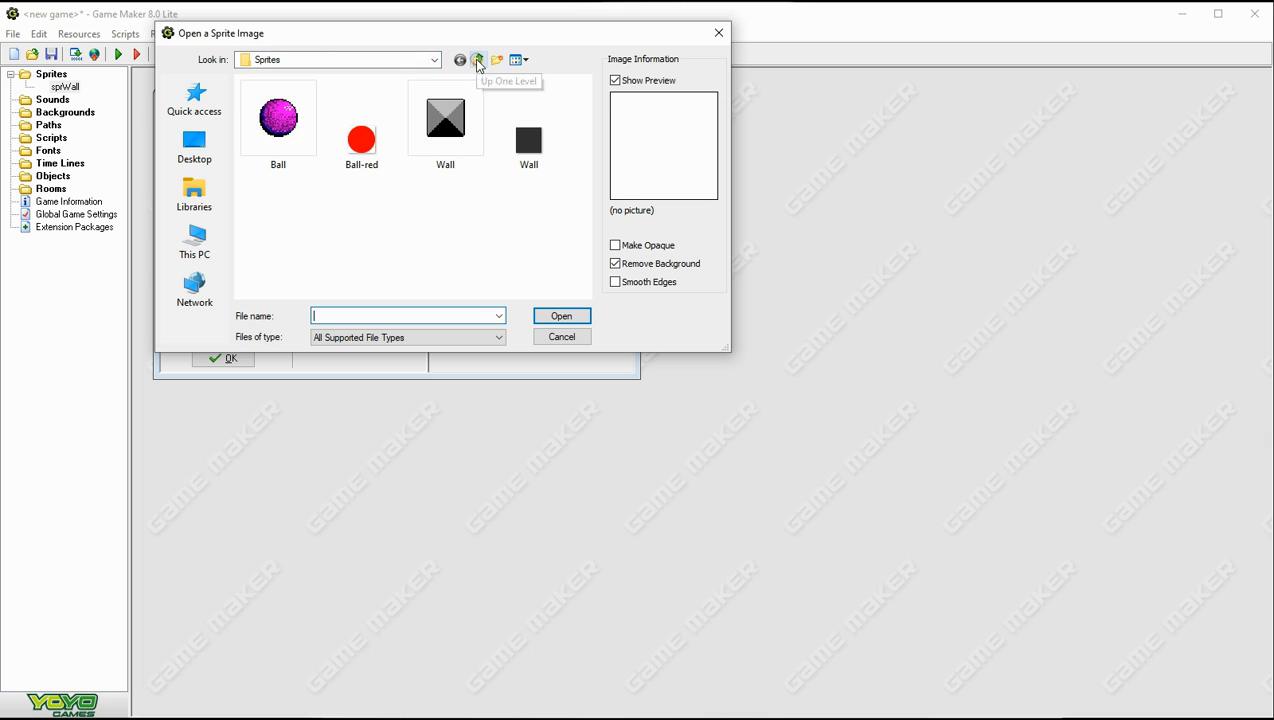
pyautogui.click(478, 60)
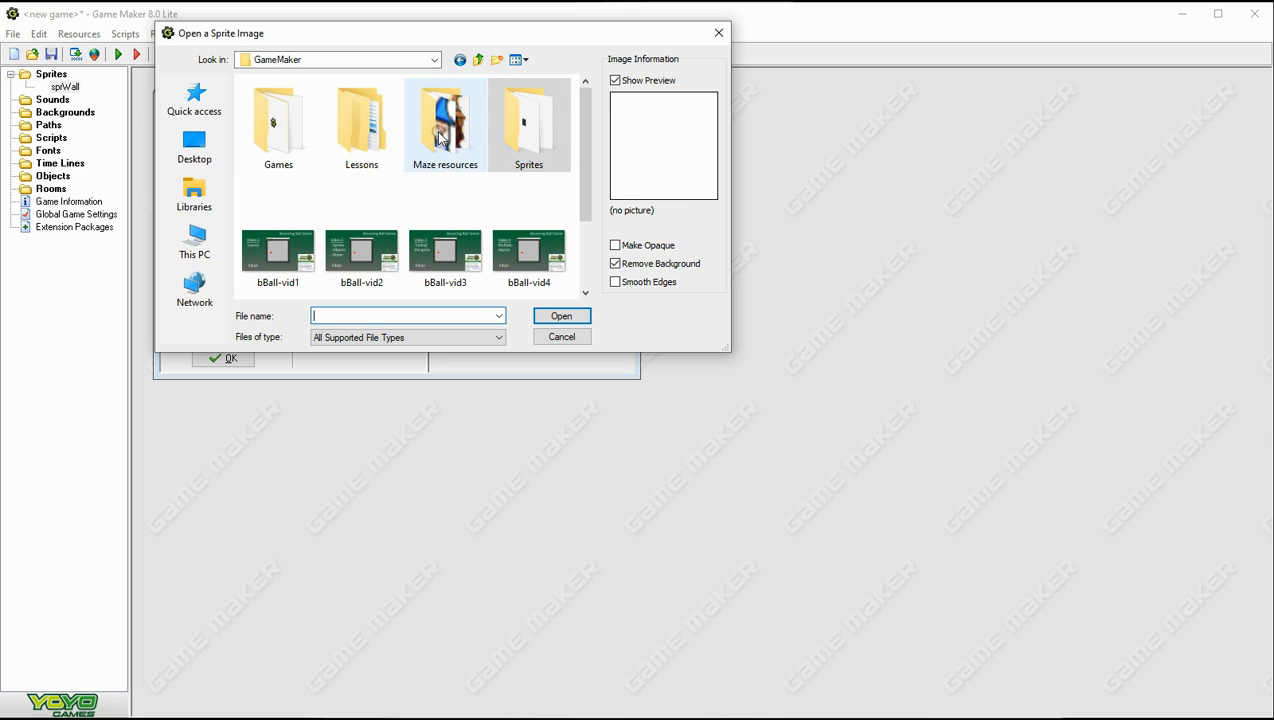
pyautogui.doubleClick(444, 120)
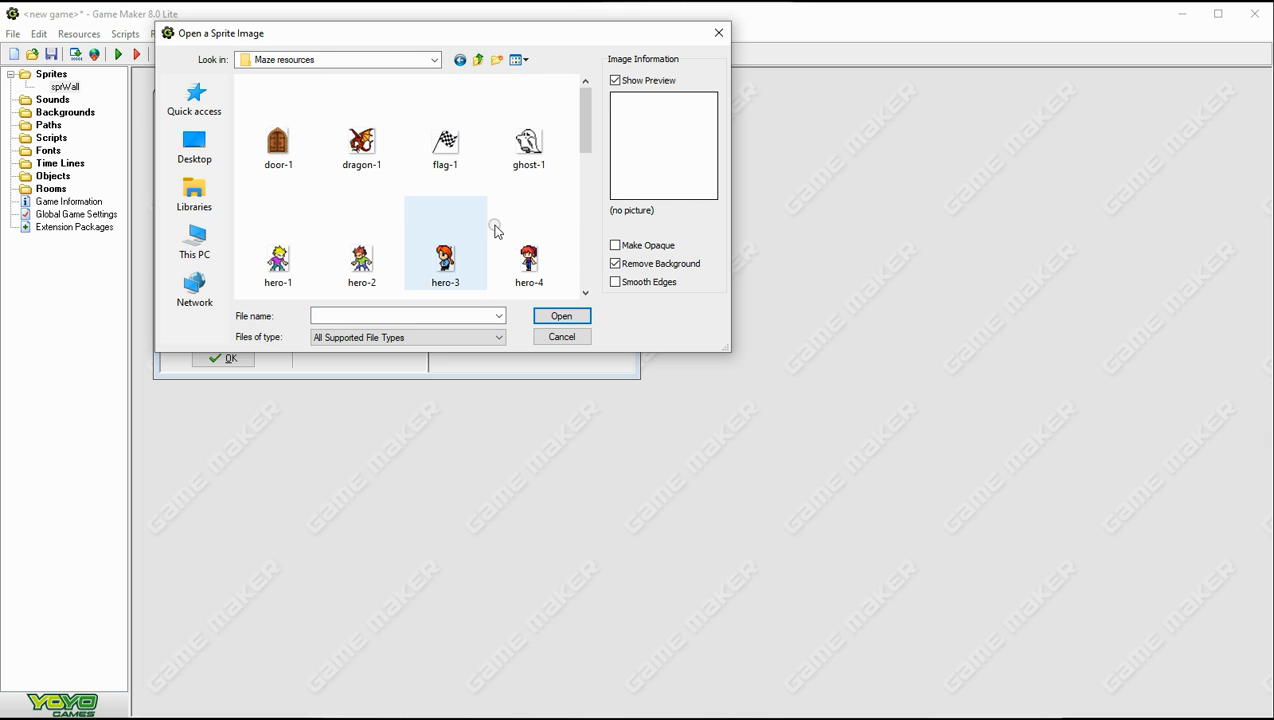
pyautogui.scroll(-3)
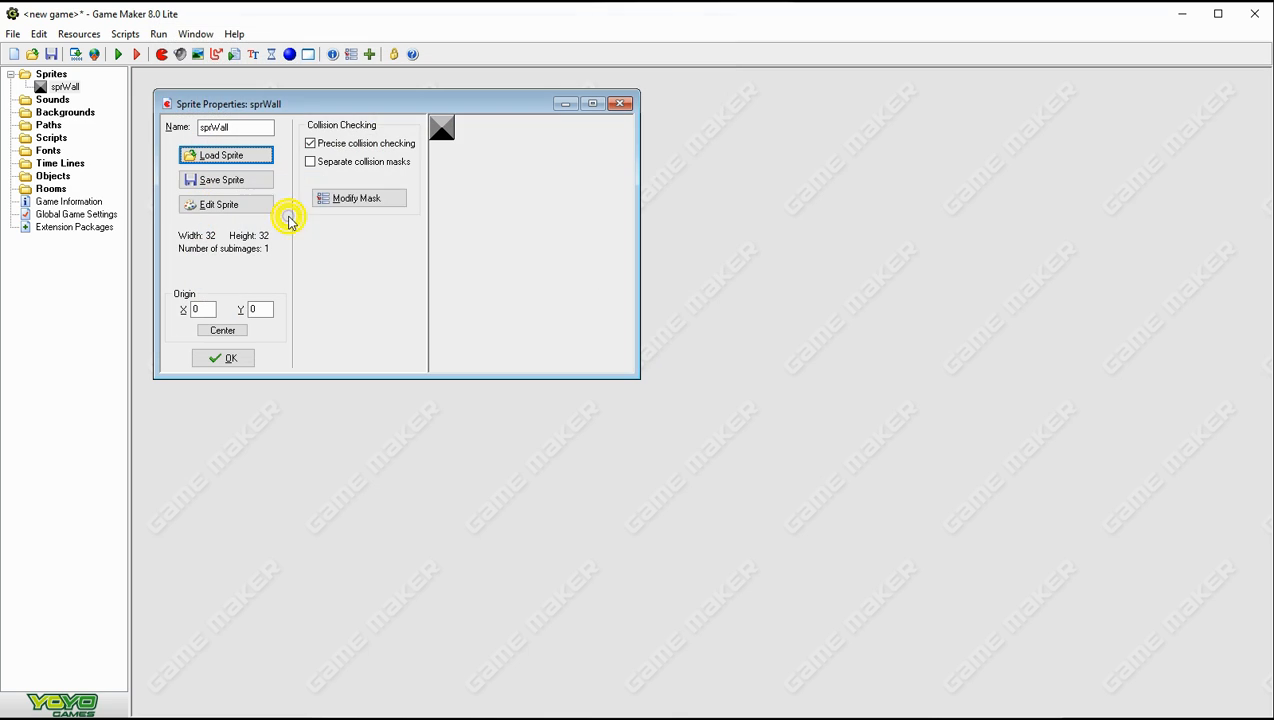
pyautogui.moveTo(362, 238)
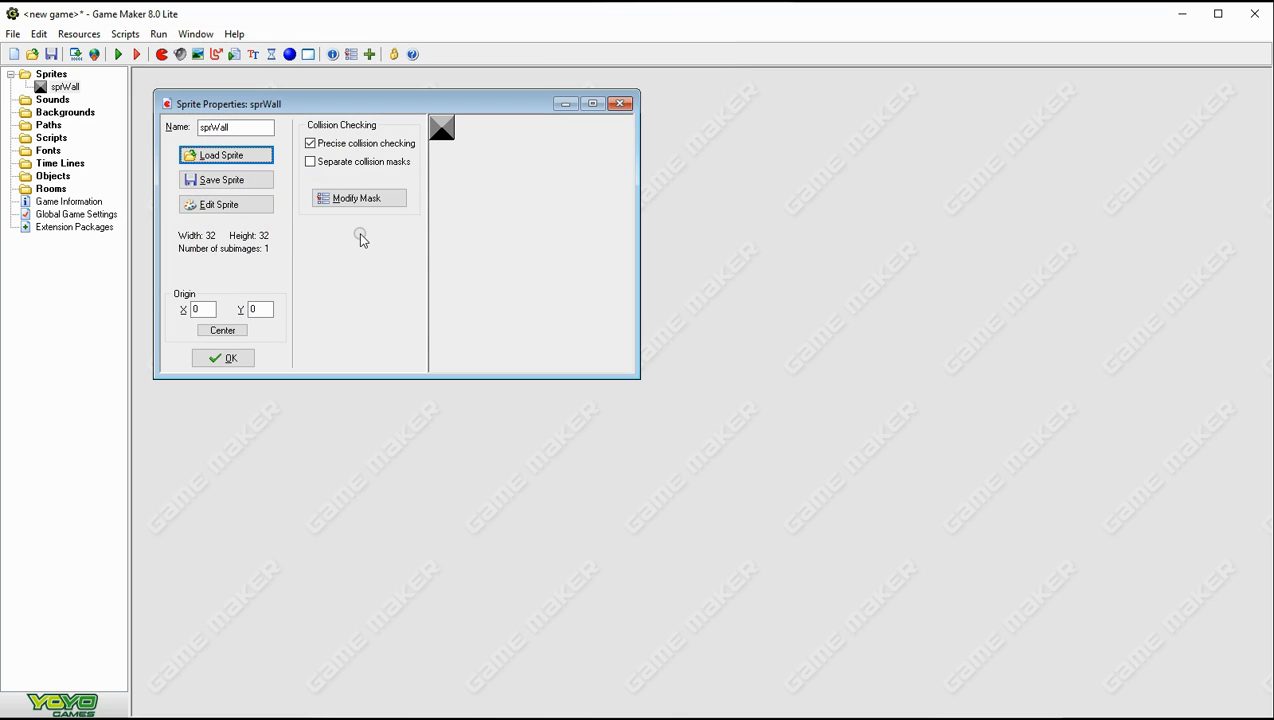
pyautogui.click(200, 308)
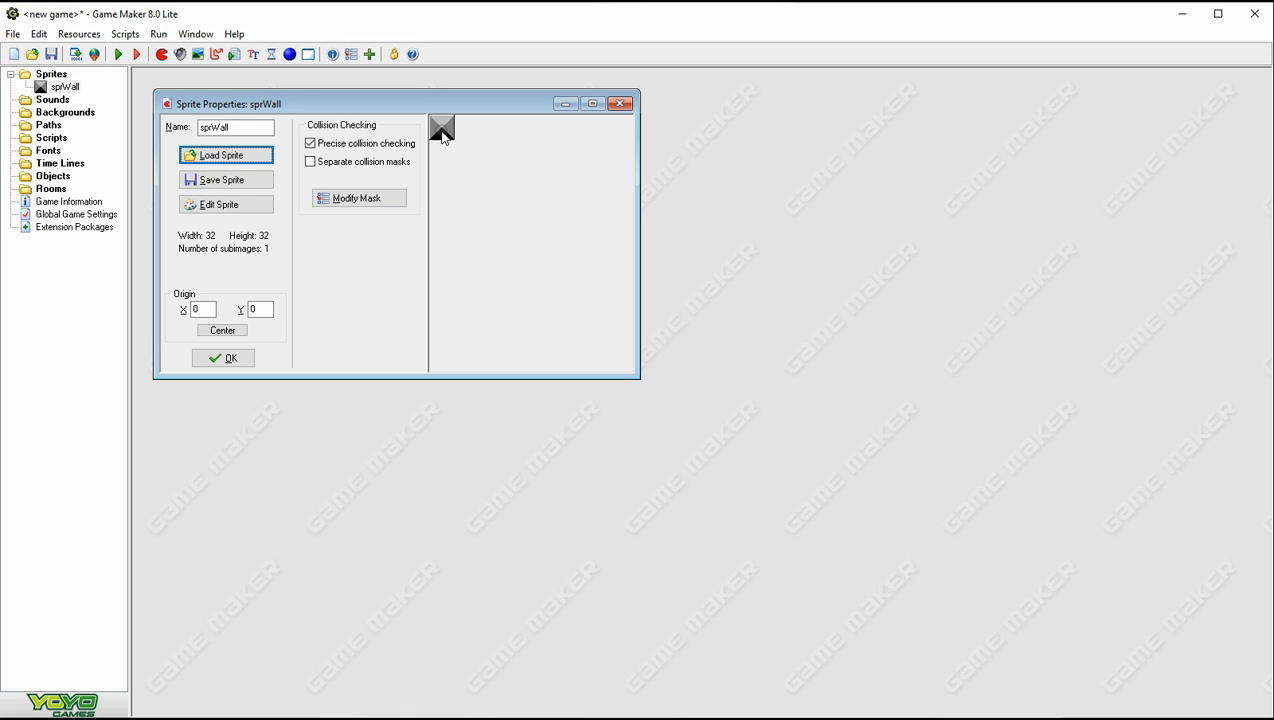
pyautogui.moveTo(432, 122)
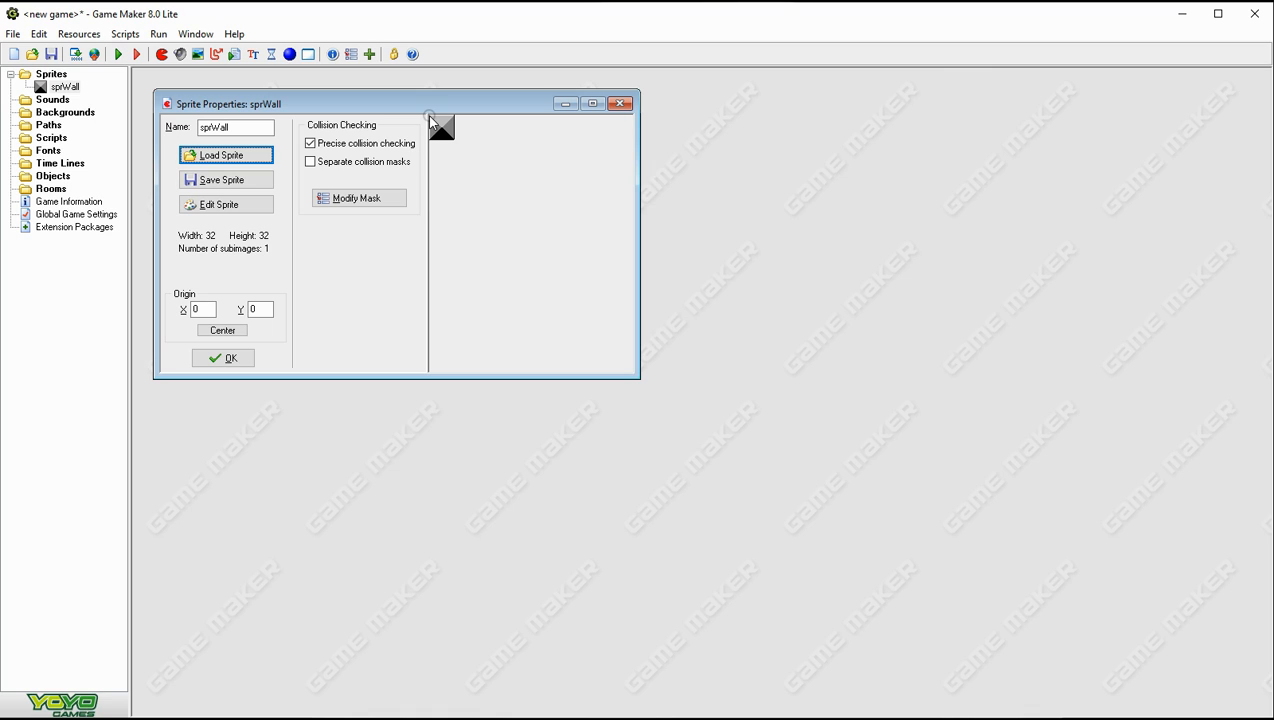
pyautogui.moveTo(464, 128)
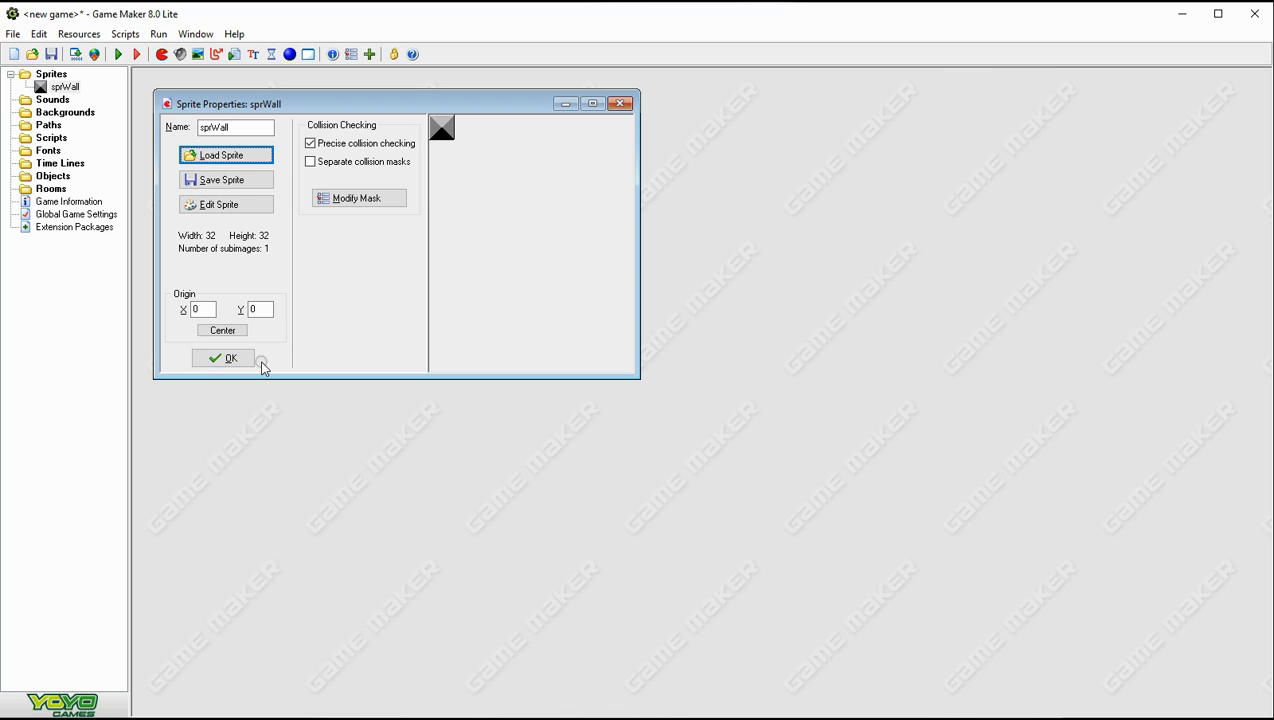
# Step: Add object objWall using sprite sprWall, marked Solid, and confirm it
pyautogui.click(224, 358)
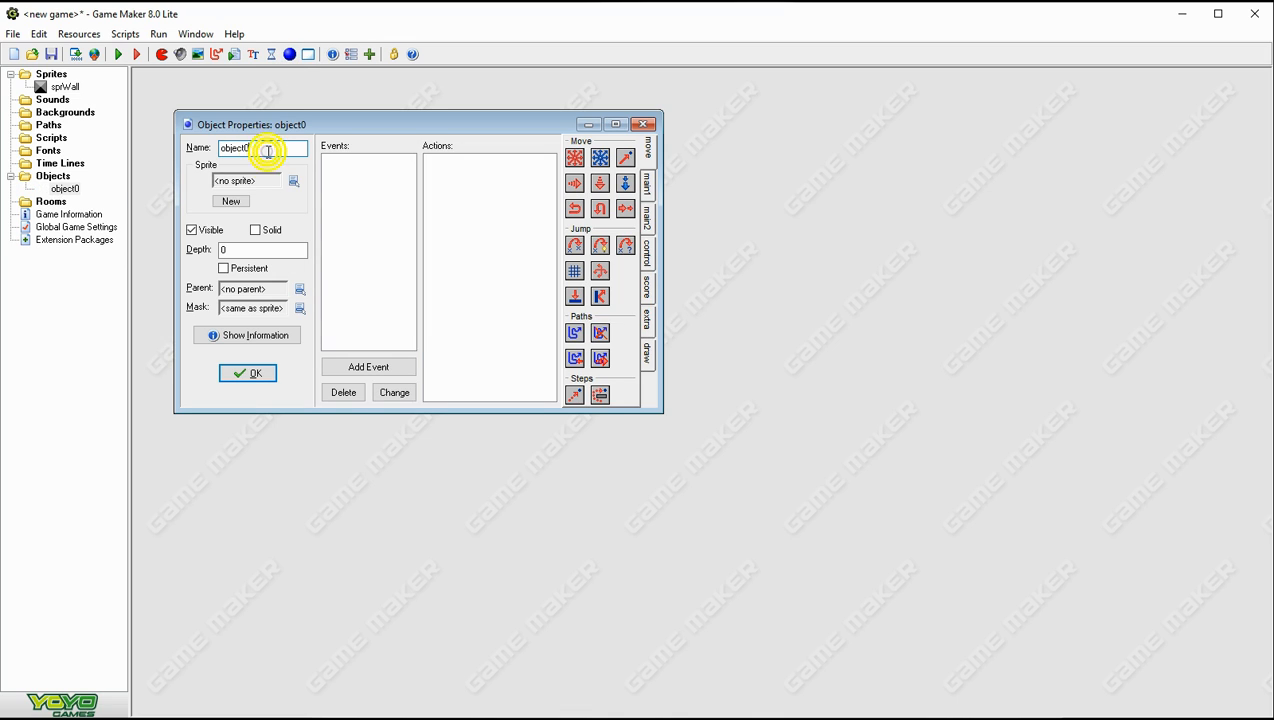
pyautogui.write('objWall')
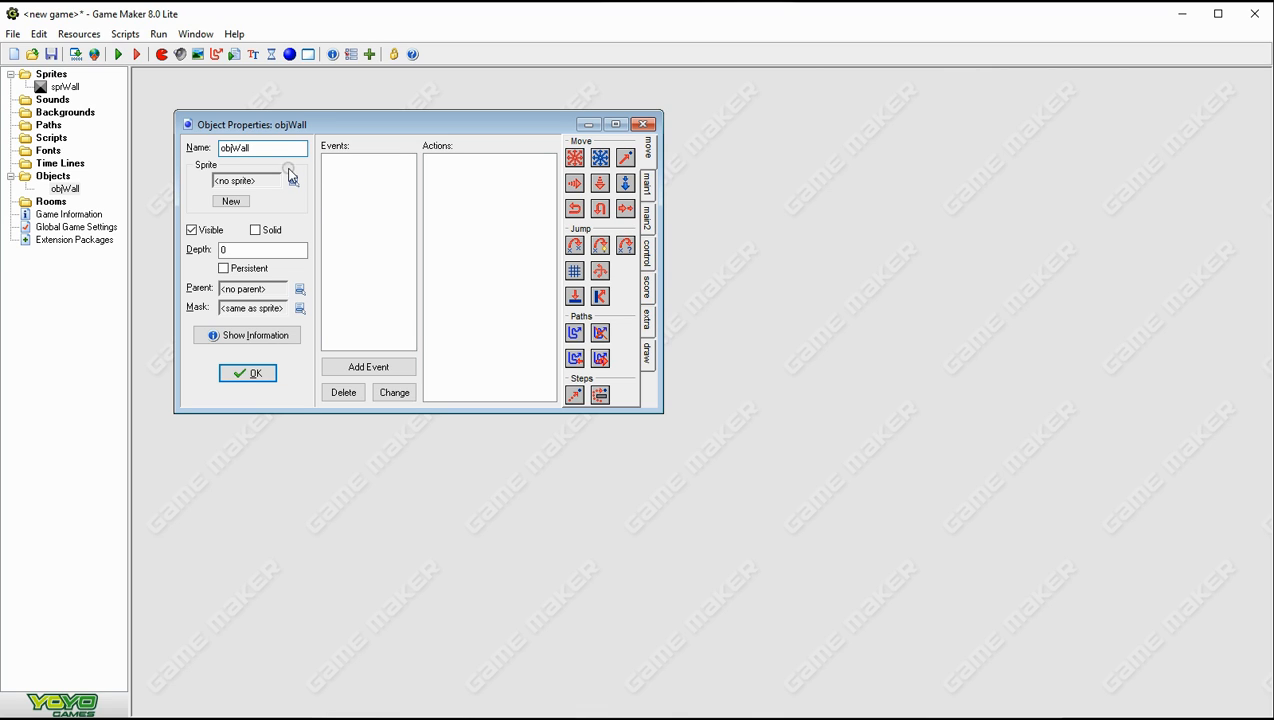
pyautogui.click(288, 168)
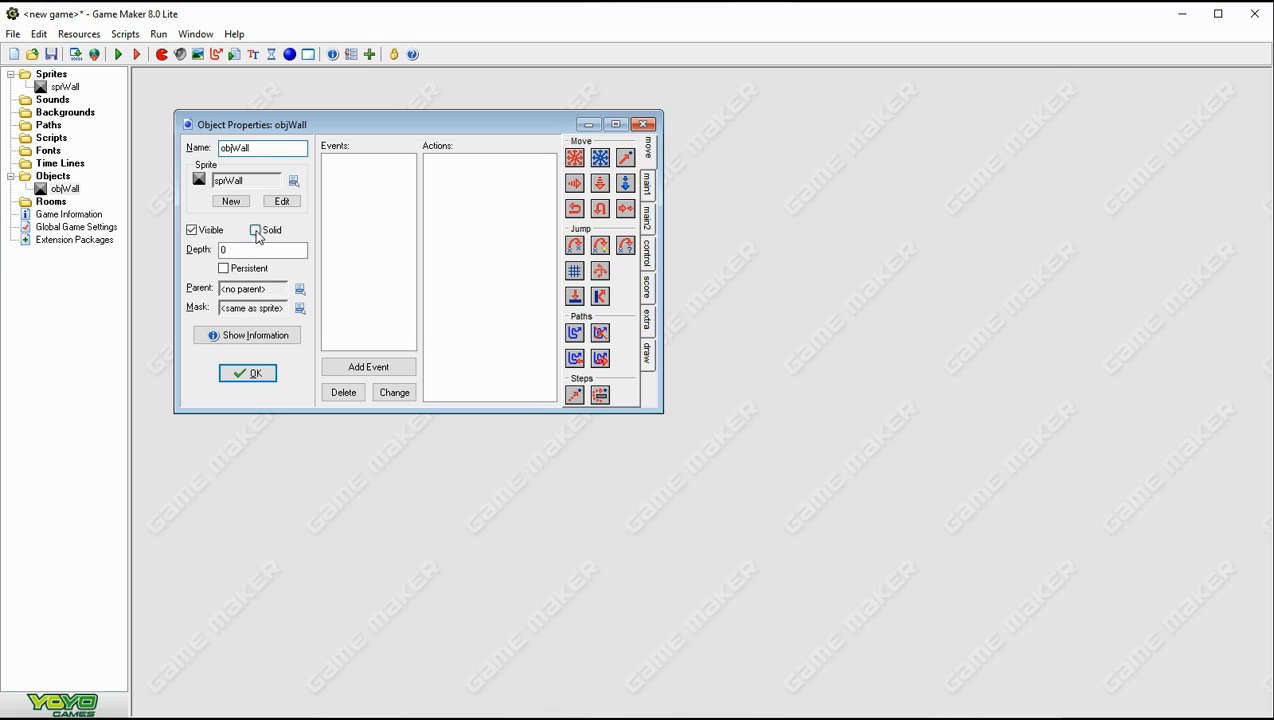
pyautogui.click(256, 228)
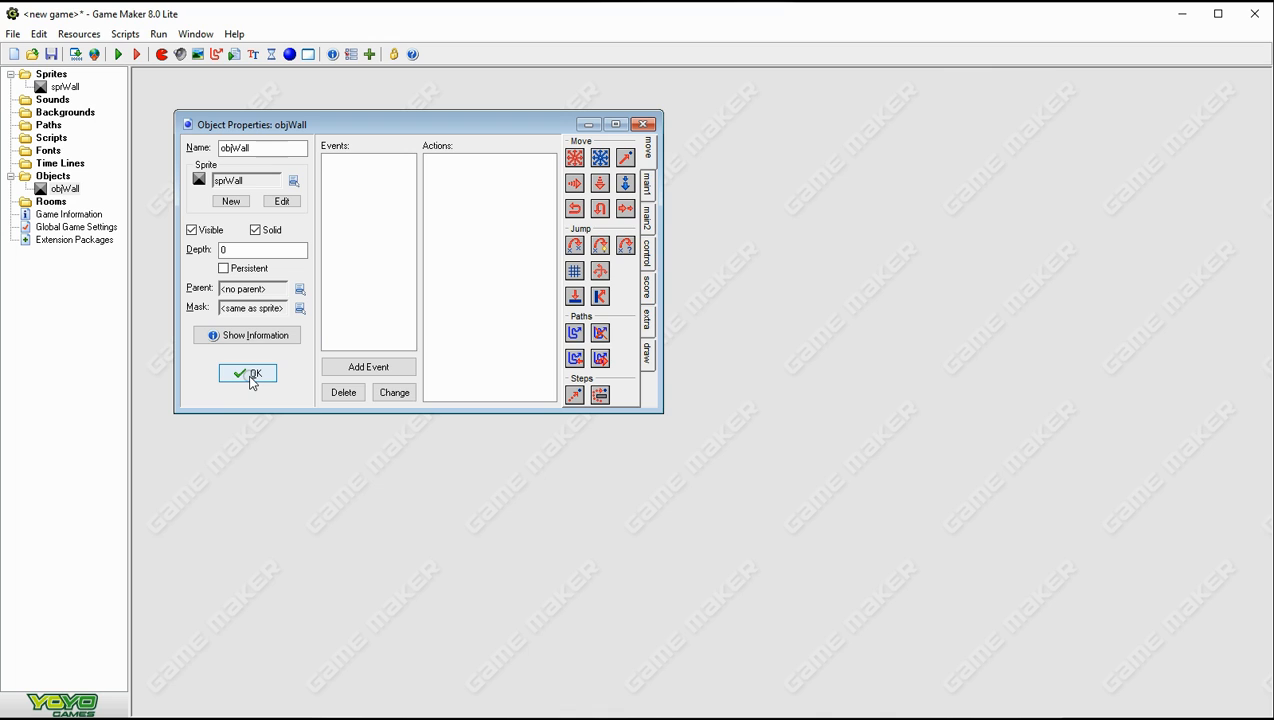
pyautogui.click(616, 124)
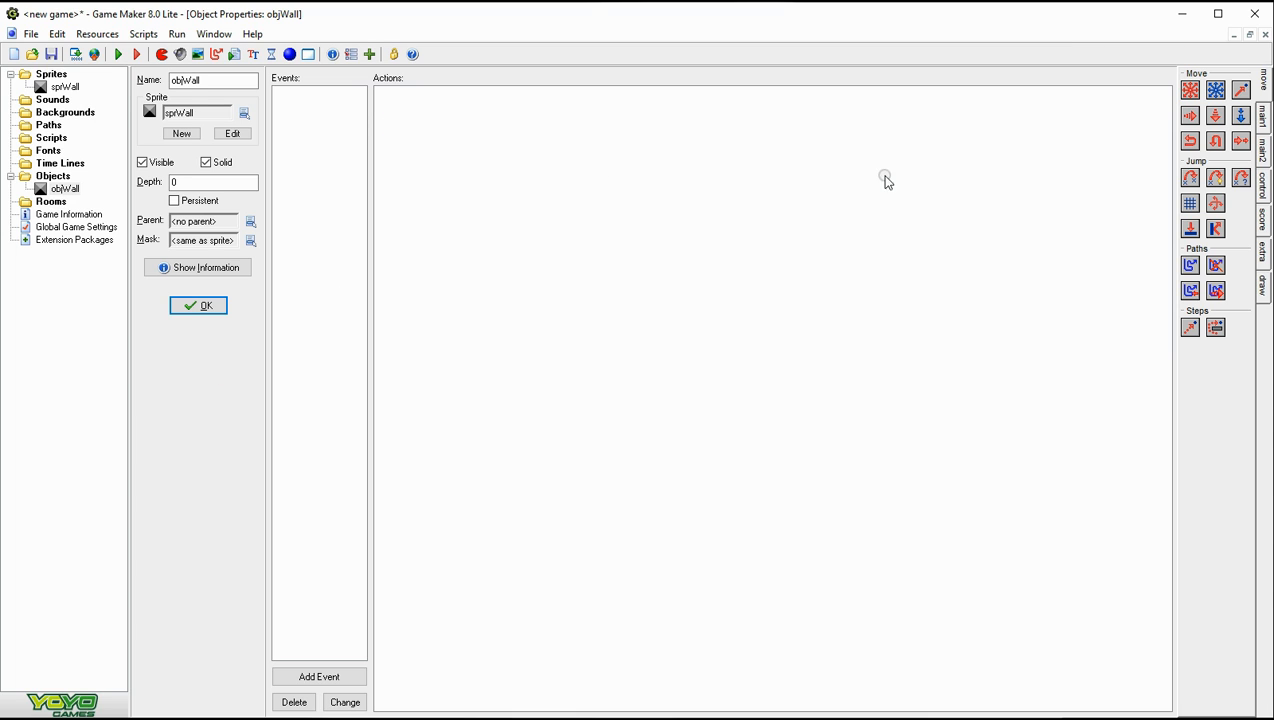
pyautogui.moveTo(508, 338)
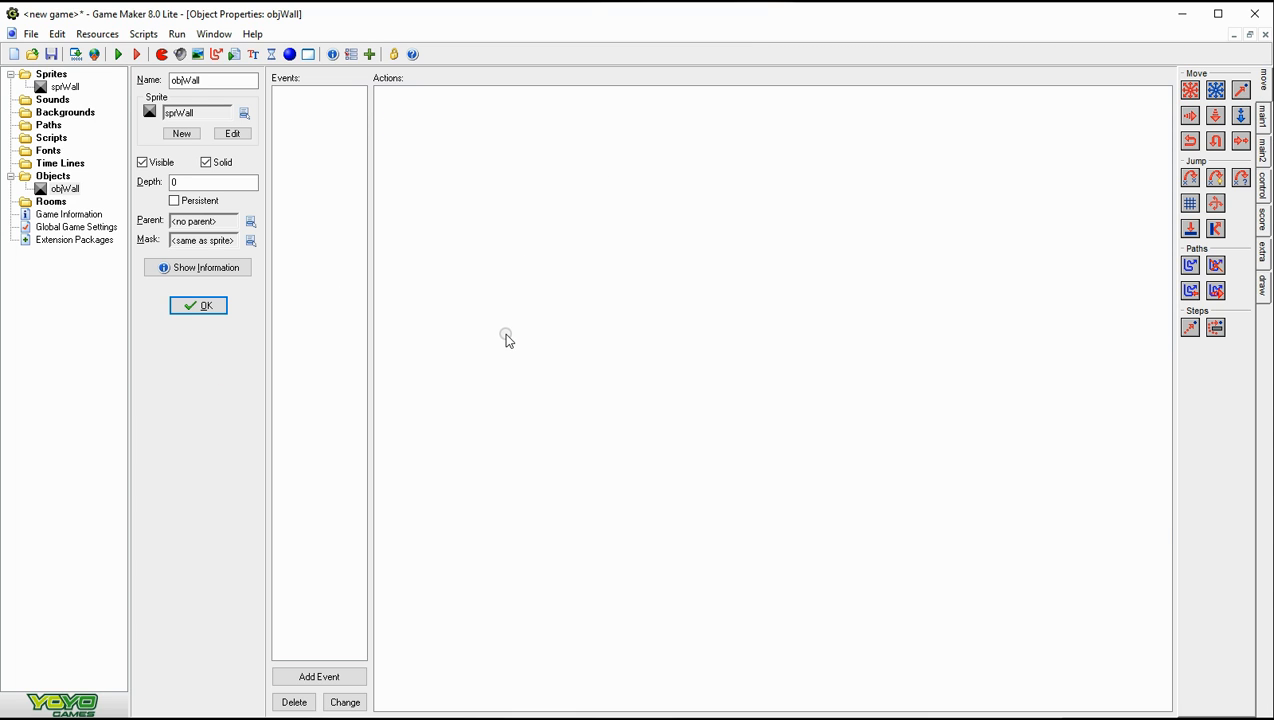
pyautogui.click(198, 304)
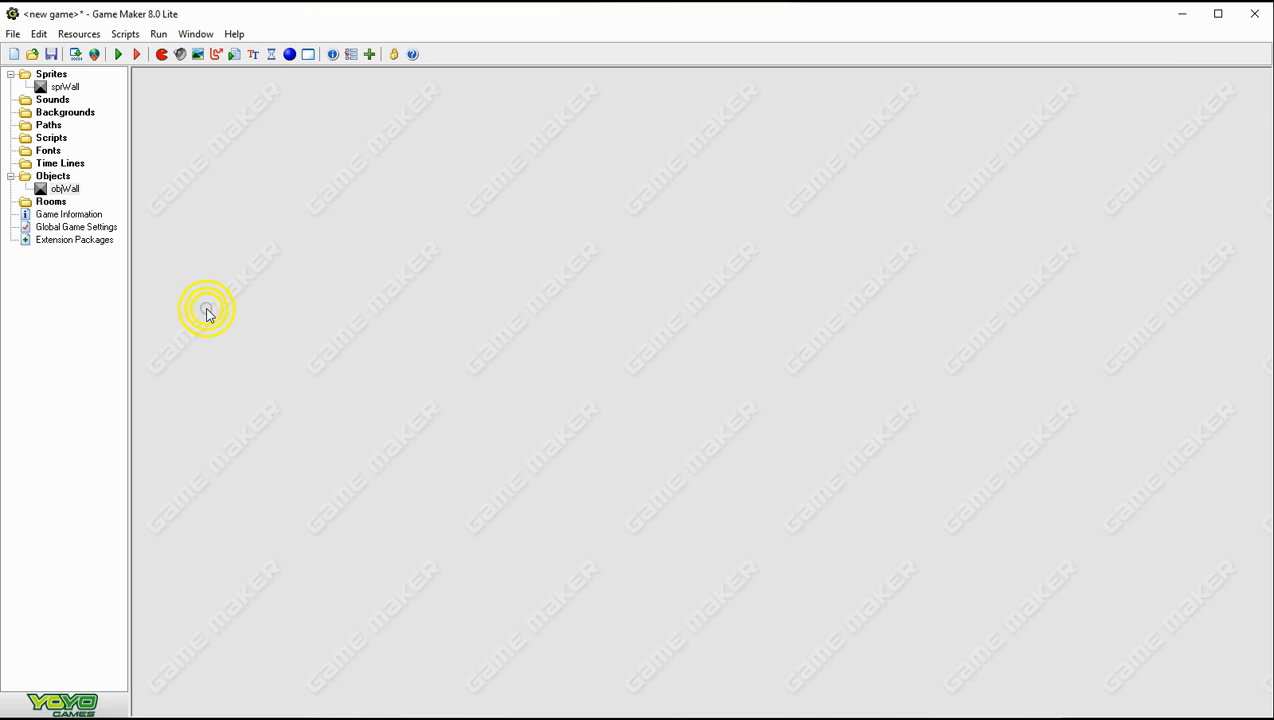
pyautogui.moveTo(308, 54)
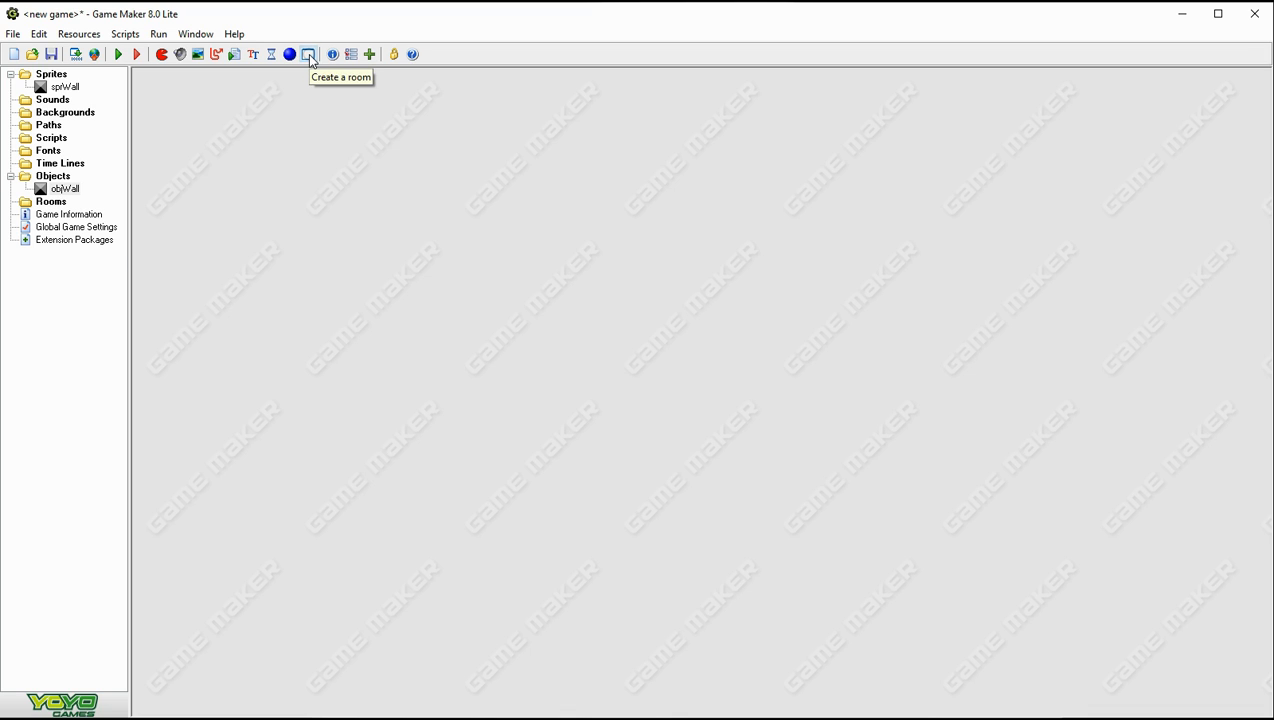
# Step: Create a new room and change its Snap X and Snap Y from 16 to 32
pyautogui.click(308, 54)
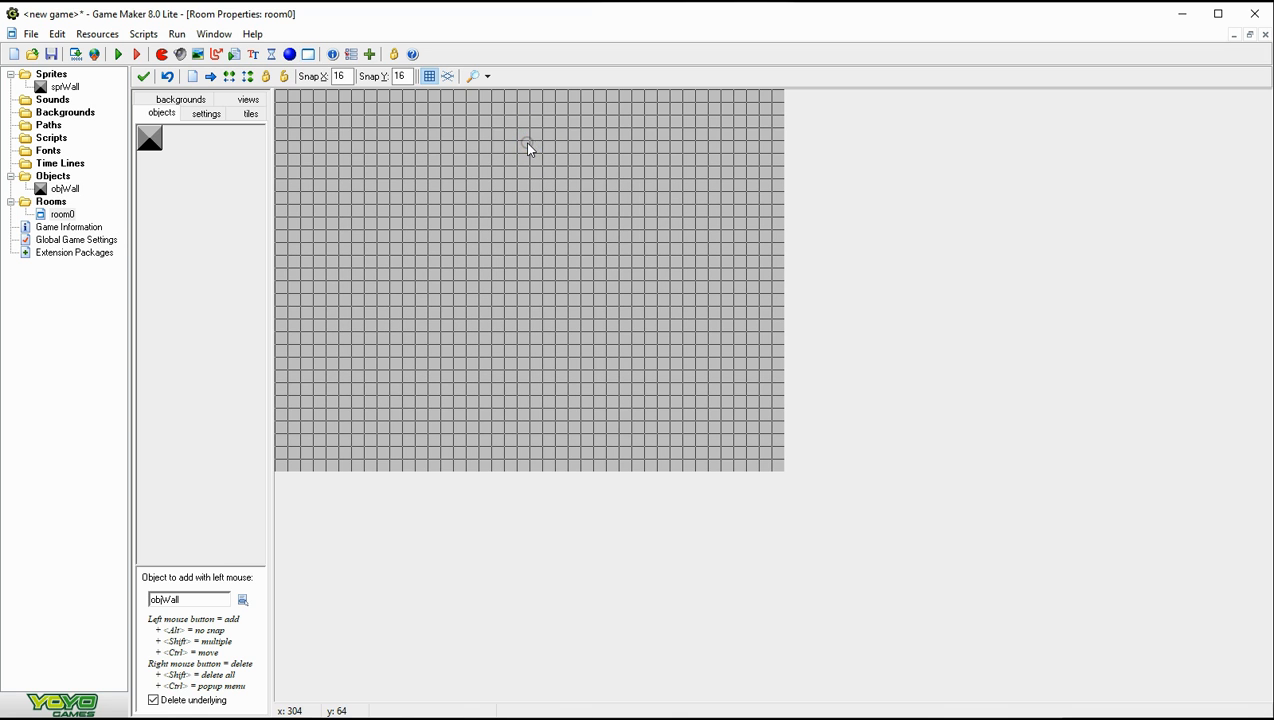
pyautogui.tripleClick(340, 76)
pyautogui.write('32')
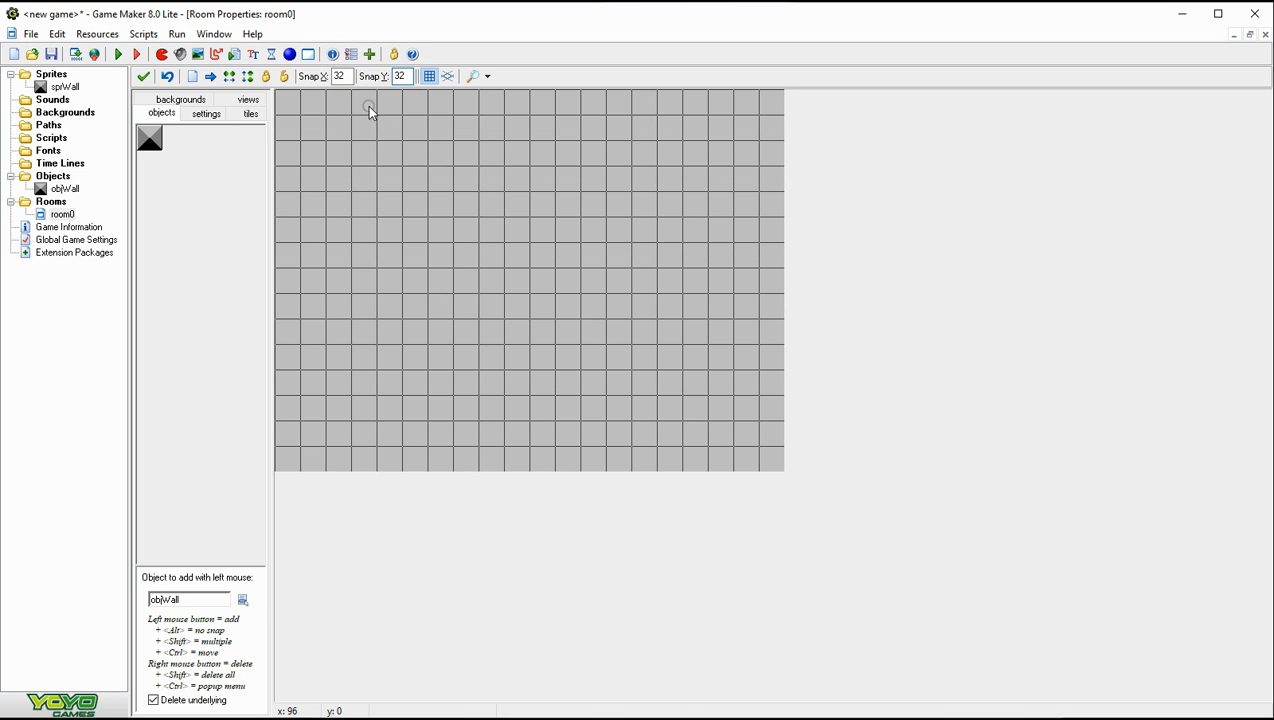
pyautogui.moveTo(412, 104)
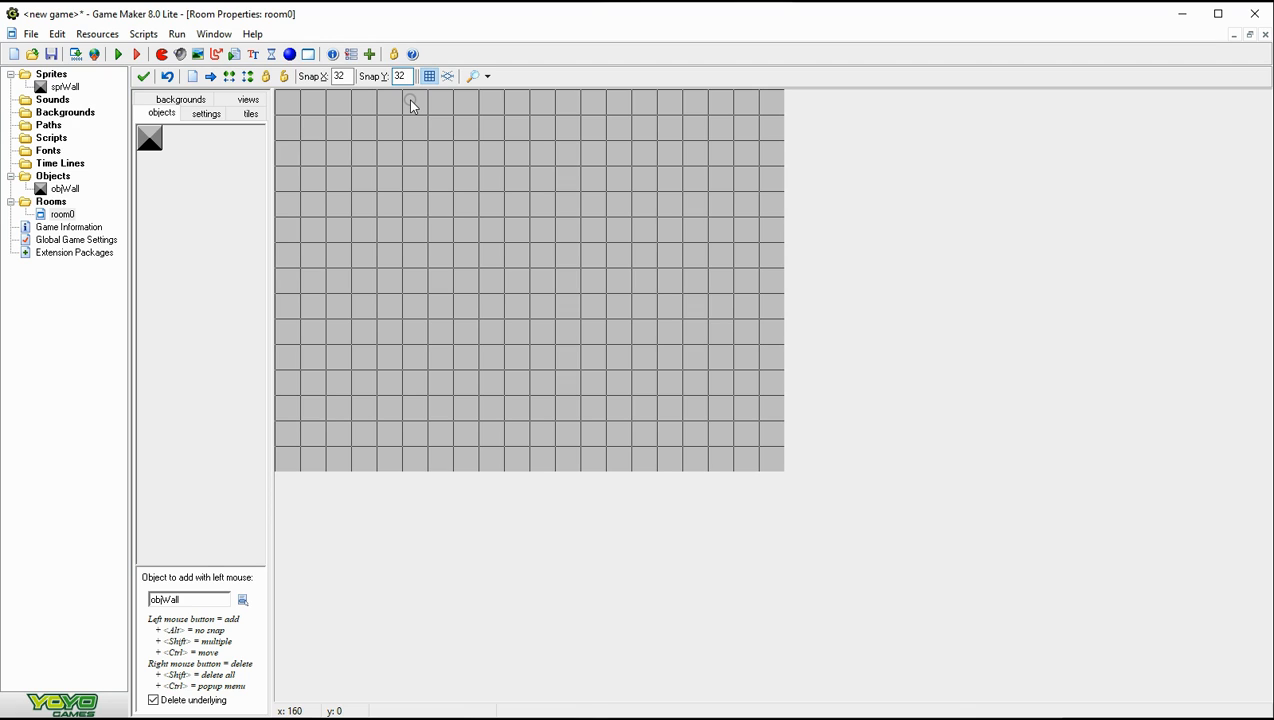
pyautogui.click(206, 112)
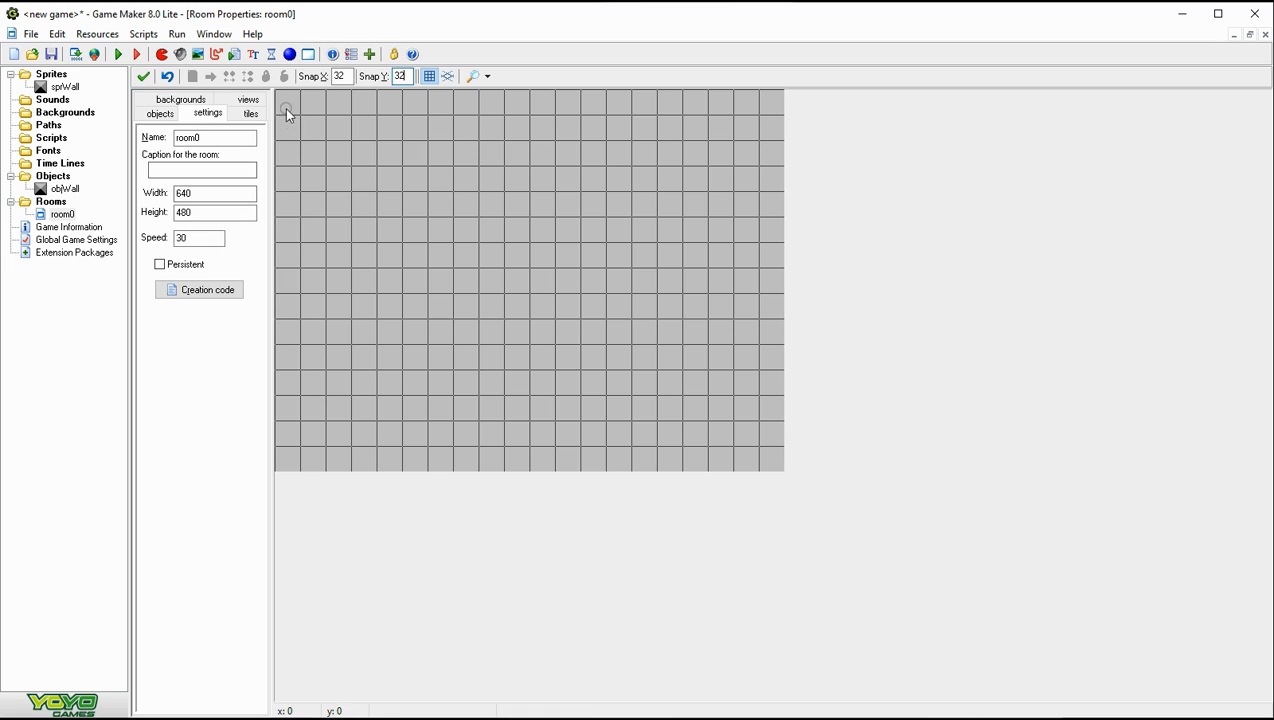
pyautogui.moveTo(330, 112)
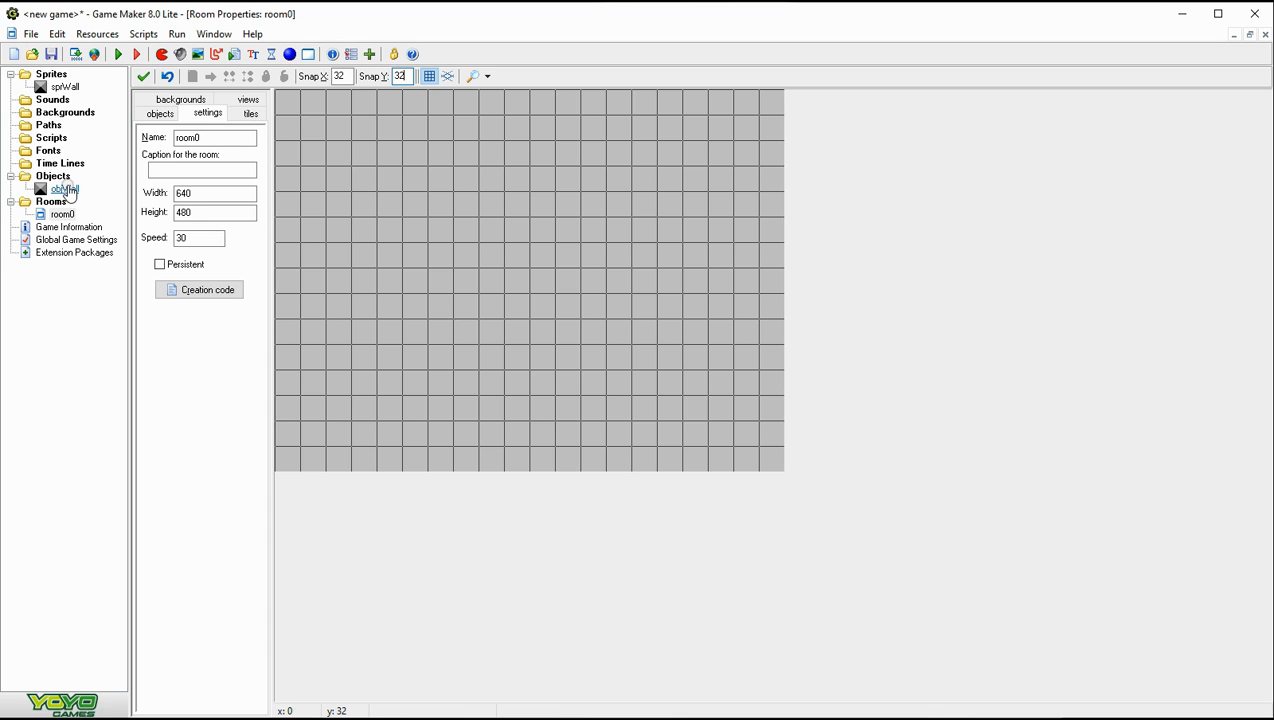
pyautogui.moveTo(214, 192)
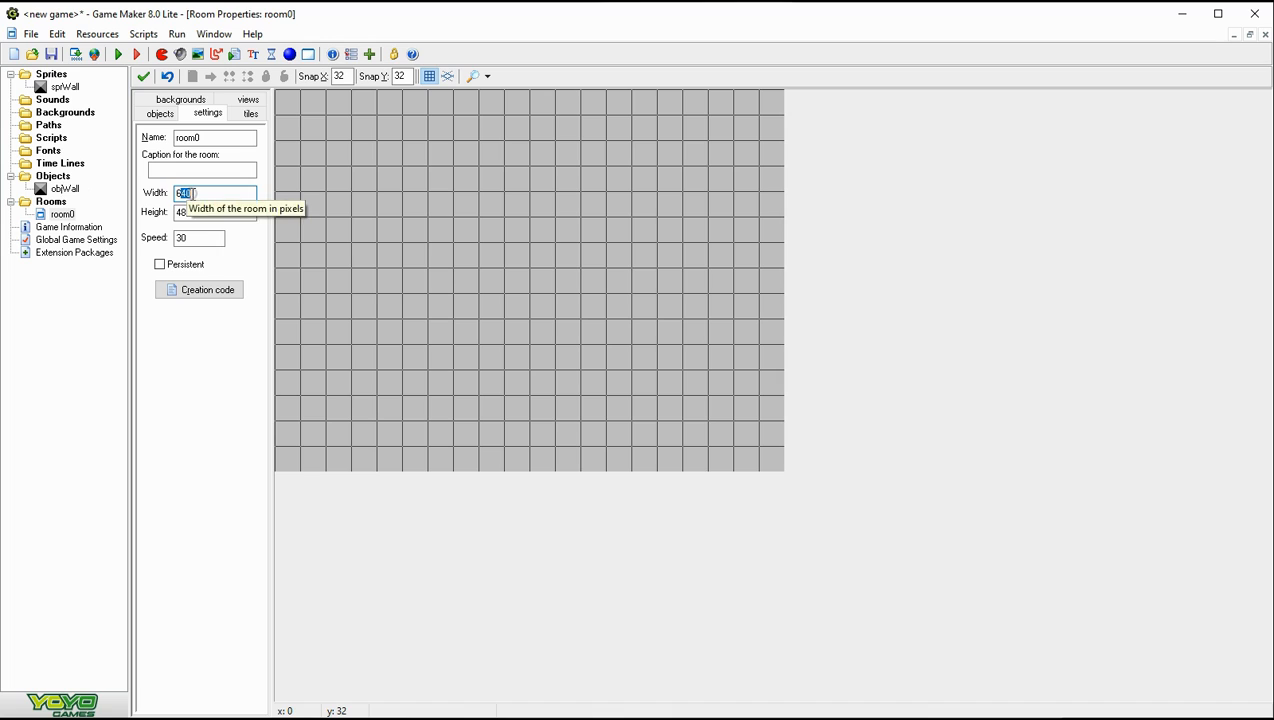
pyautogui.moveTo(768, 110)
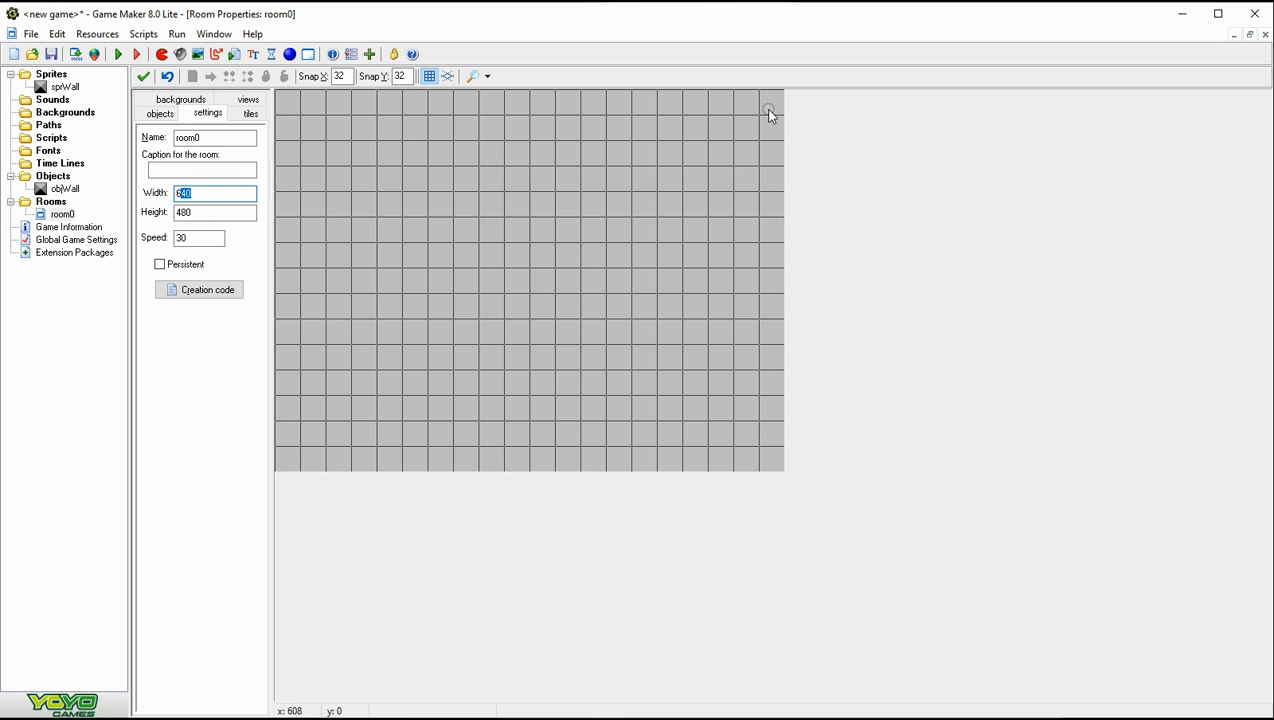
pyautogui.moveTo(748, 152)
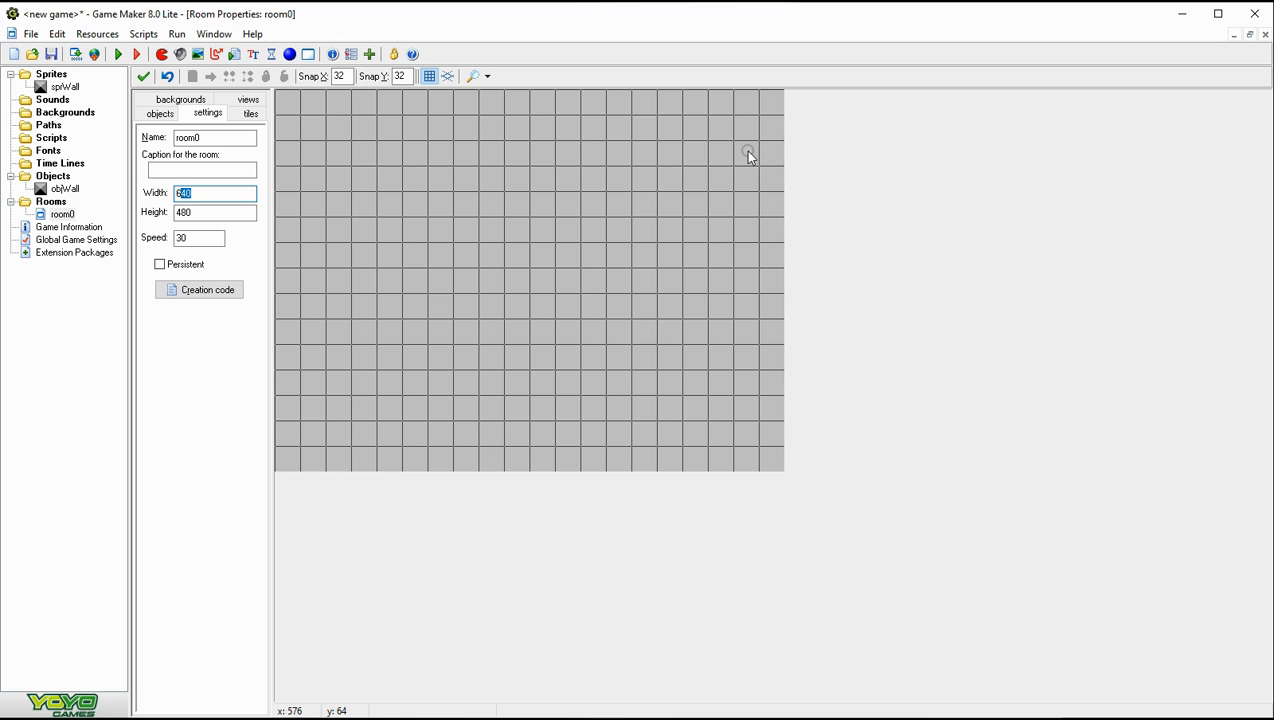
pyautogui.moveTo(314, 200)
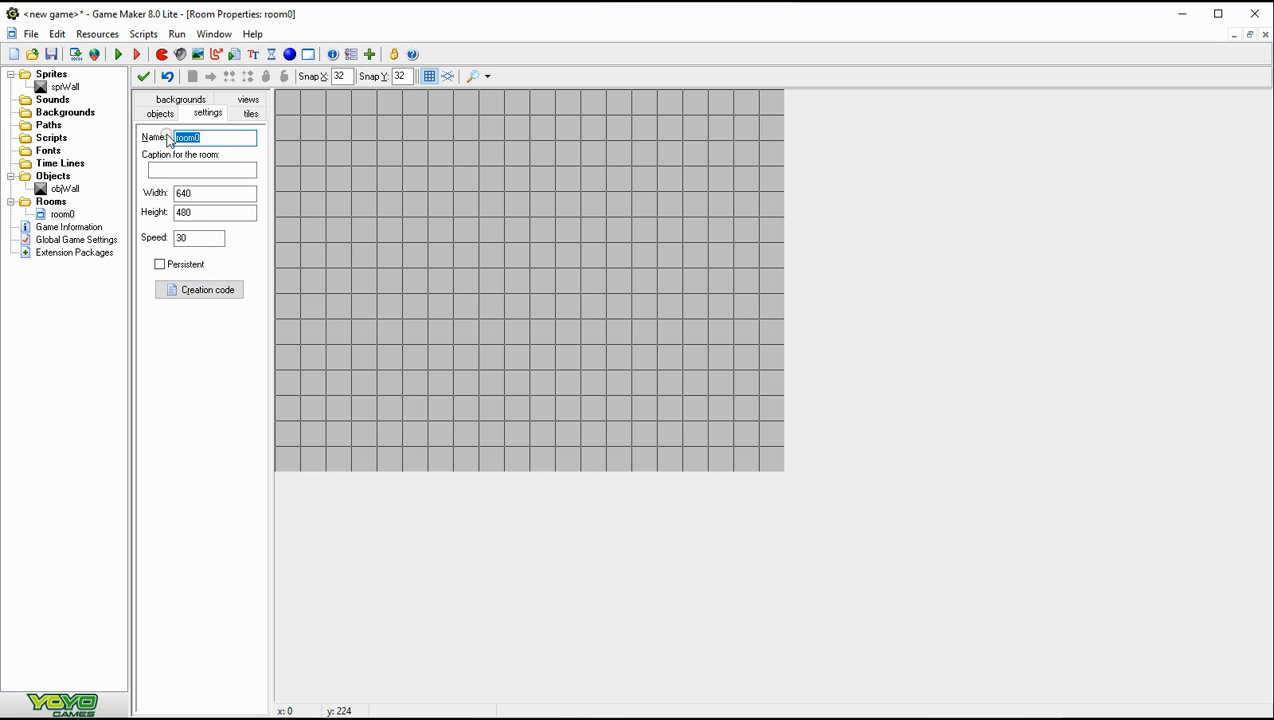
# Step: Name the room Level 1 with caption 'Treasure Hunt - Level 1'
pyautogui.write('Level 1')
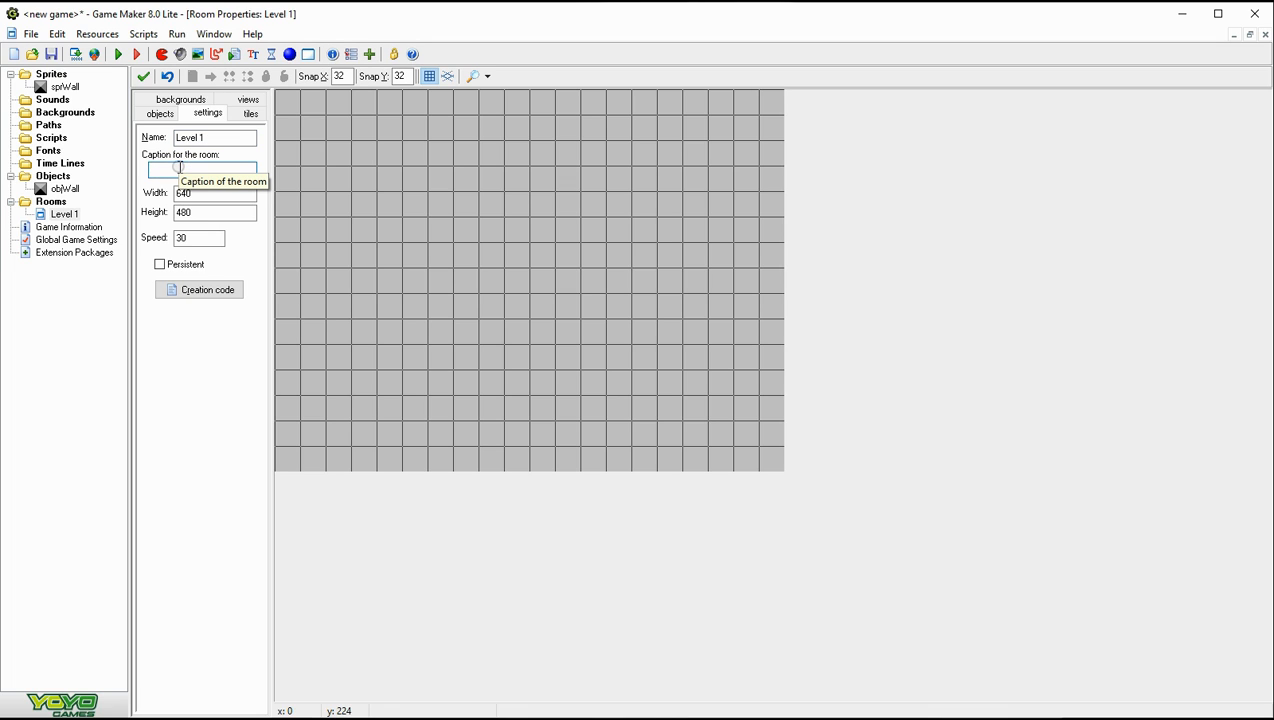
pyautogui.write('H')
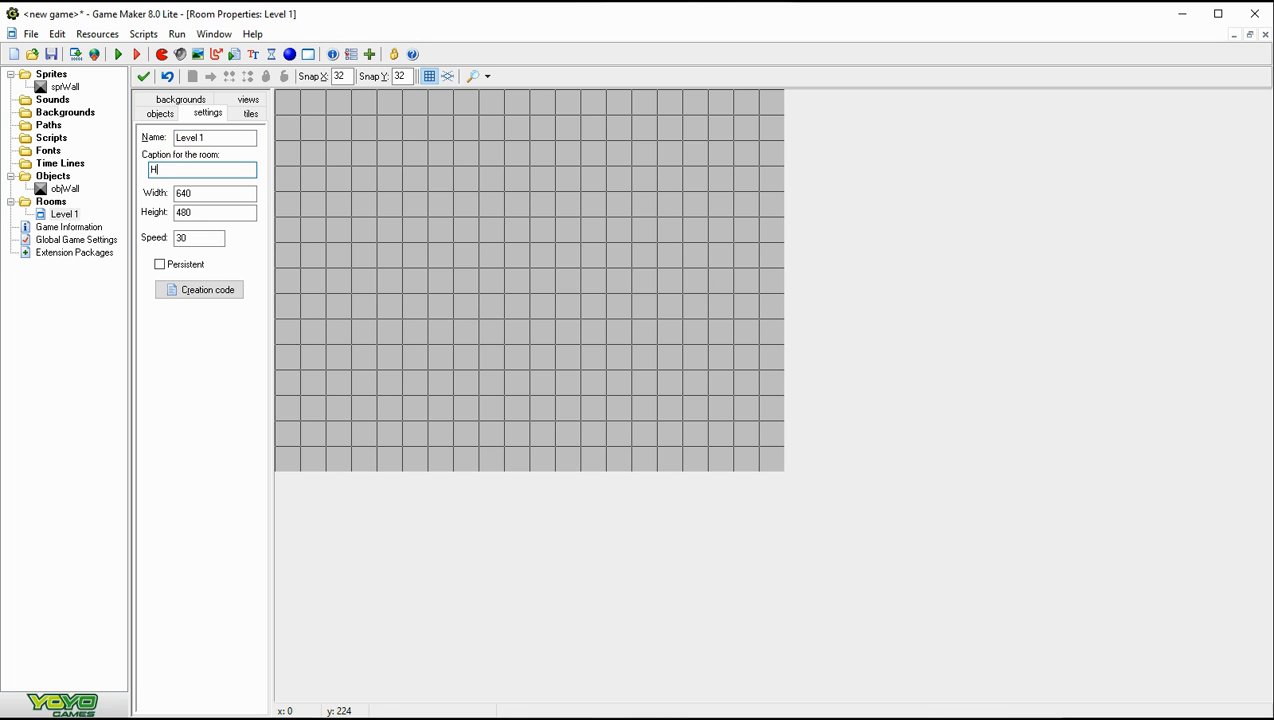
pyautogui.write('unt')
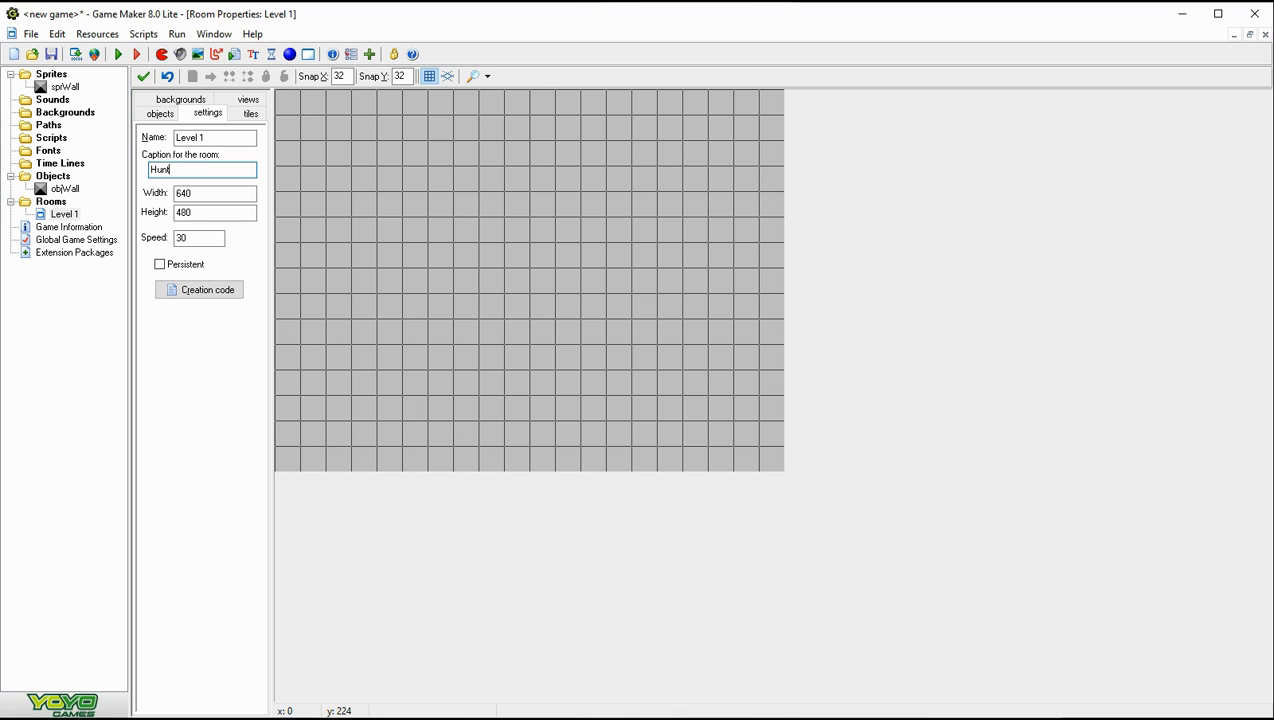
pyautogui.write('ing')
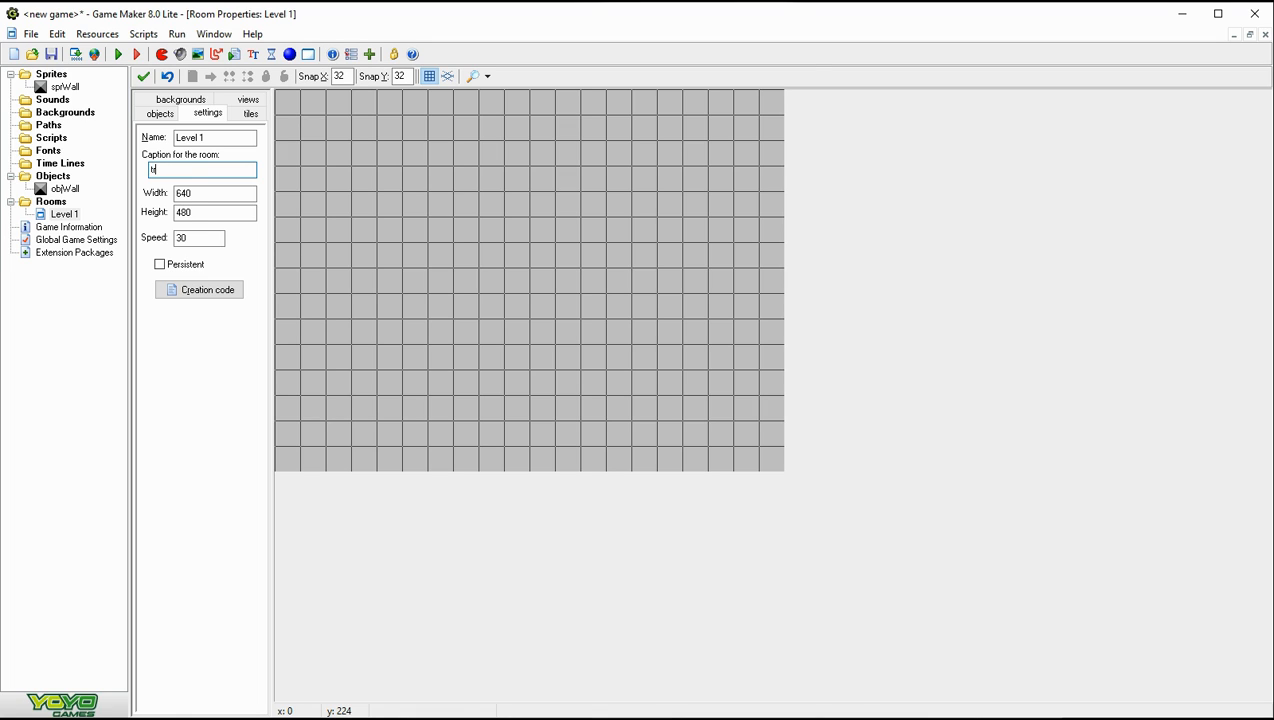
pyautogui.write('reasure Hunt')
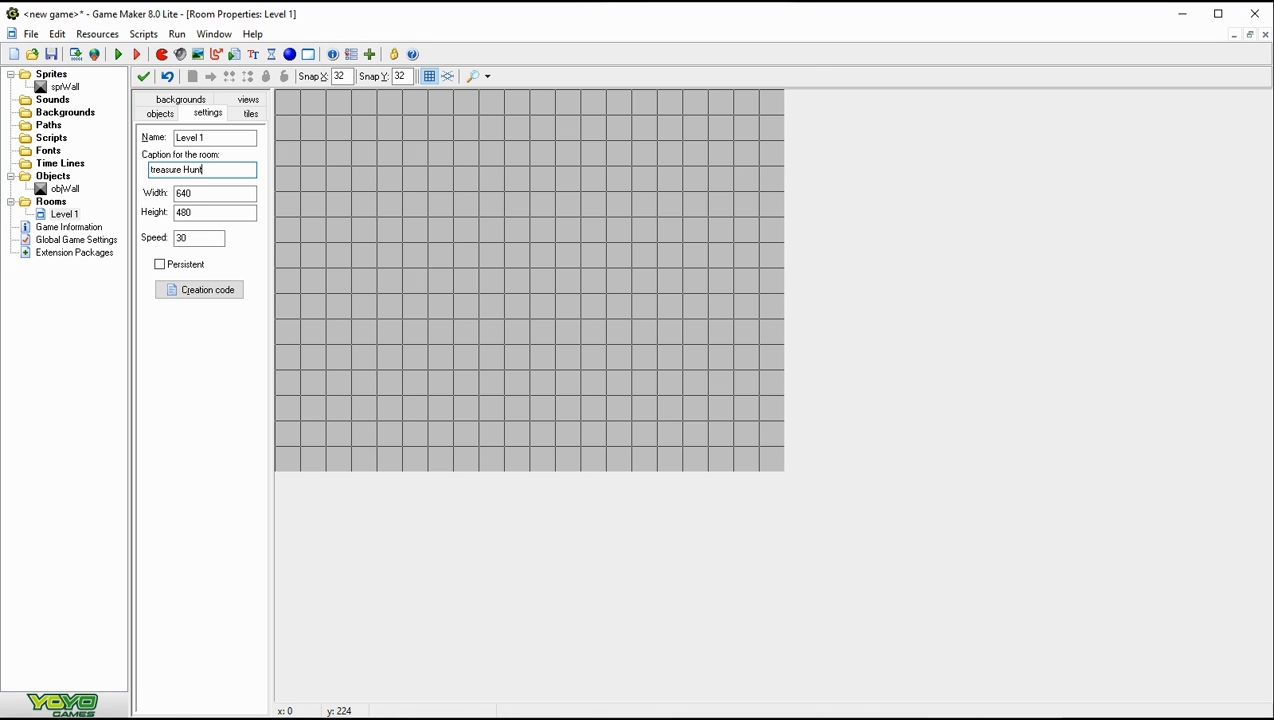
pyautogui.write('- Level 1')
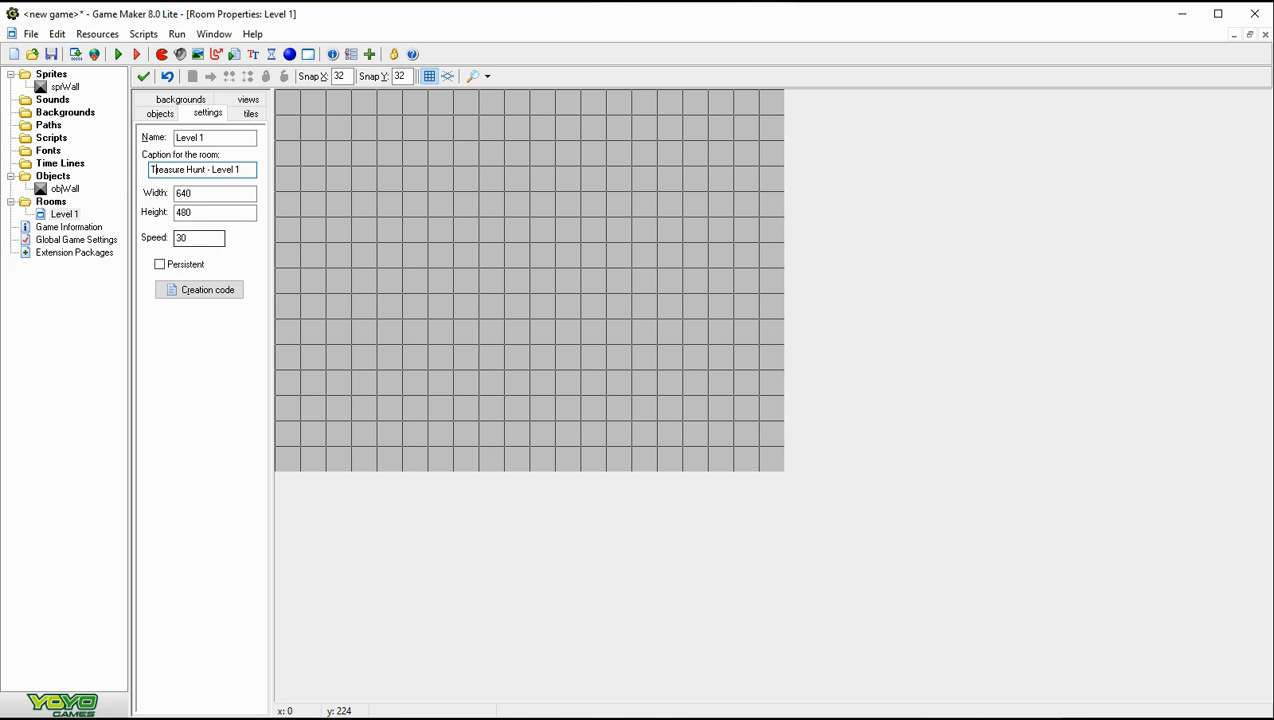
pyautogui.click(160, 112)
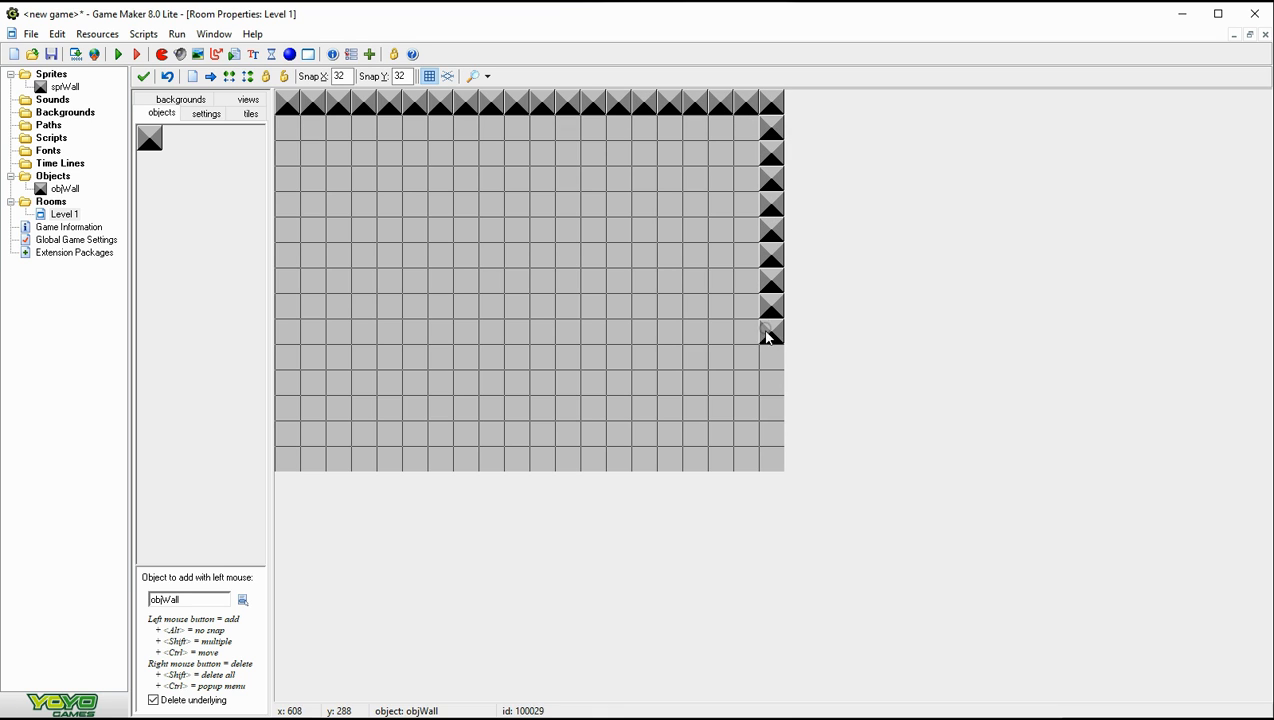
# Step: Drag-paint obj_wall blocks as an outer border, a second ring and inner rings
pyautogui.moveTo(770, 336); pyautogui.dragTo(336, 460)
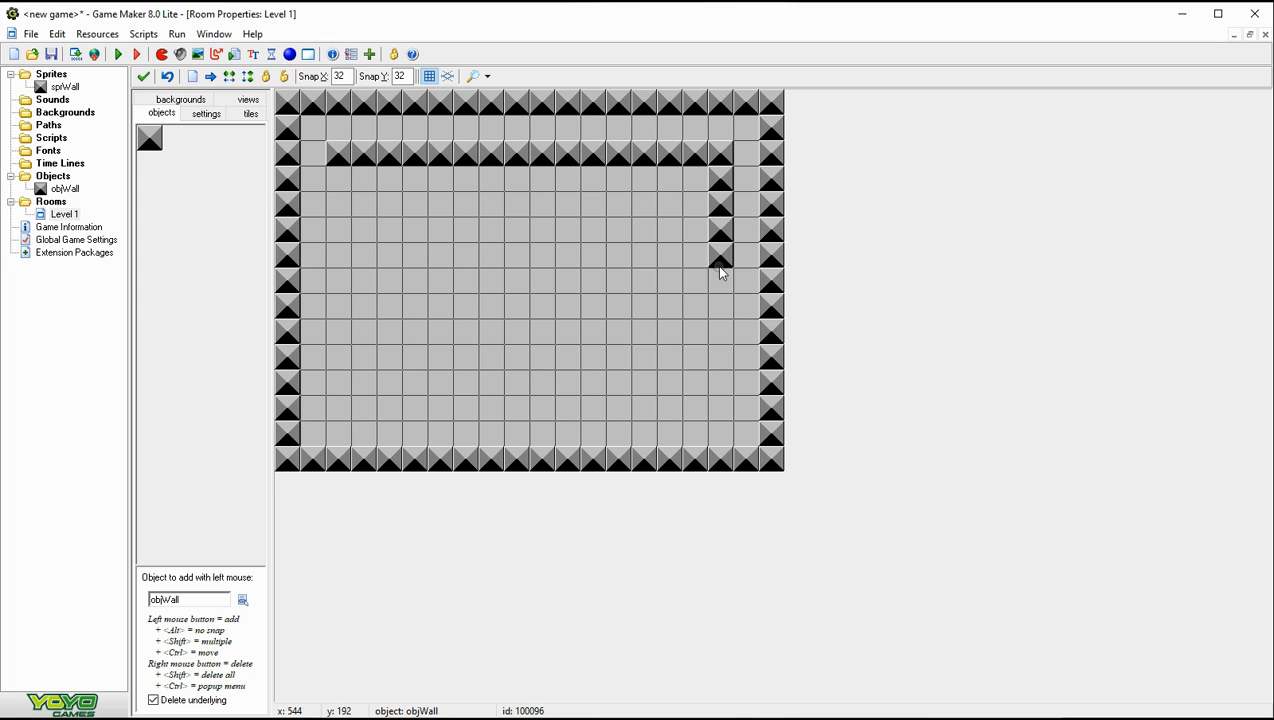
pyautogui.moveTo(720, 276); pyautogui.dragTo(356, 220)
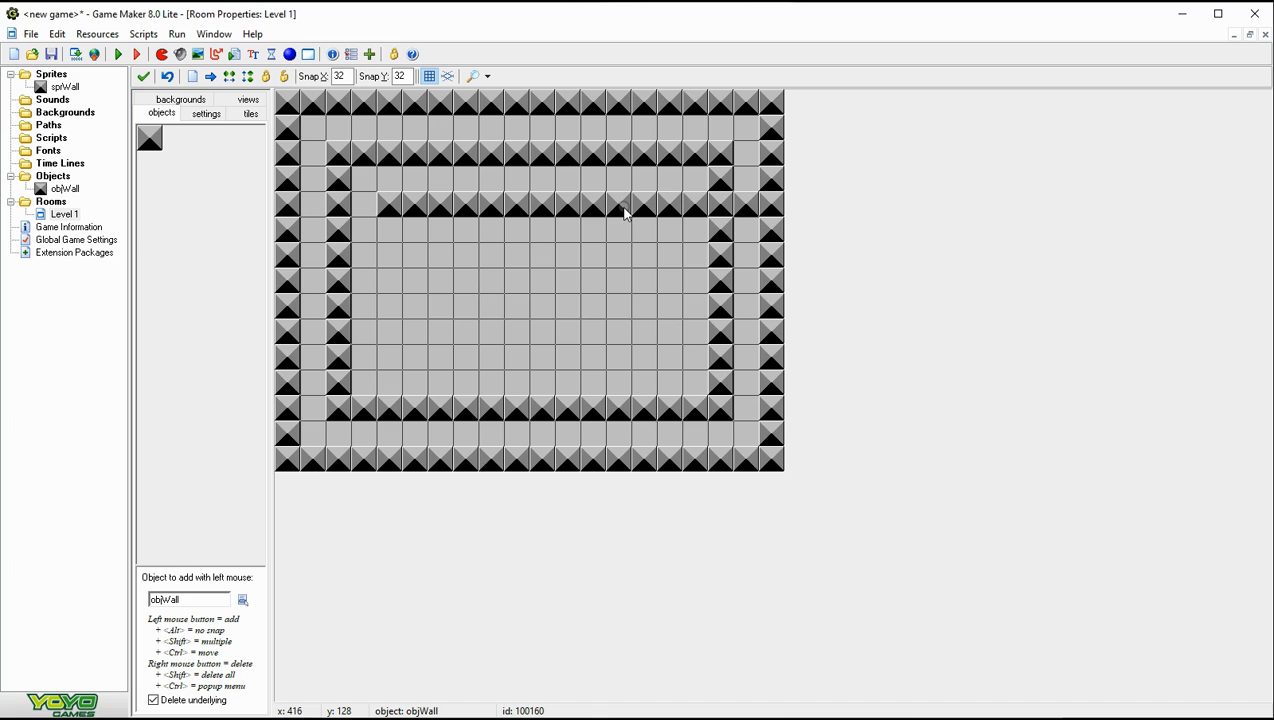
pyautogui.moveTo(758, 212)
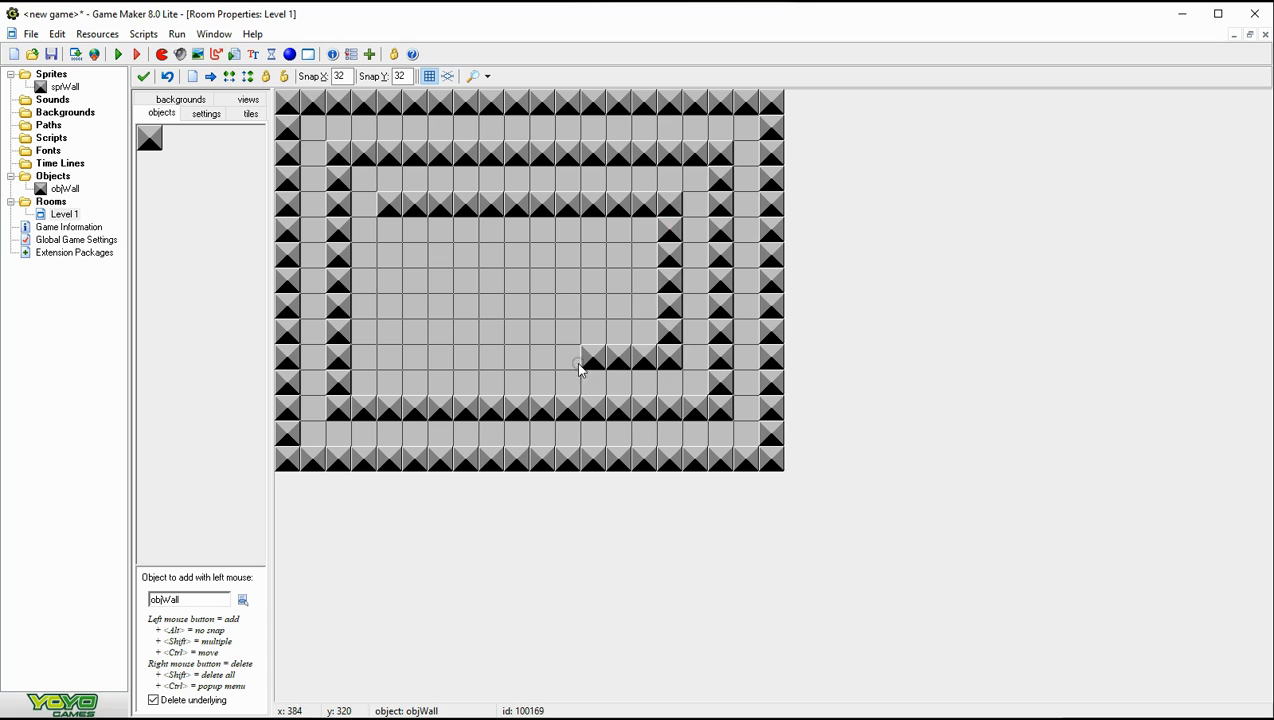
pyautogui.moveTo(580, 360); pyautogui.dragTo(360, 230)
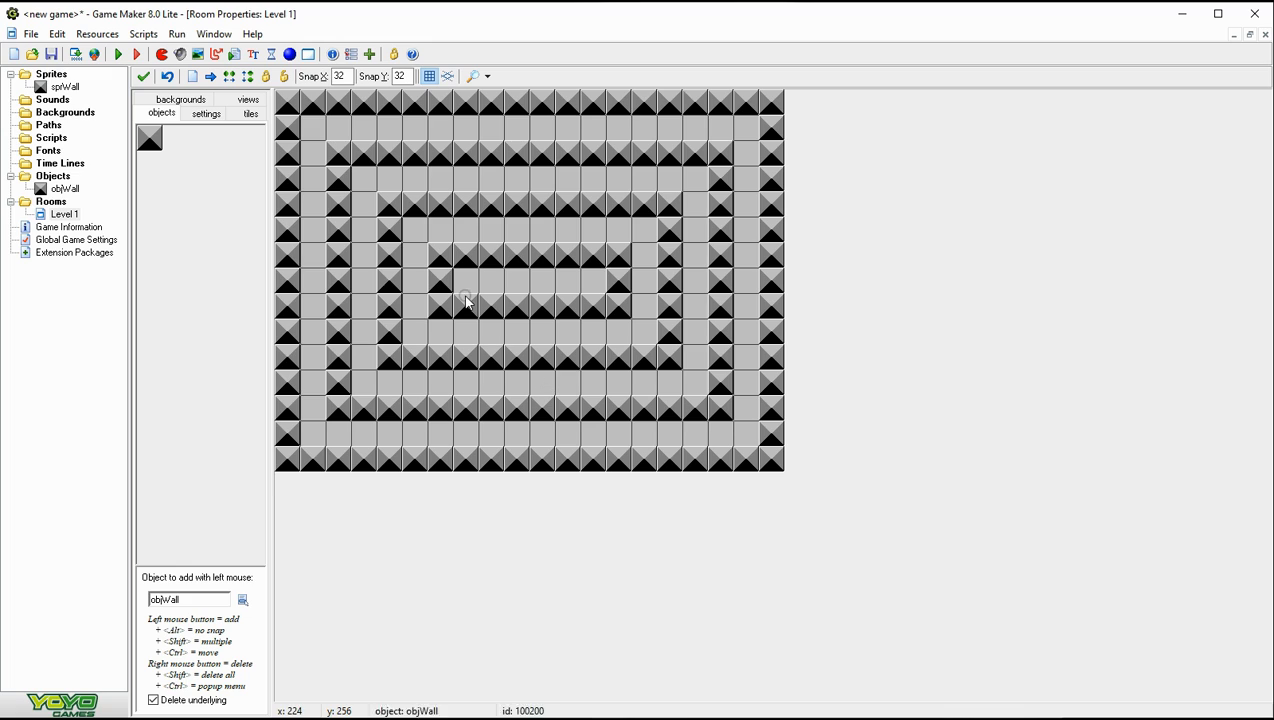
pyautogui.moveTo(516, 288)
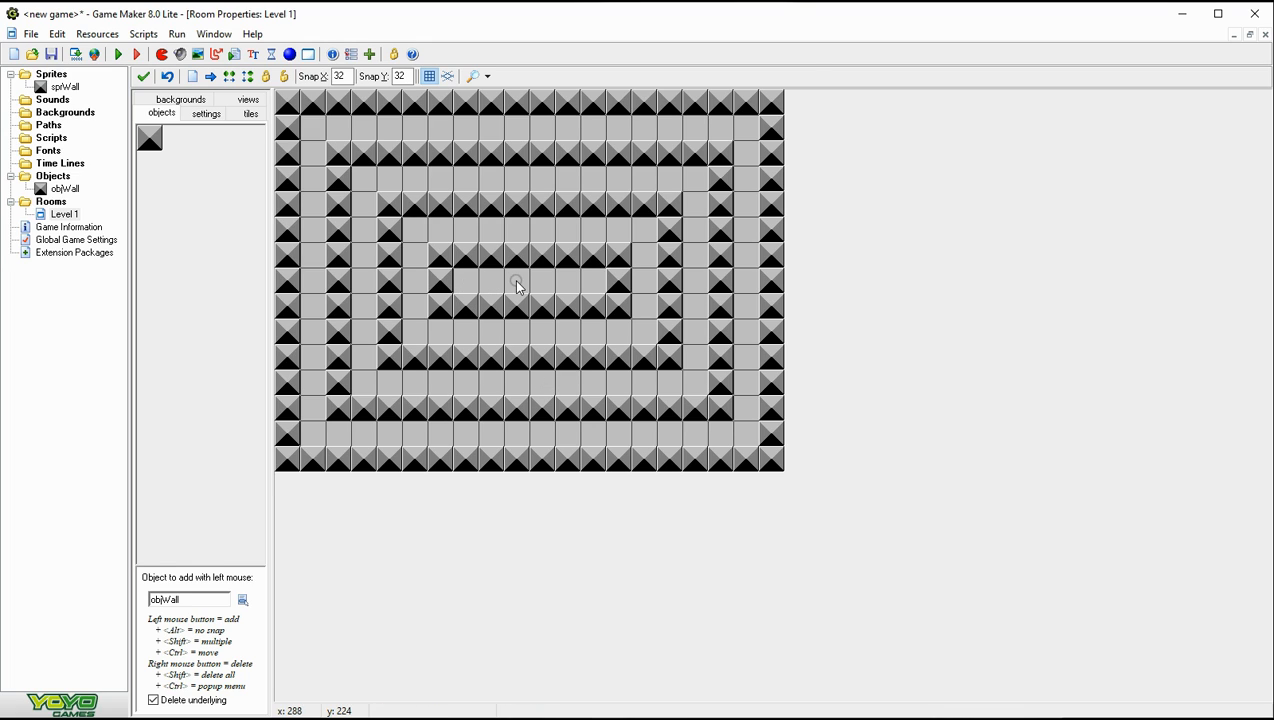
pyautogui.moveTo(464, 284)
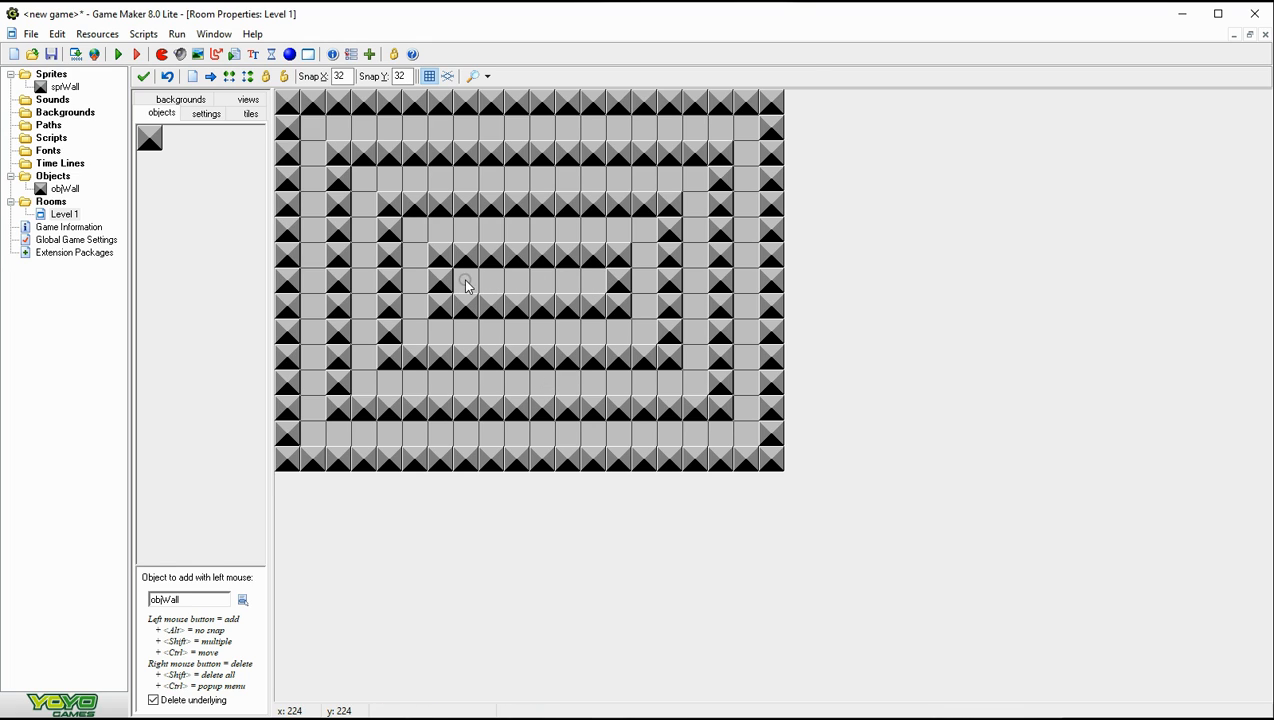
pyautogui.moveTo(548, 298)
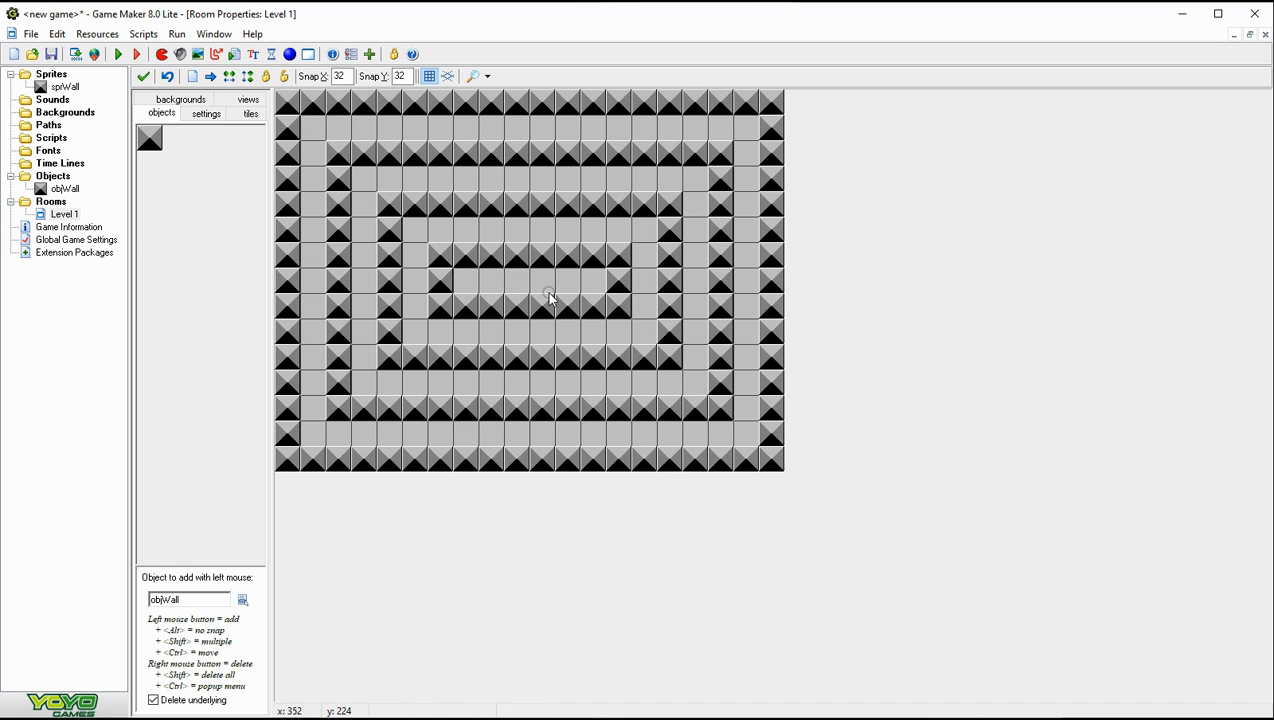
pyautogui.moveTo(532, 272)
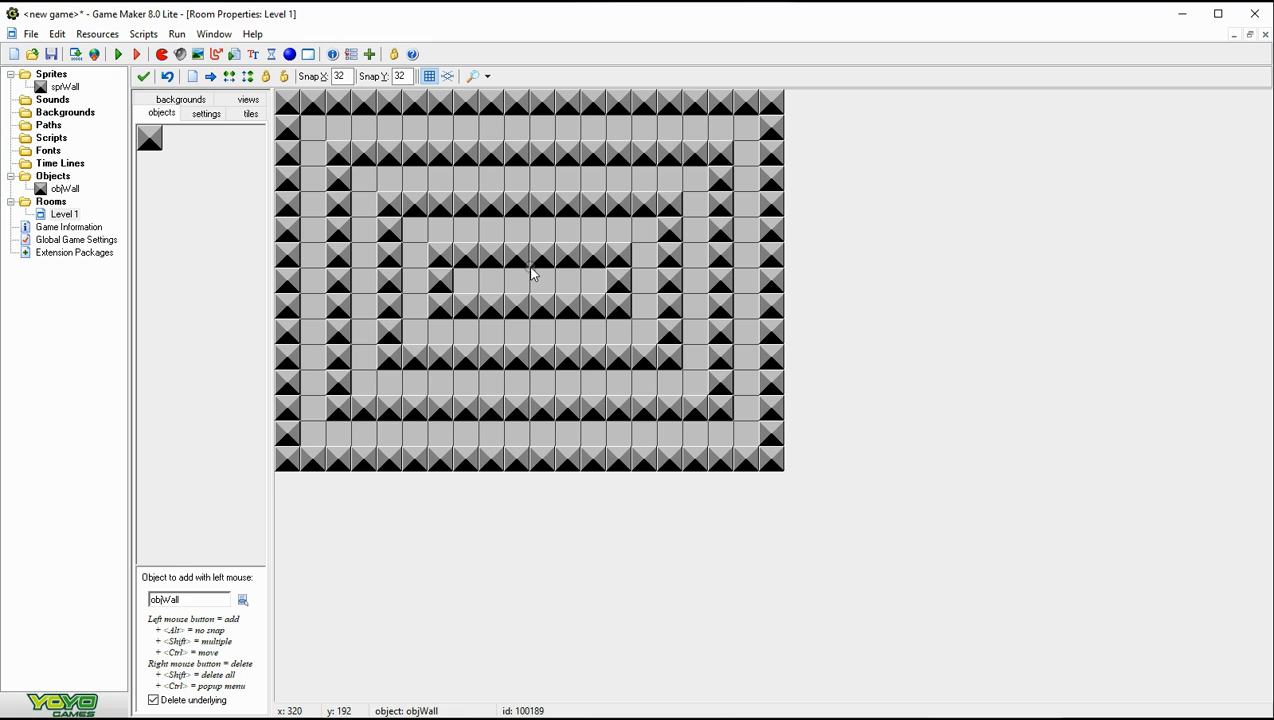
pyautogui.moveTo(548, 292)
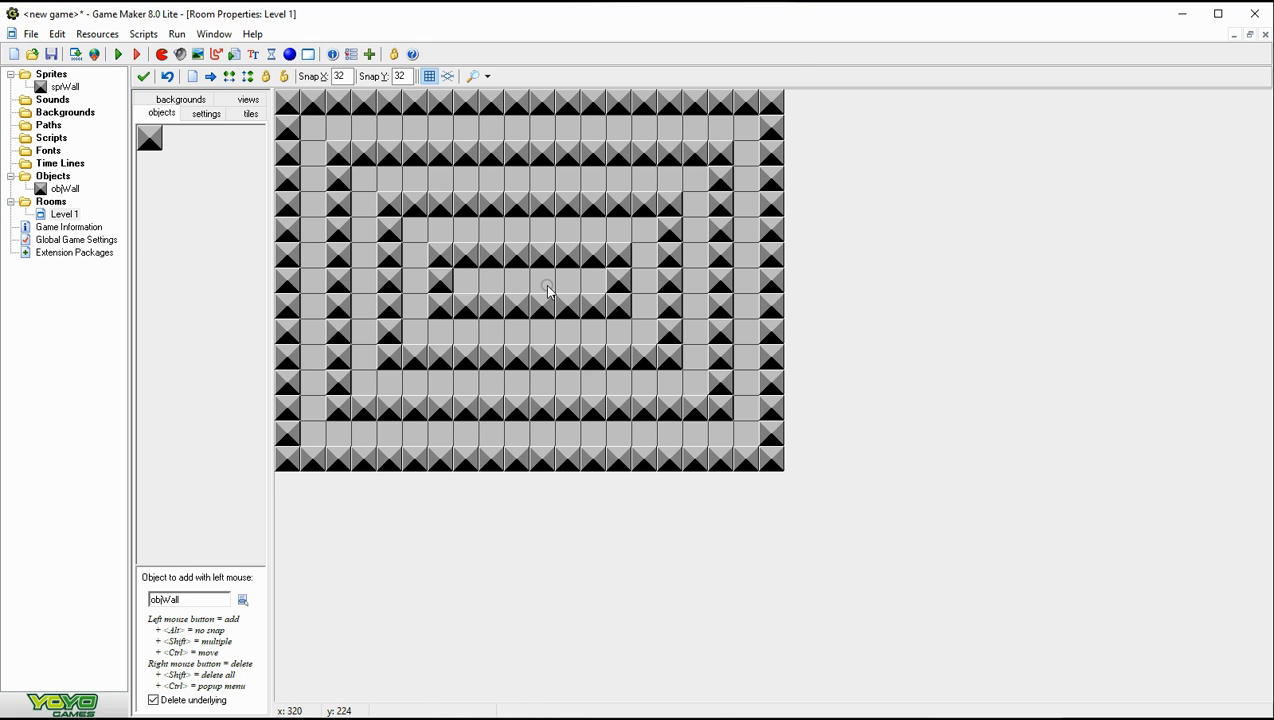
pyautogui.moveTo(560, 284)
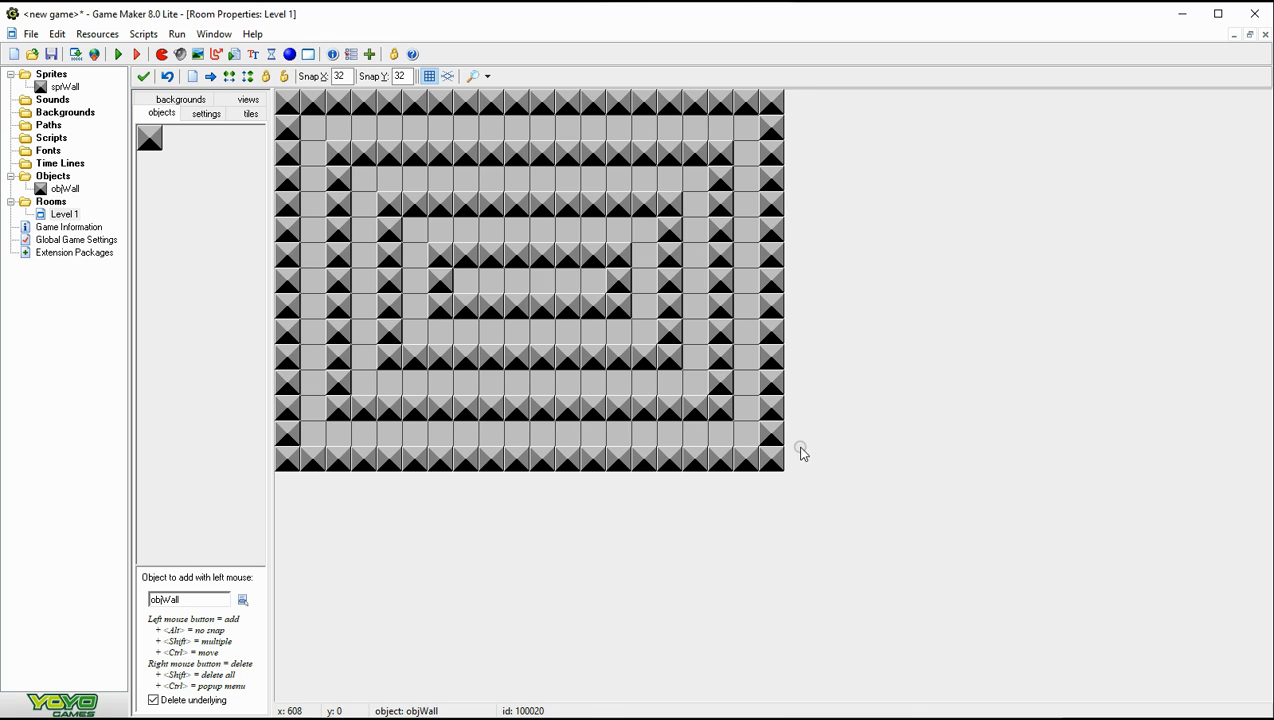
pyautogui.moveTo(360, 334)
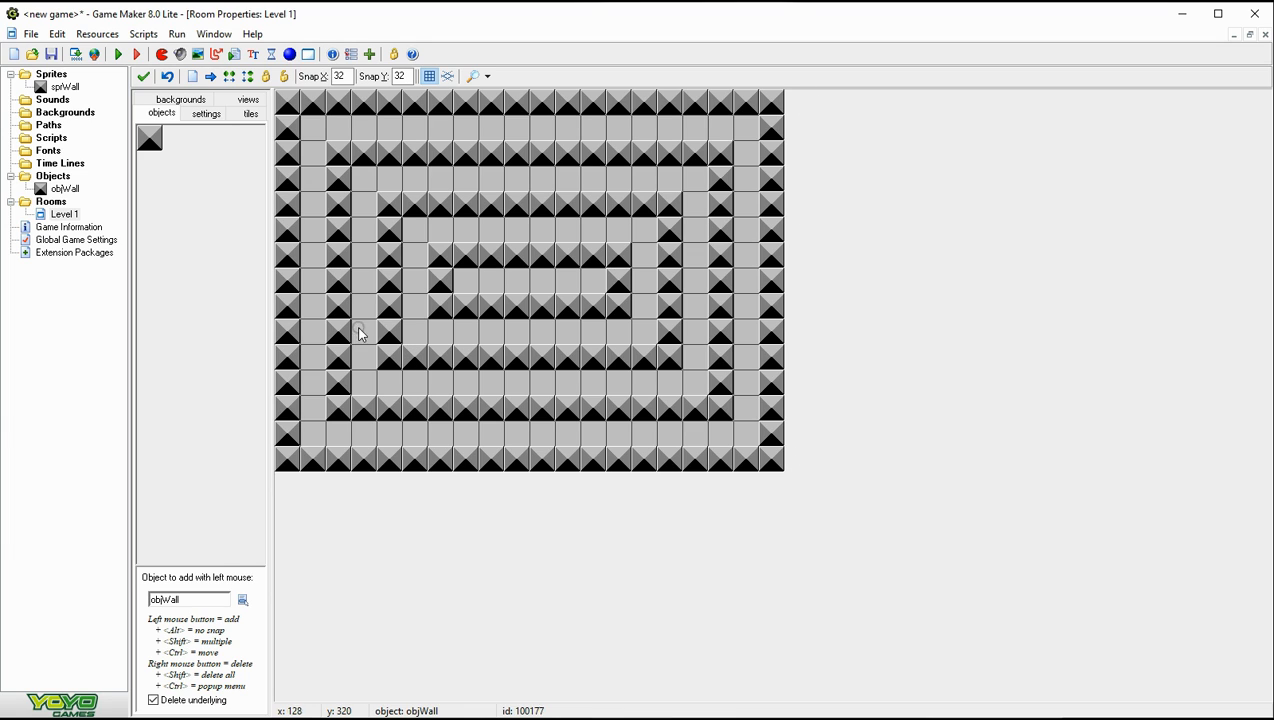
# Step: Change the room Width to 672 in settings and return to the objects tab
pyautogui.click(206, 112)
pyautogui.write('672')
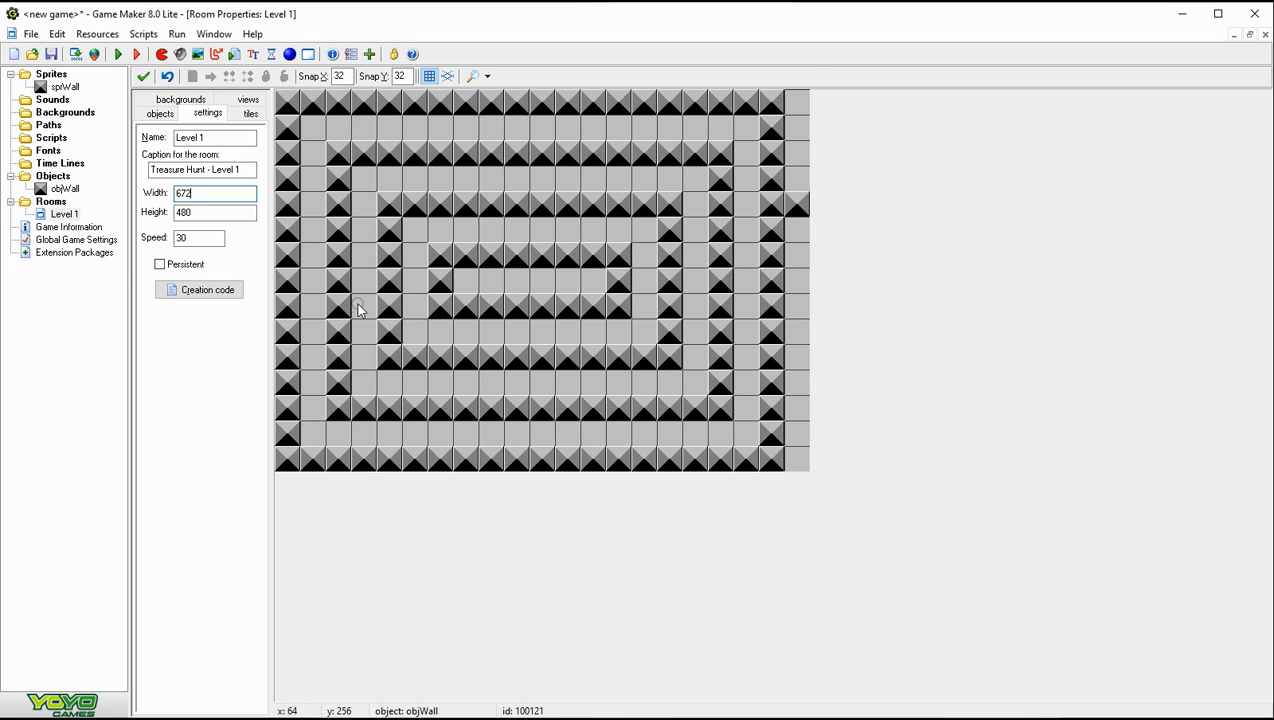
pyautogui.moveTo(800, 110)
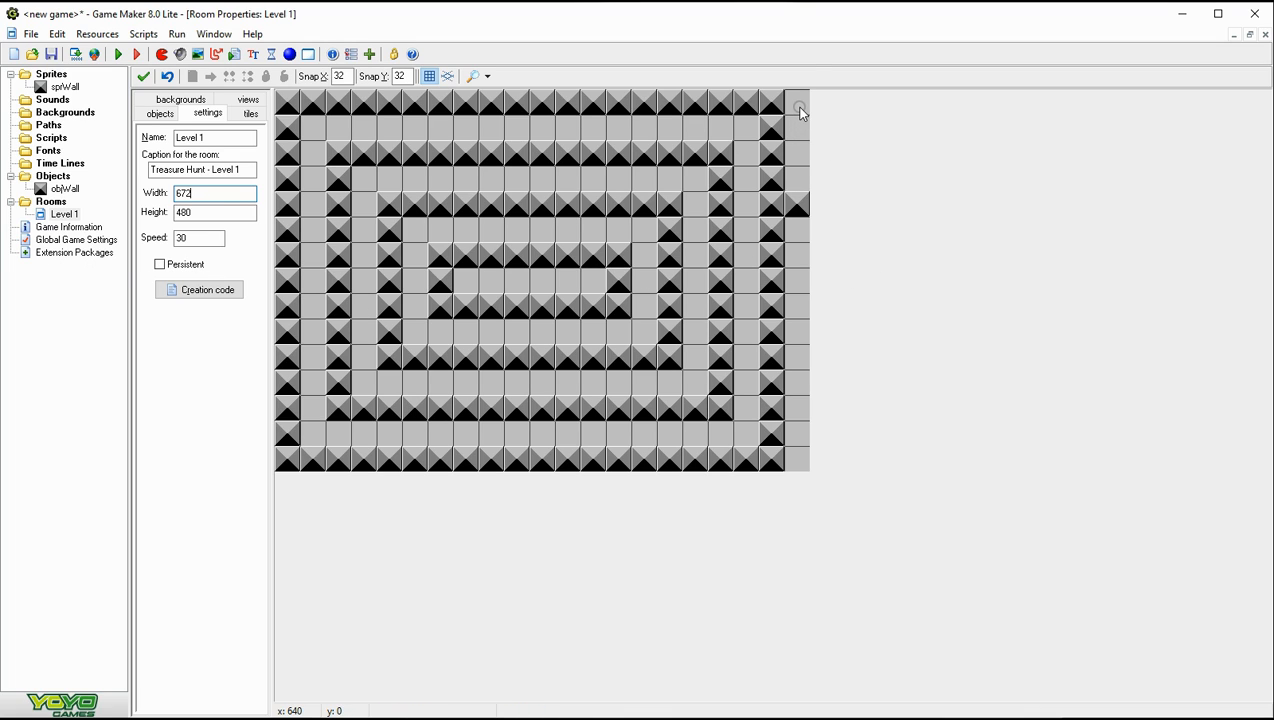
pyautogui.moveTo(800, 148)
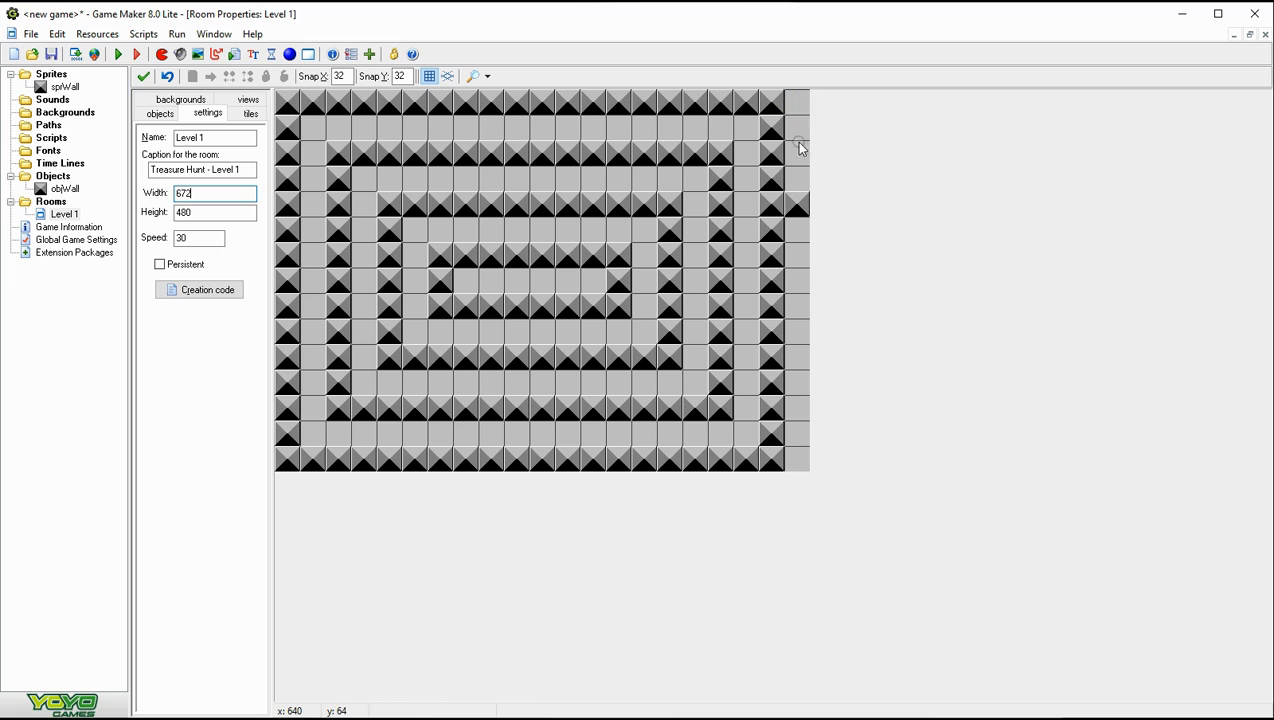
pyautogui.moveTo(176, 152)
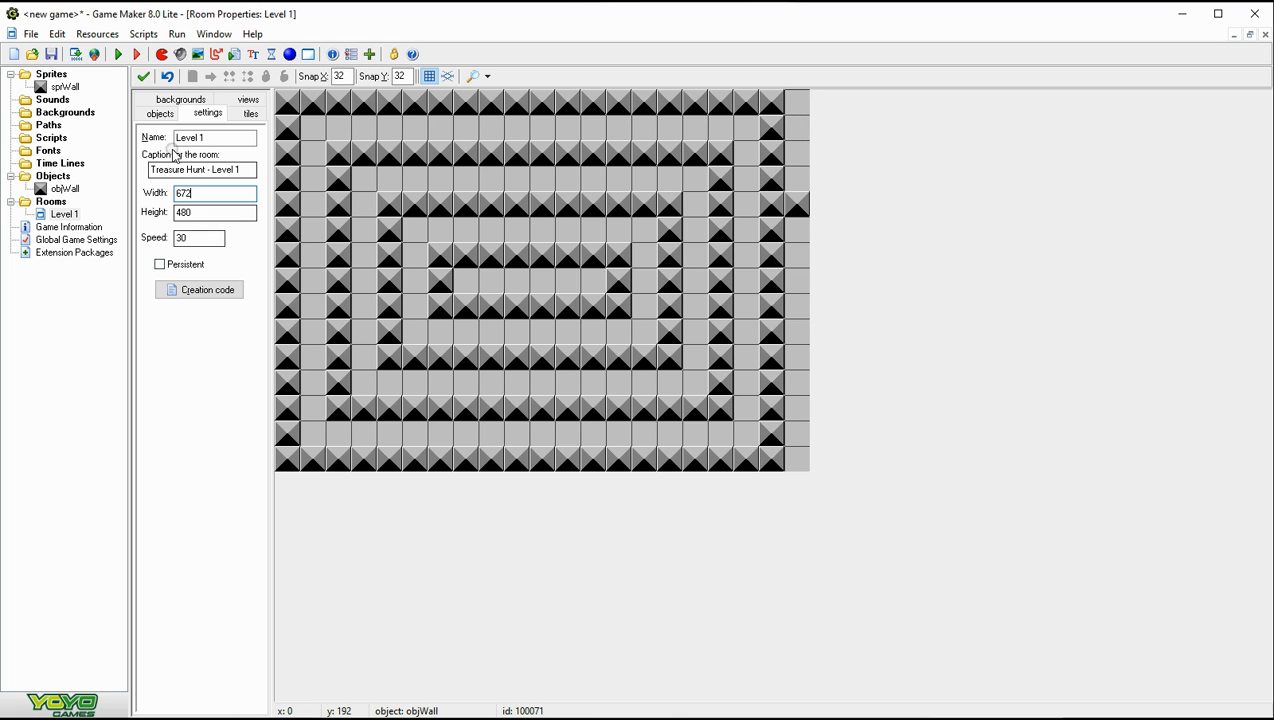
pyautogui.click(160, 112)
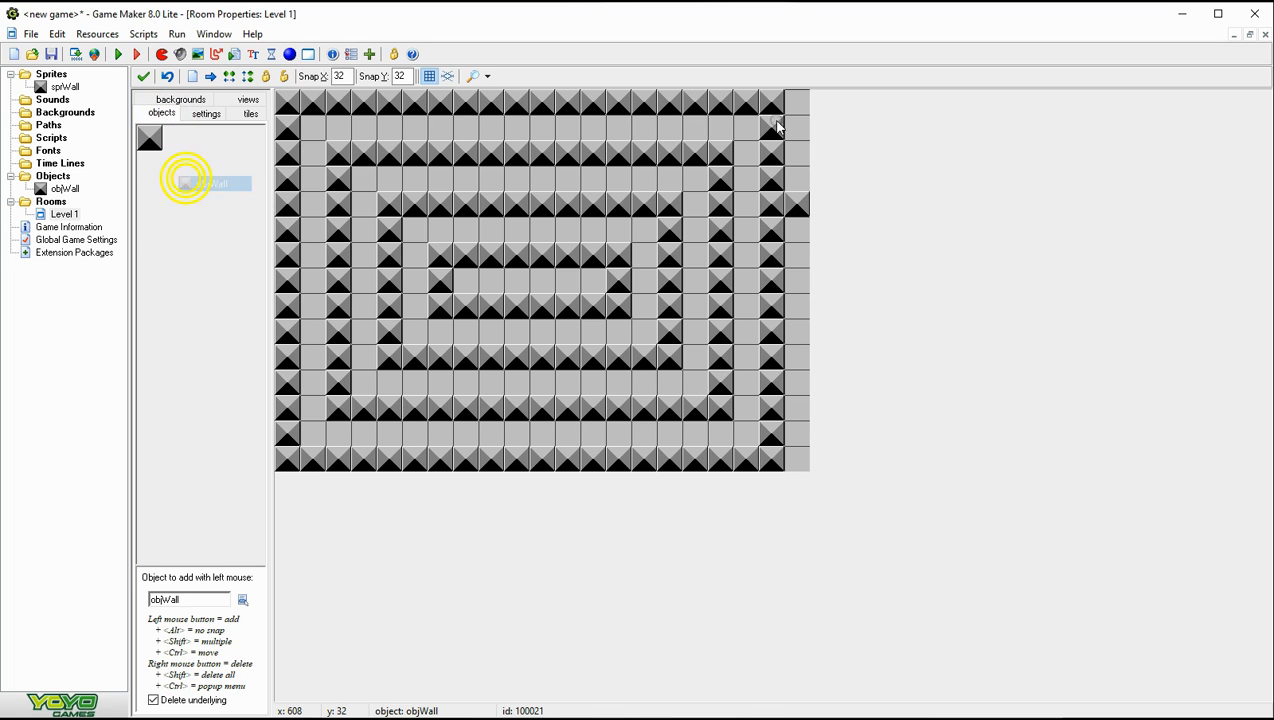
pyautogui.click(796, 230)
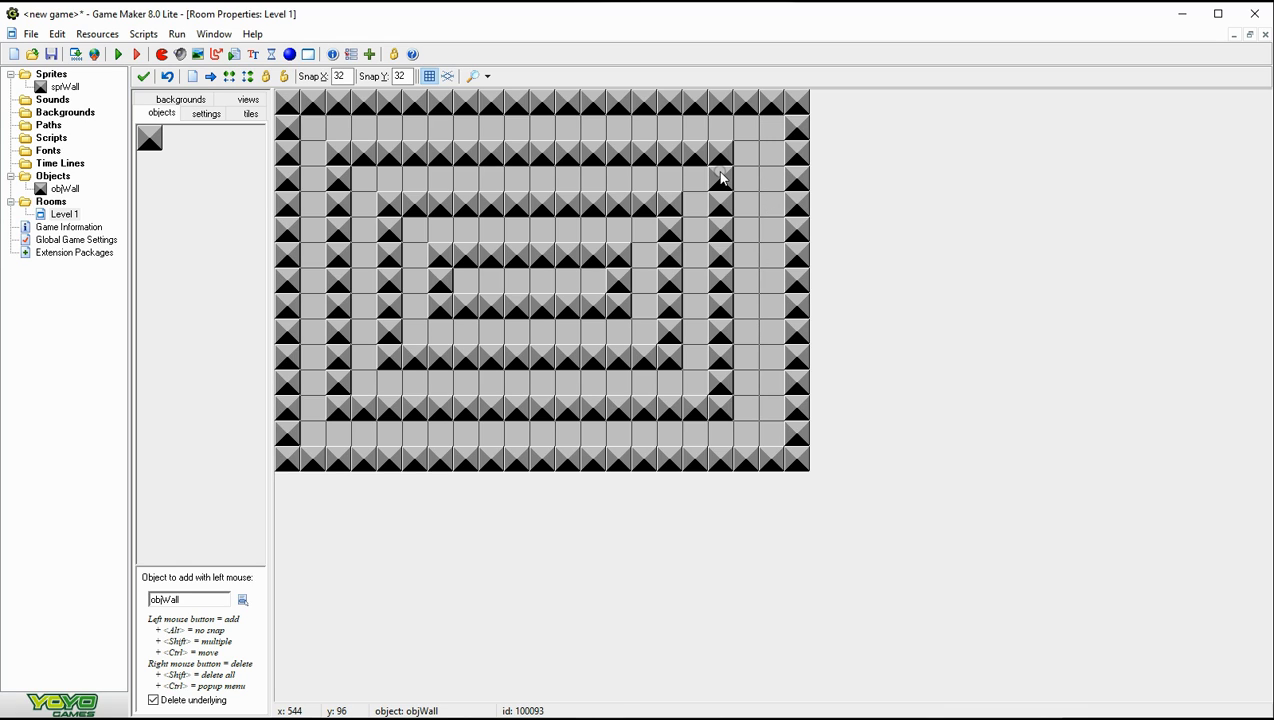
pyautogui.moveTo(724, 176); pyautogui.dragTo(716, 352)
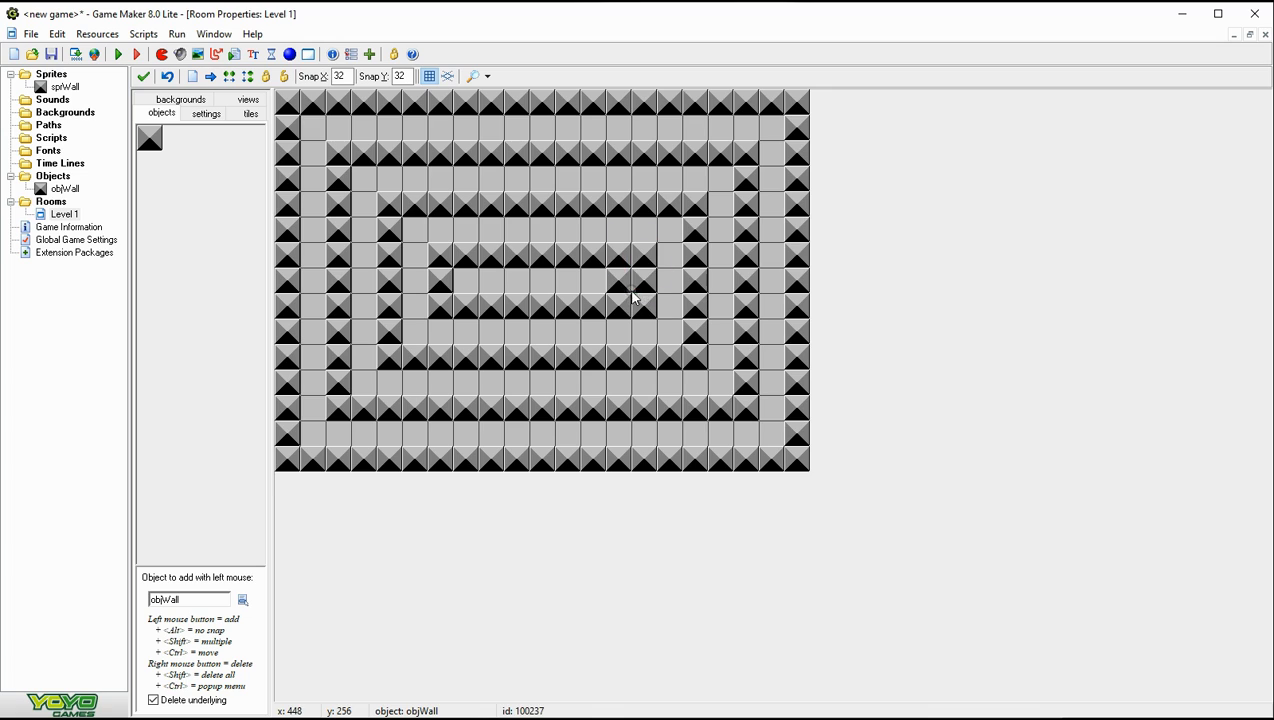
pyautogui.moveTo(458, 290)
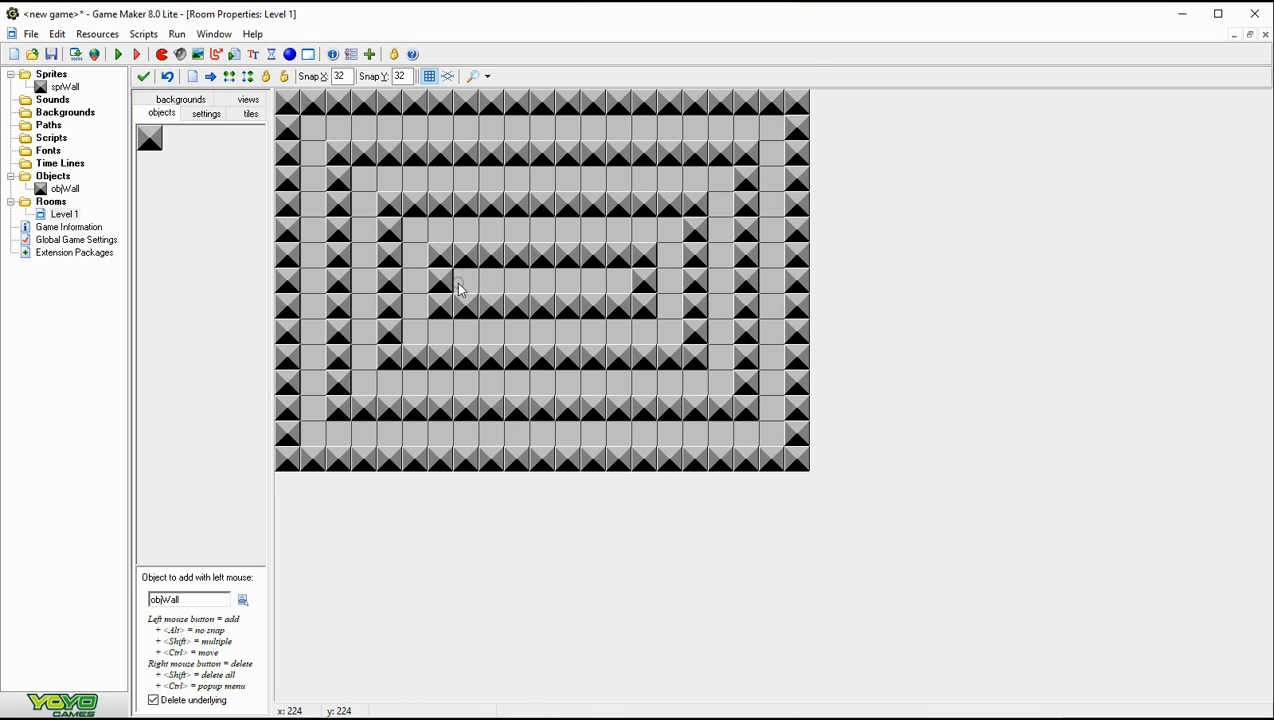
pyautogui.moveTo(600, 284)
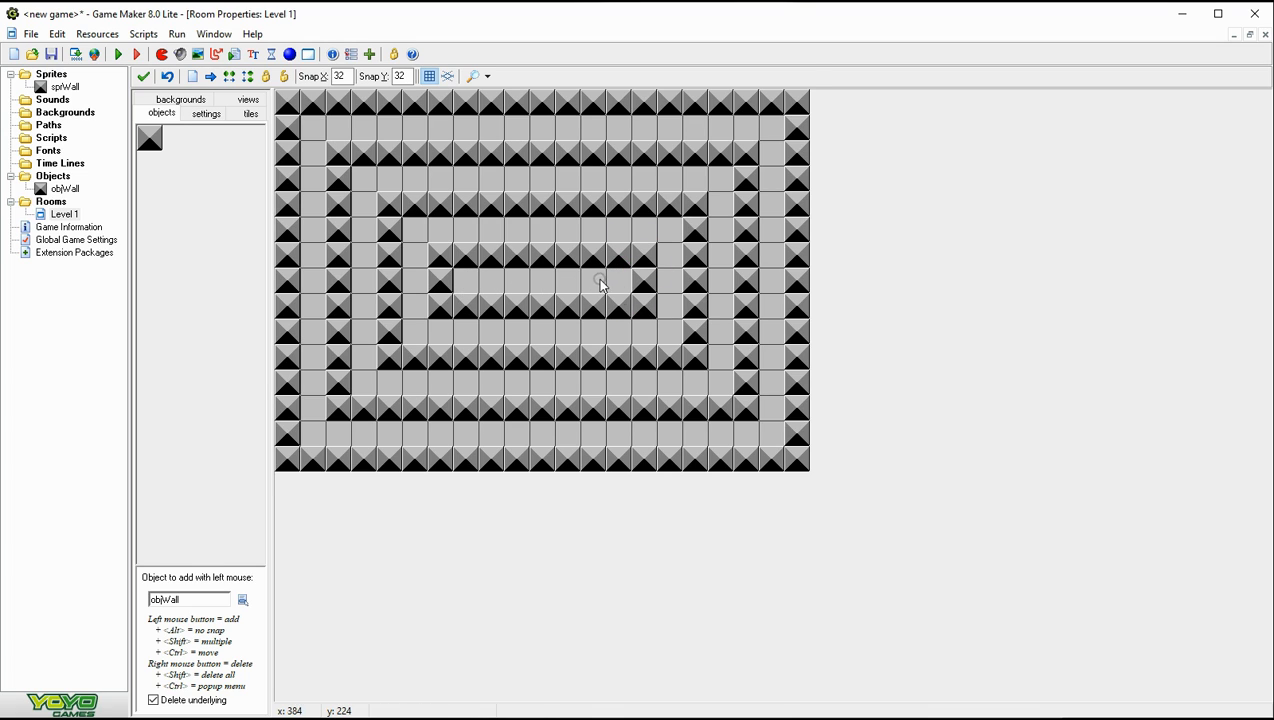
pyautogui.moveTo(544, 258)
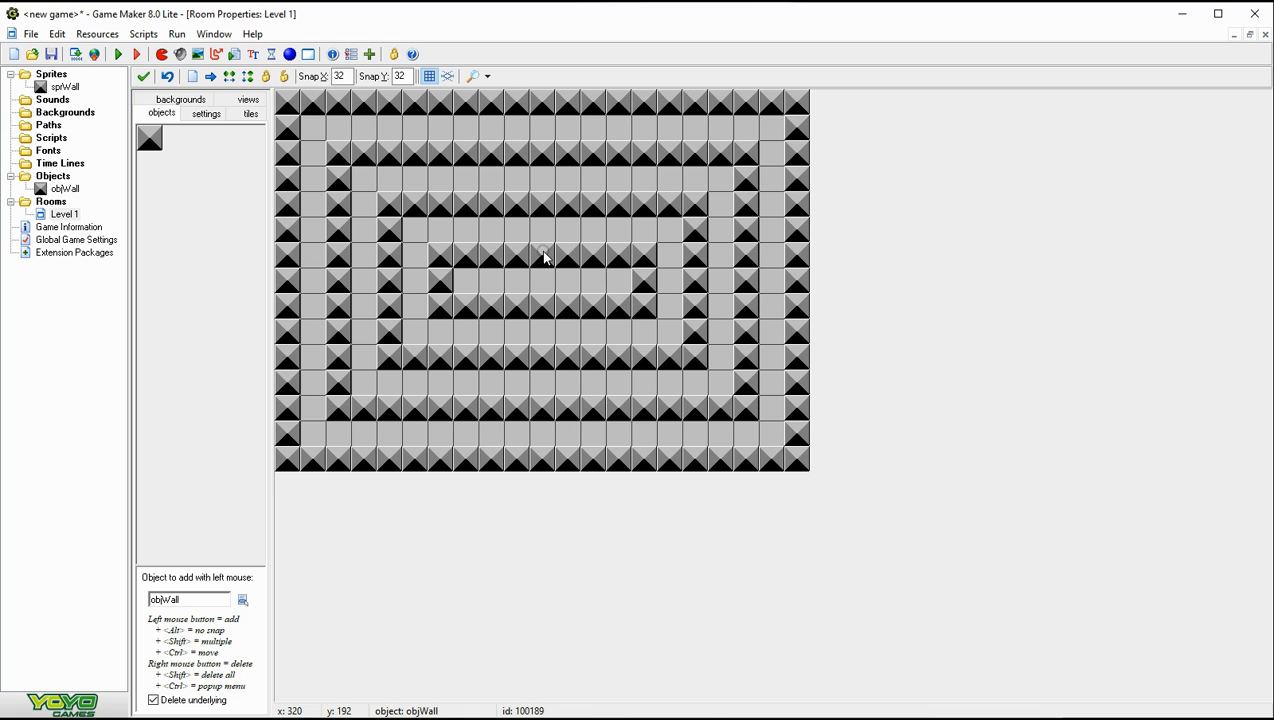
pyautogui.moveTo(544, 320)
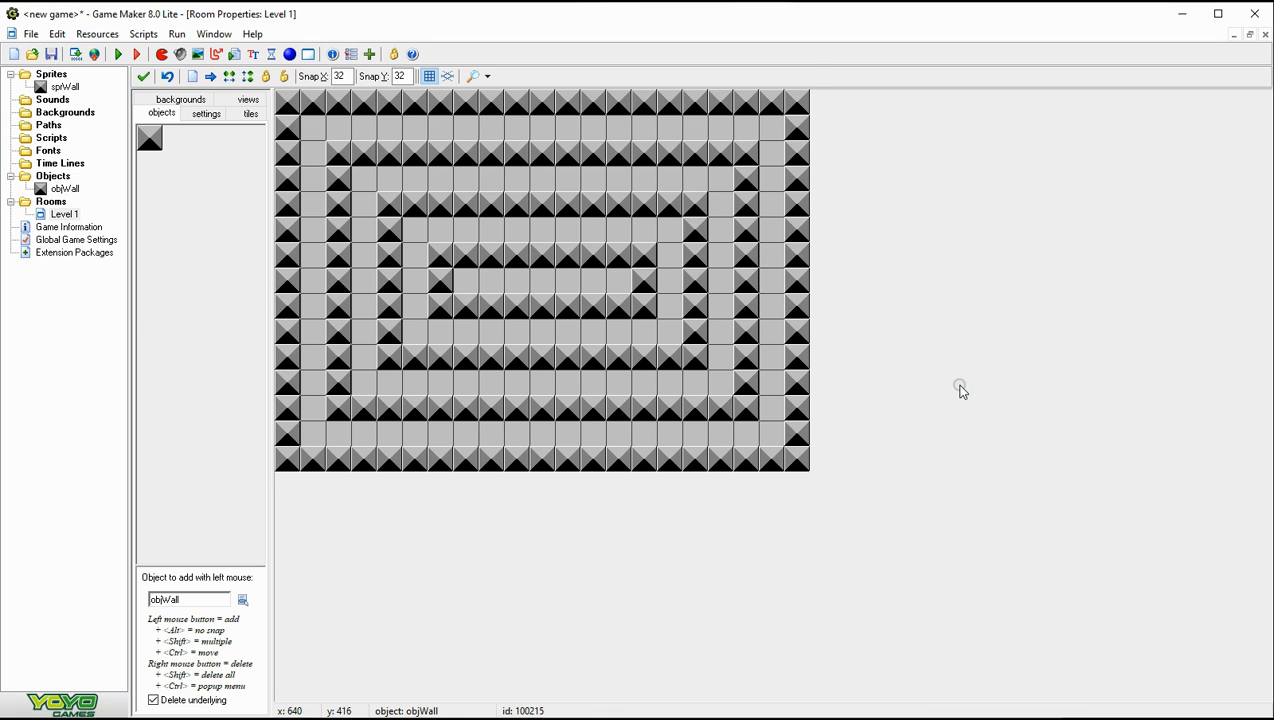
pyautogui.moveTo(212, 436)
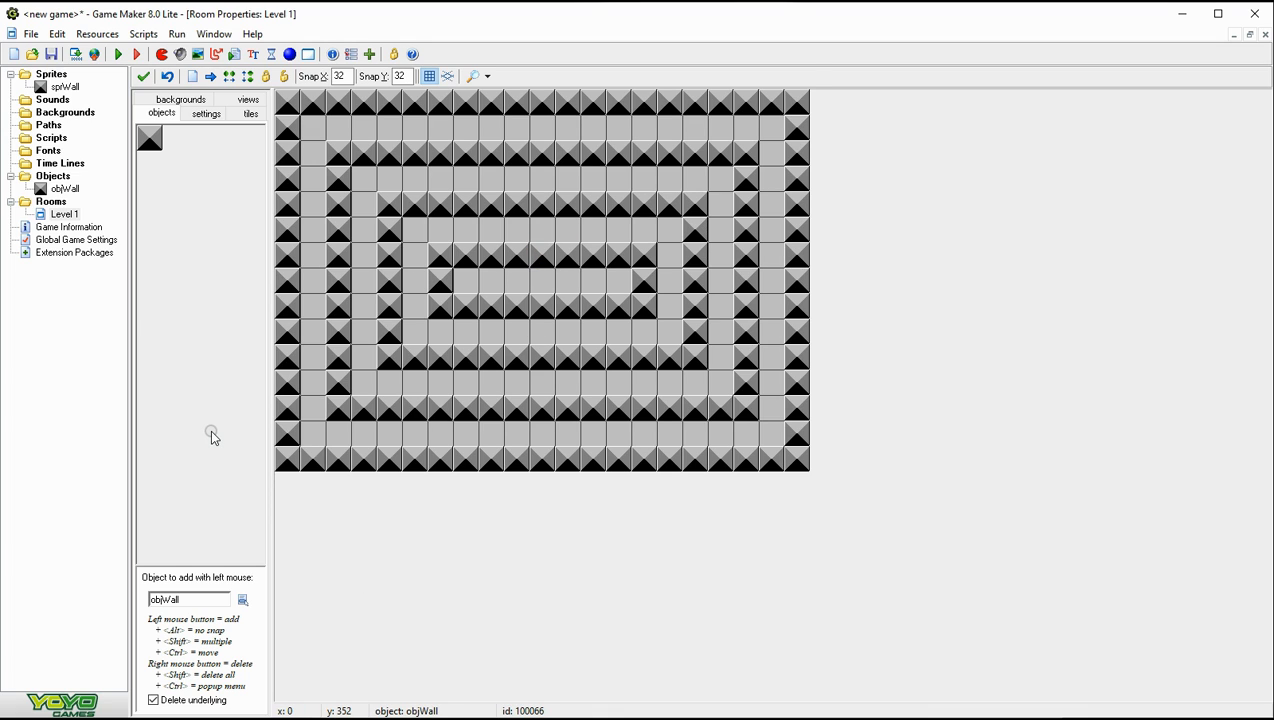
pyautogui.moveTo(816, 80)
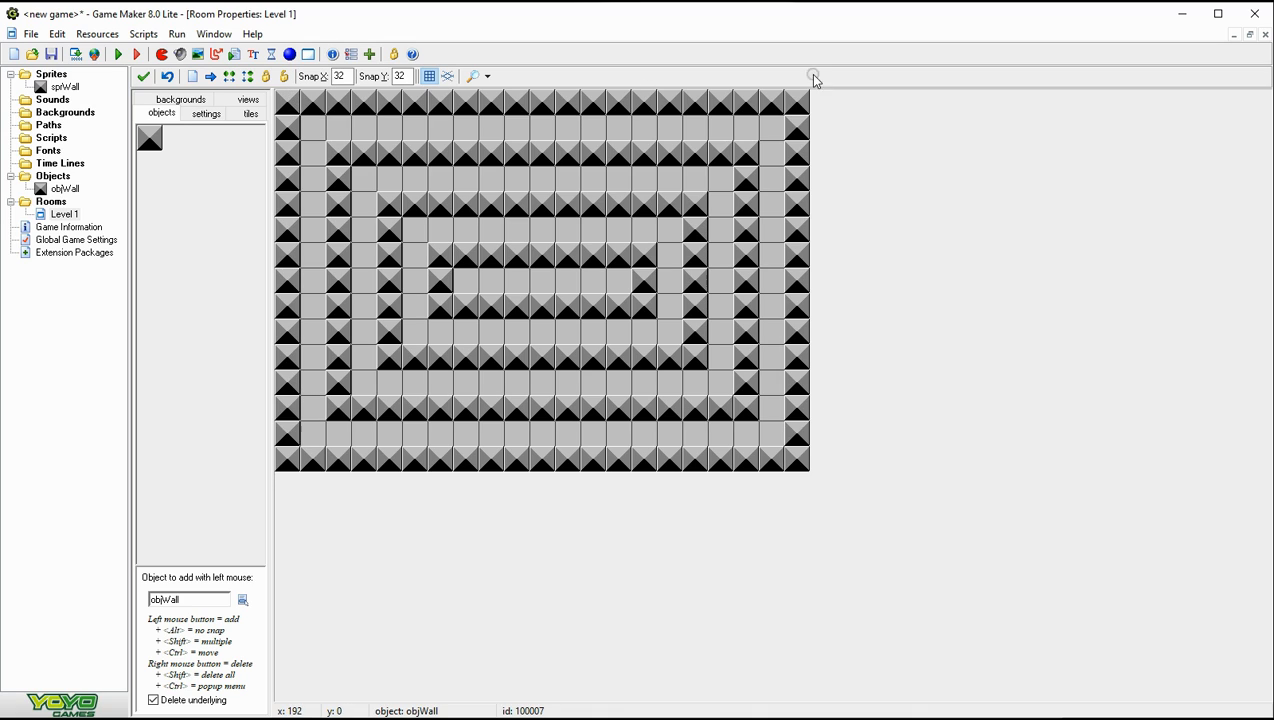
pyautogui.moveTo(372, 240)
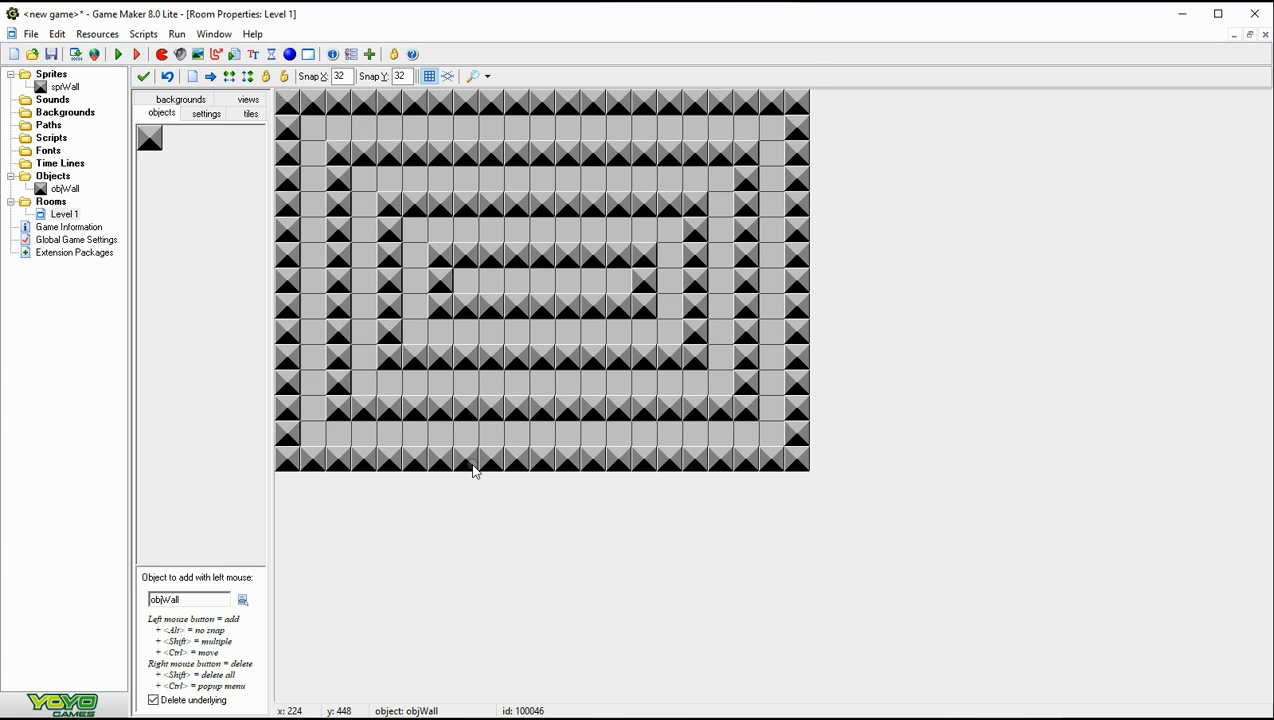
pyautogui.moveTo(310, 370)
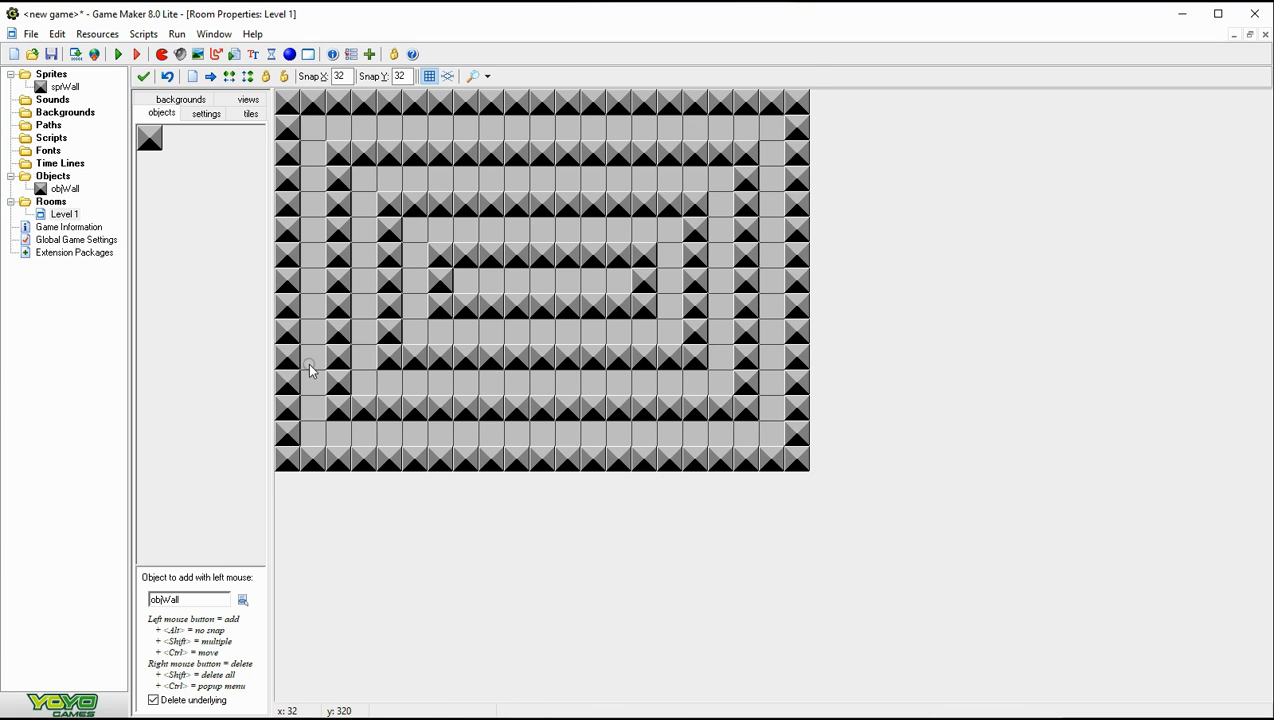
pyautogui.moveTo(308, 382)
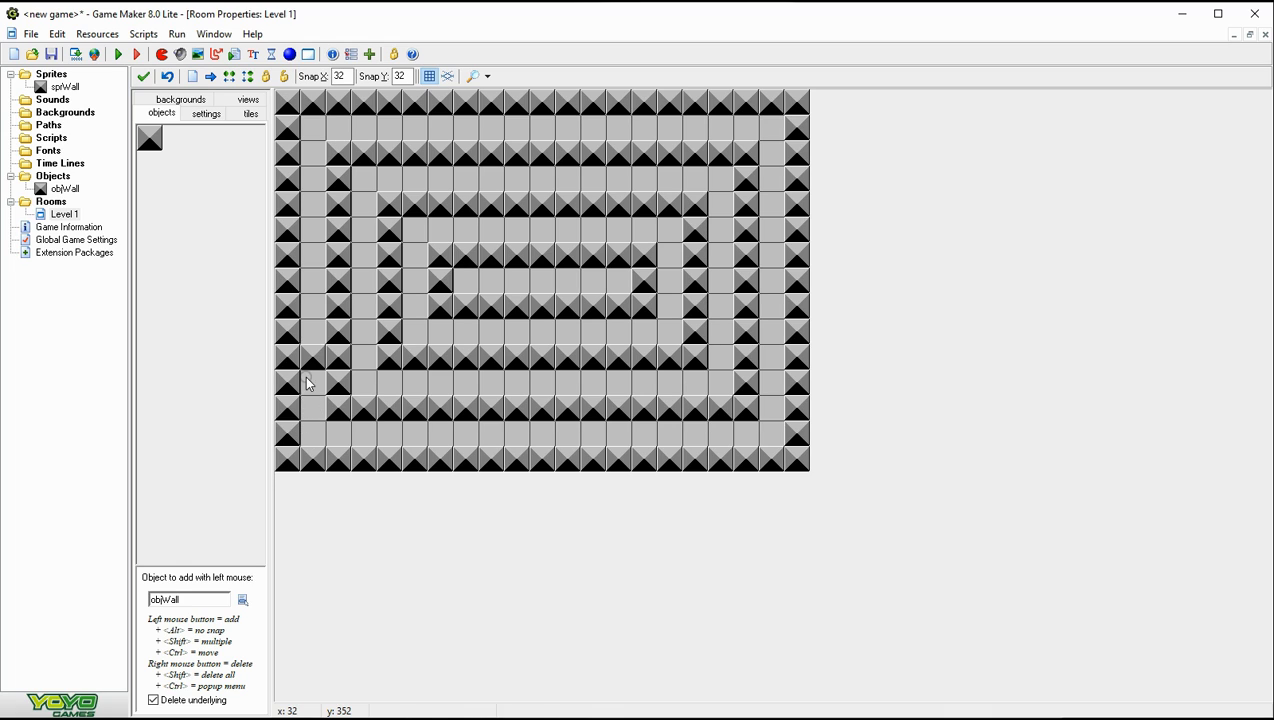
pyautogui.moveTo(320, 404)
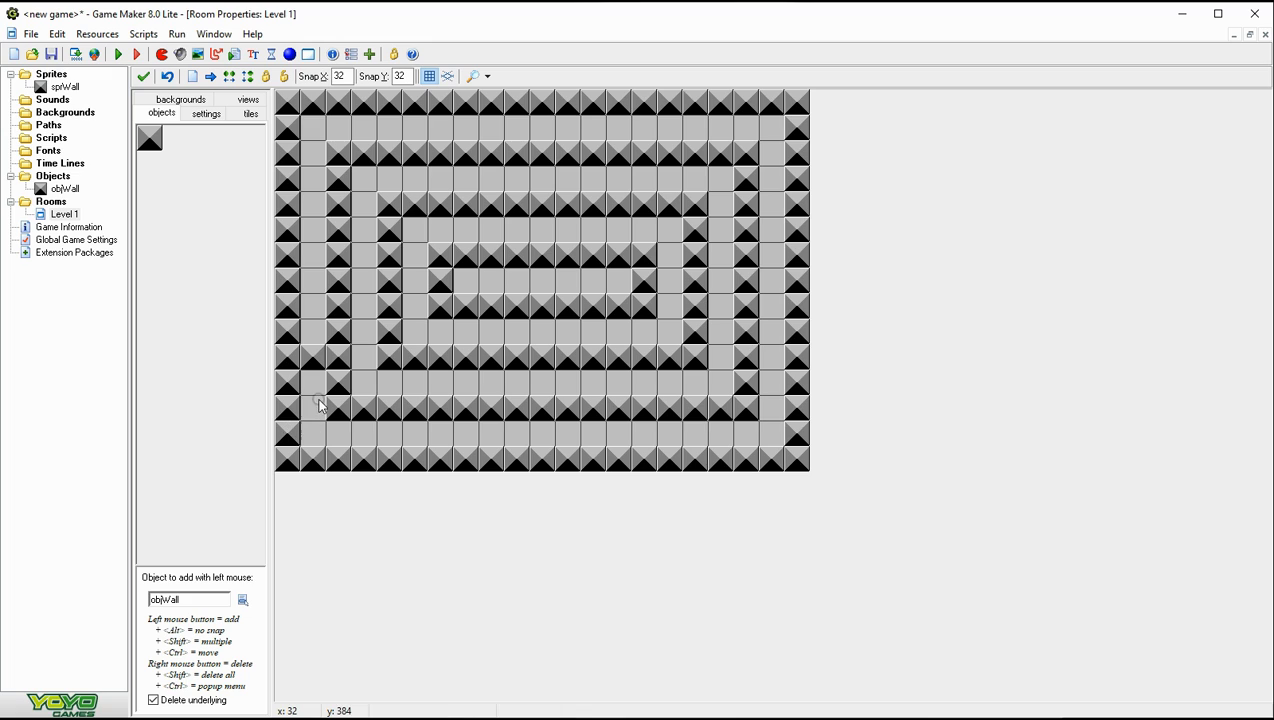
pyautogui.moveTo(322, 422)
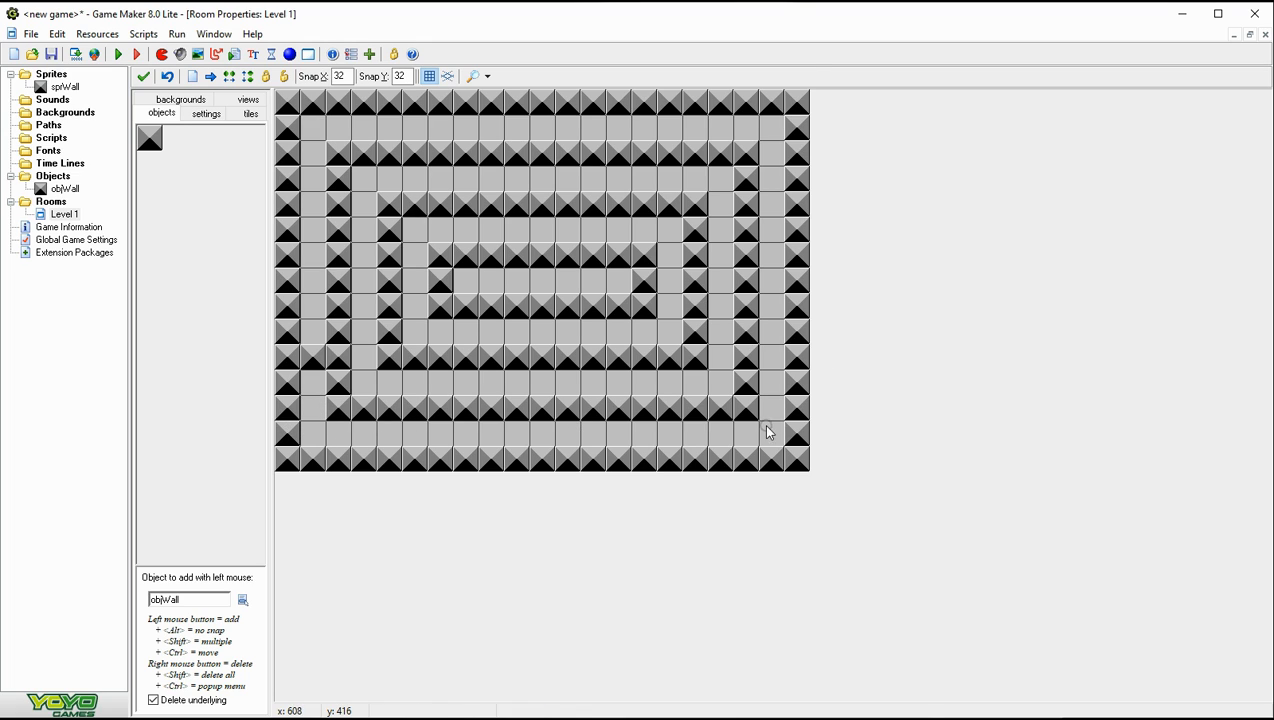
pyautogui.moveTo(636, 446)
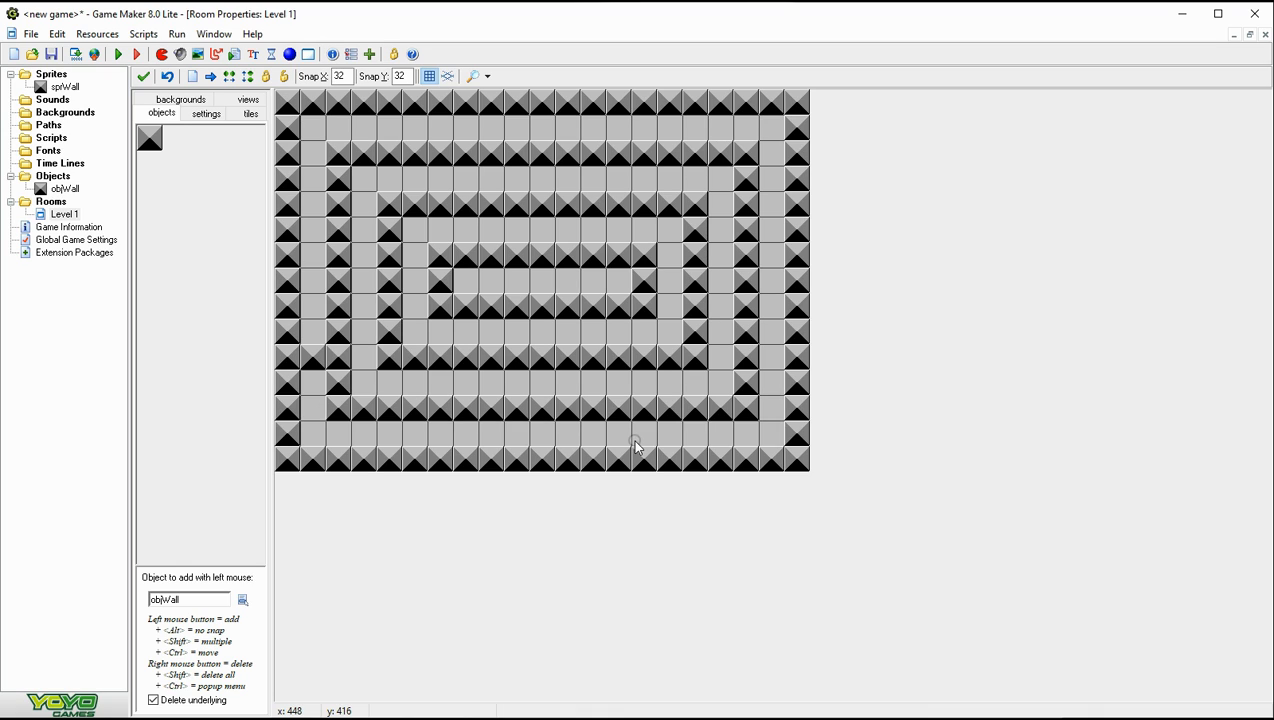
# Step: Open two gaps in the lower wall ring to create maze passages
pyautogui.click(620, 436)
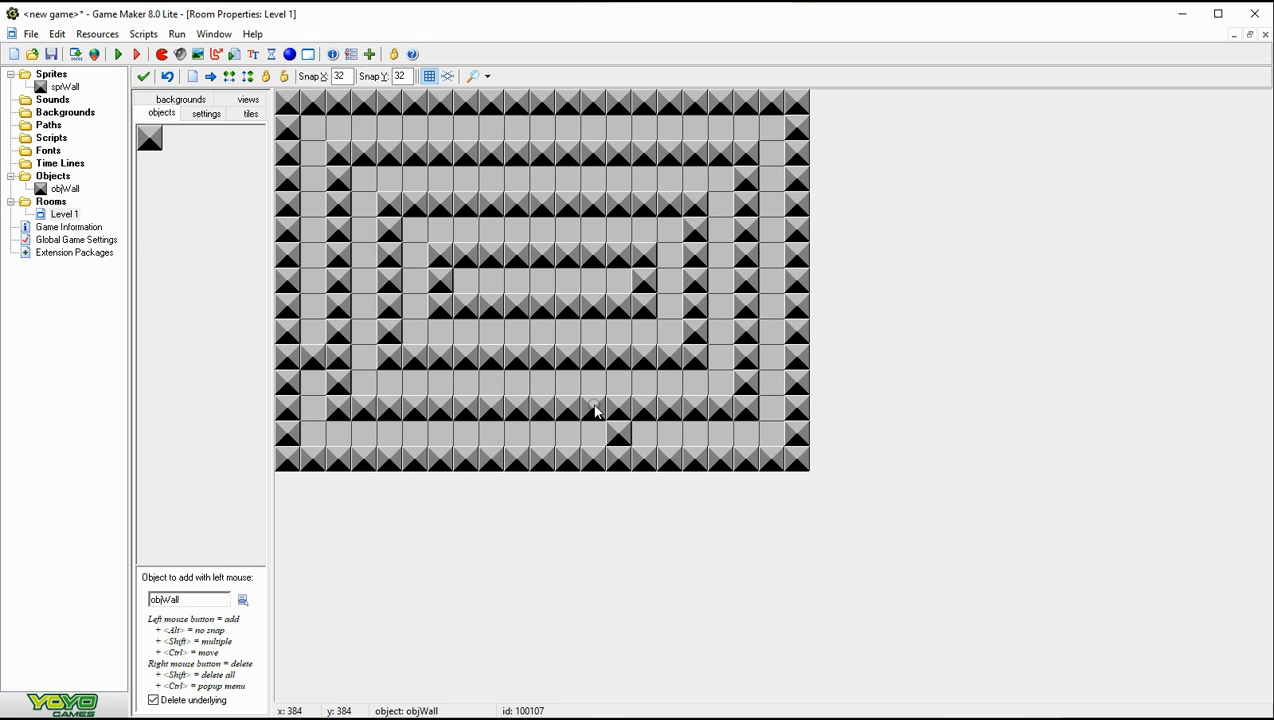
pyautogui.click(564, 428)
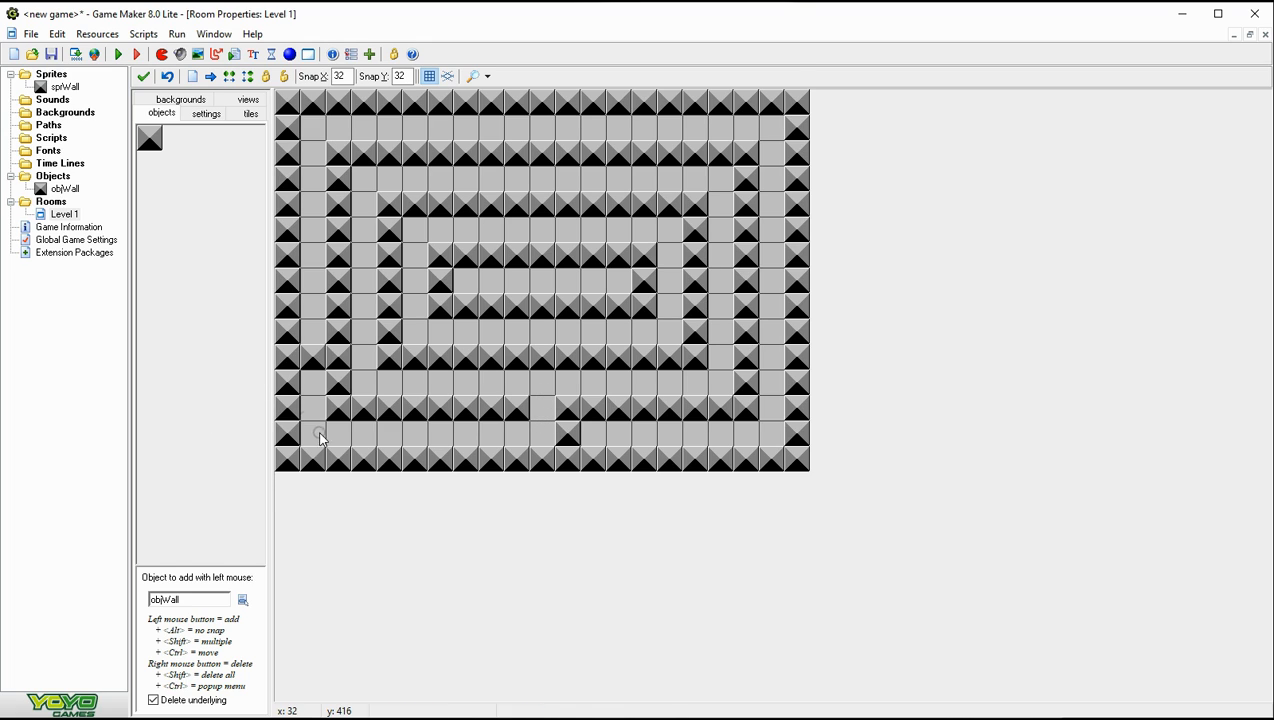
pyautogui.moveTo(316, 436)
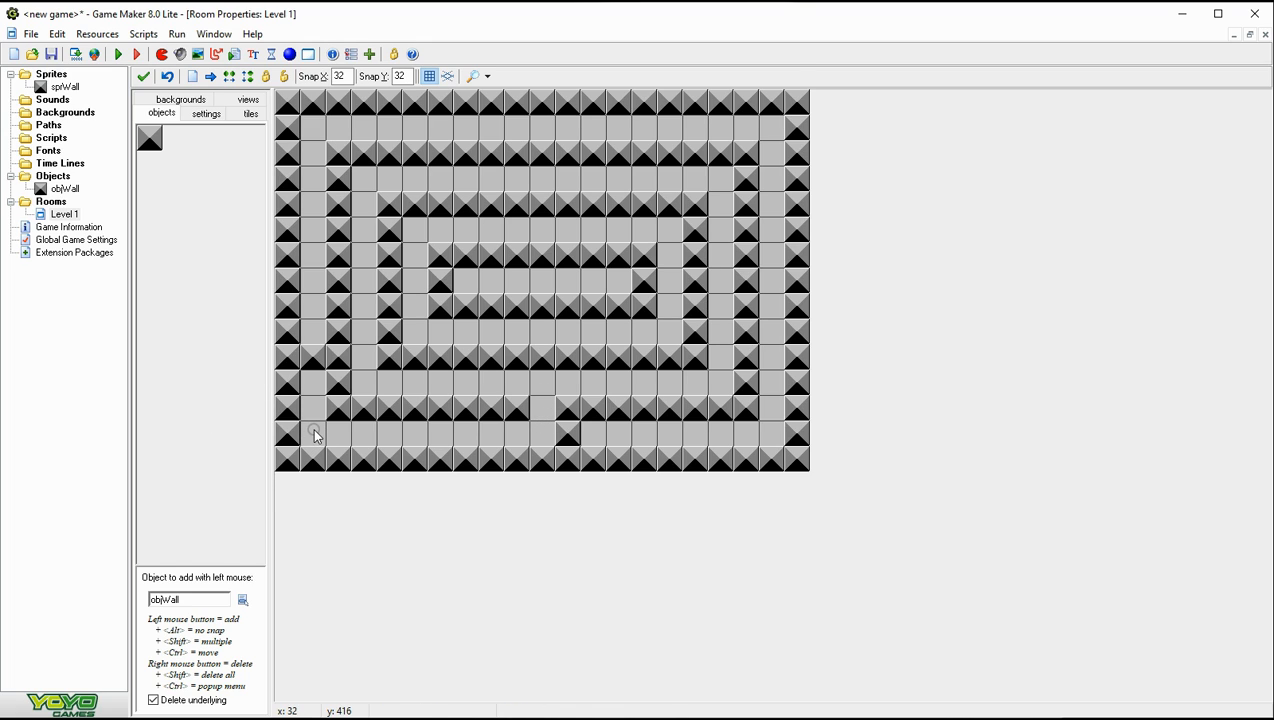
pyautogui.moveTo(548, 436)
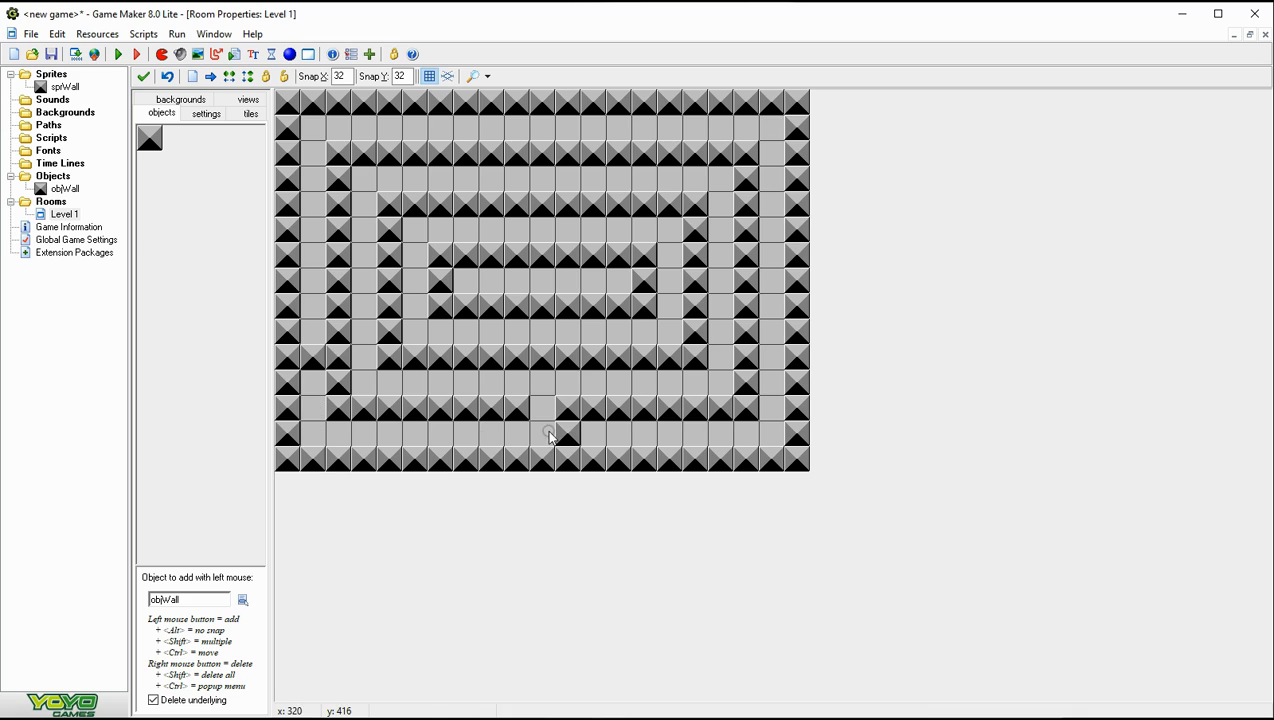
pyautogui.moveTo(528, 422)
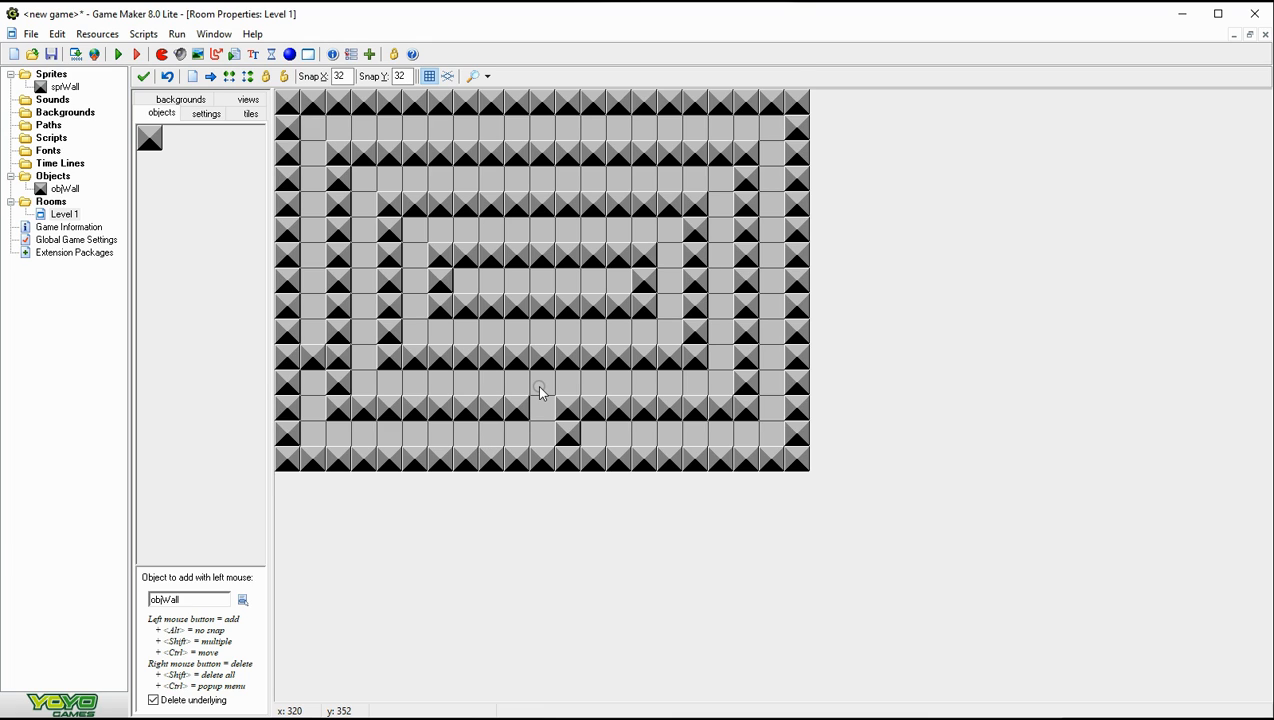
pyautogui.moveTo(392, 340)
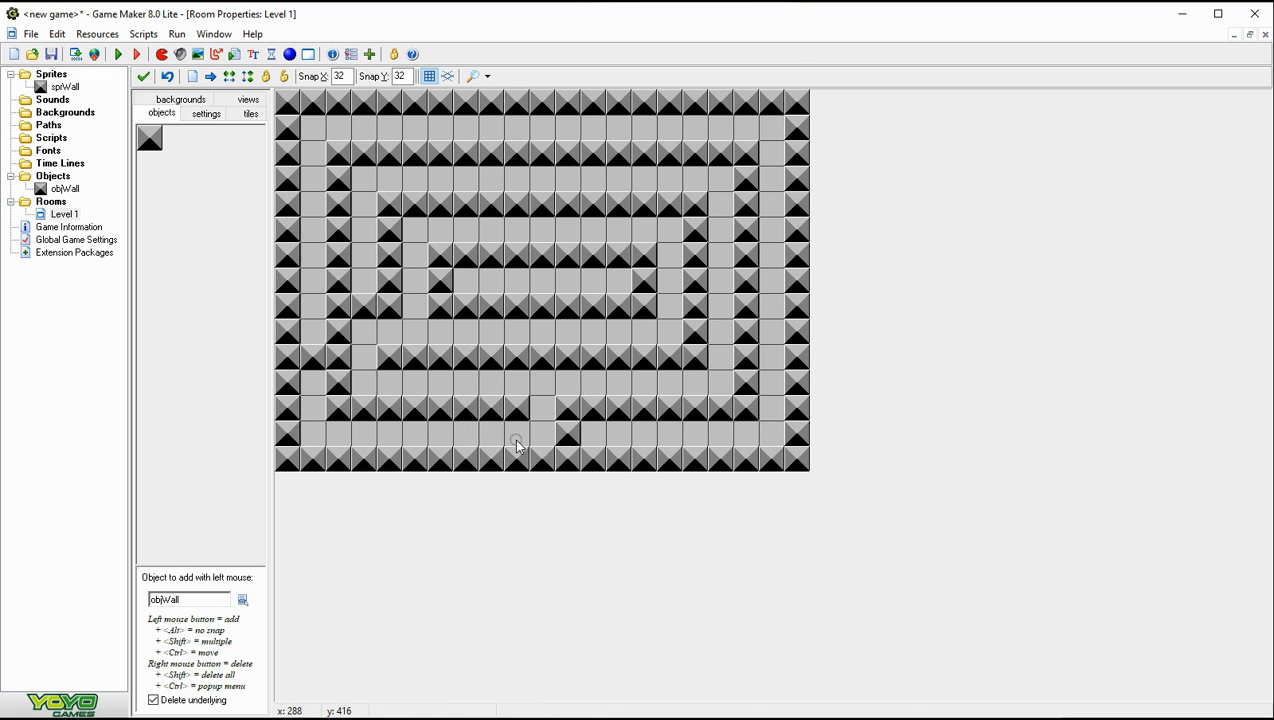
pyautogui.moveTo(550, 448)
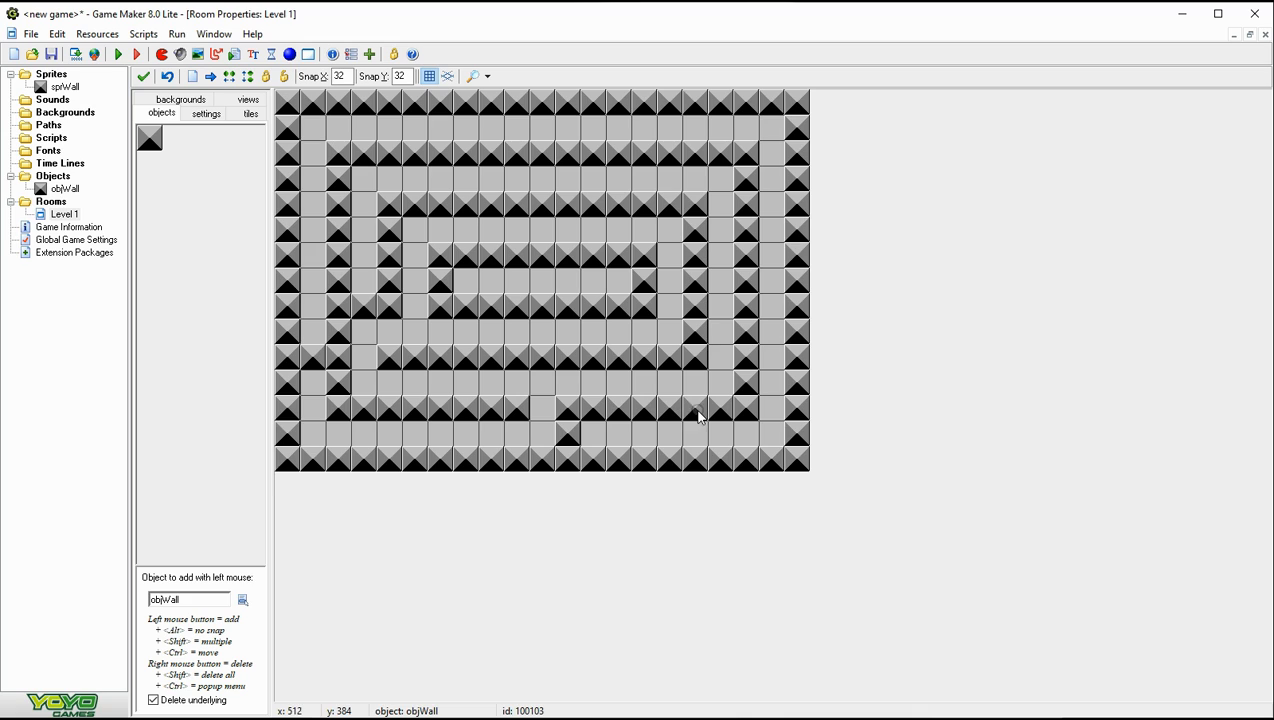
pyautogui.moveTo(576, 402)
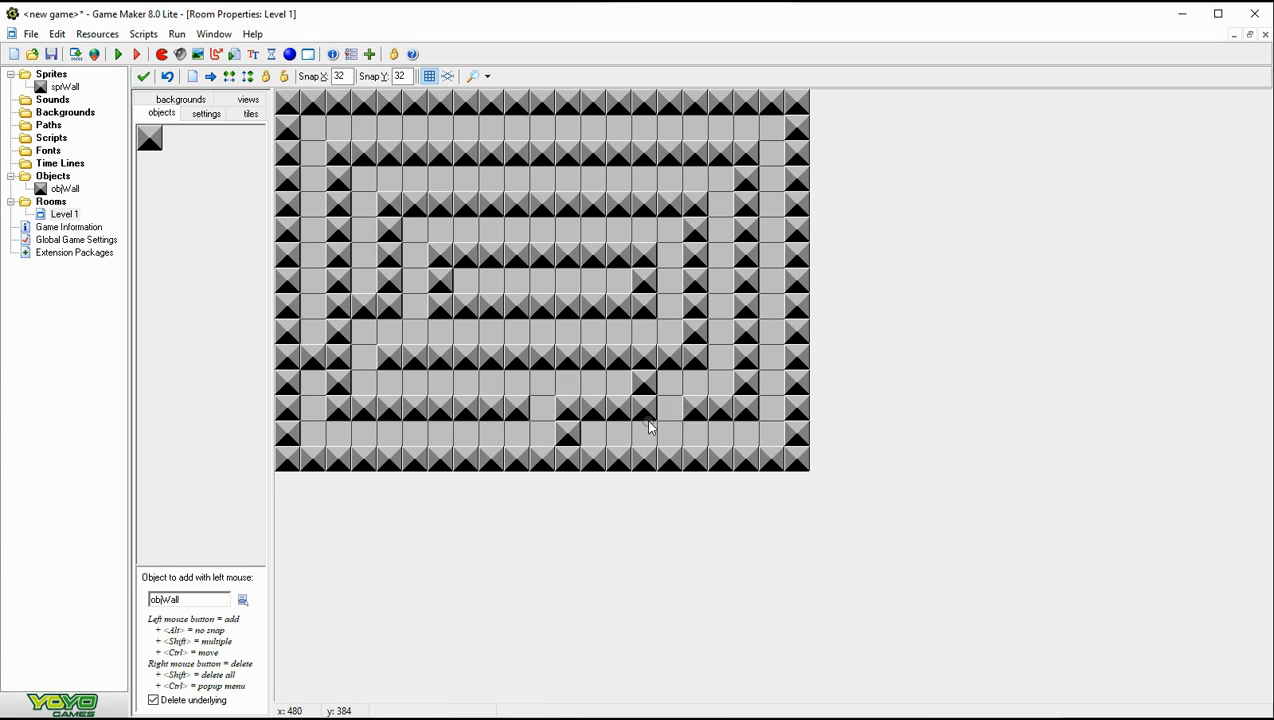
pyautogui.moveTo(414, 340)
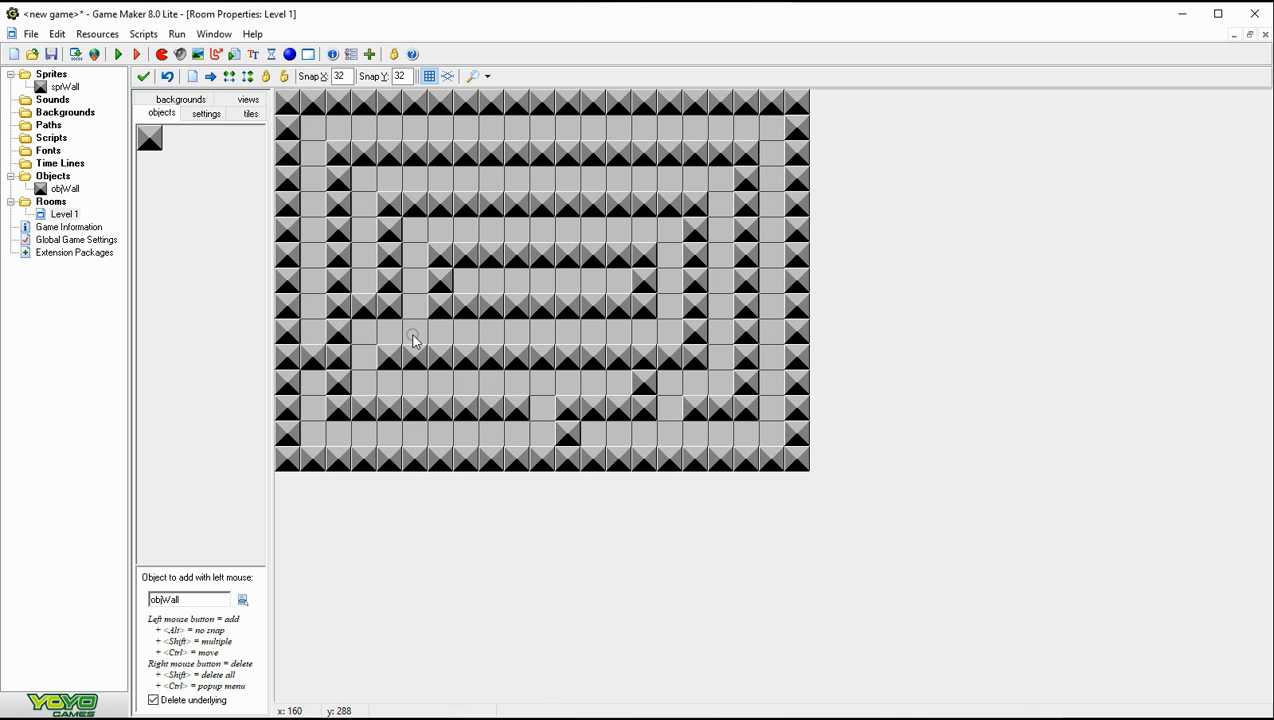
pyautogui.moveTo(476, 352)
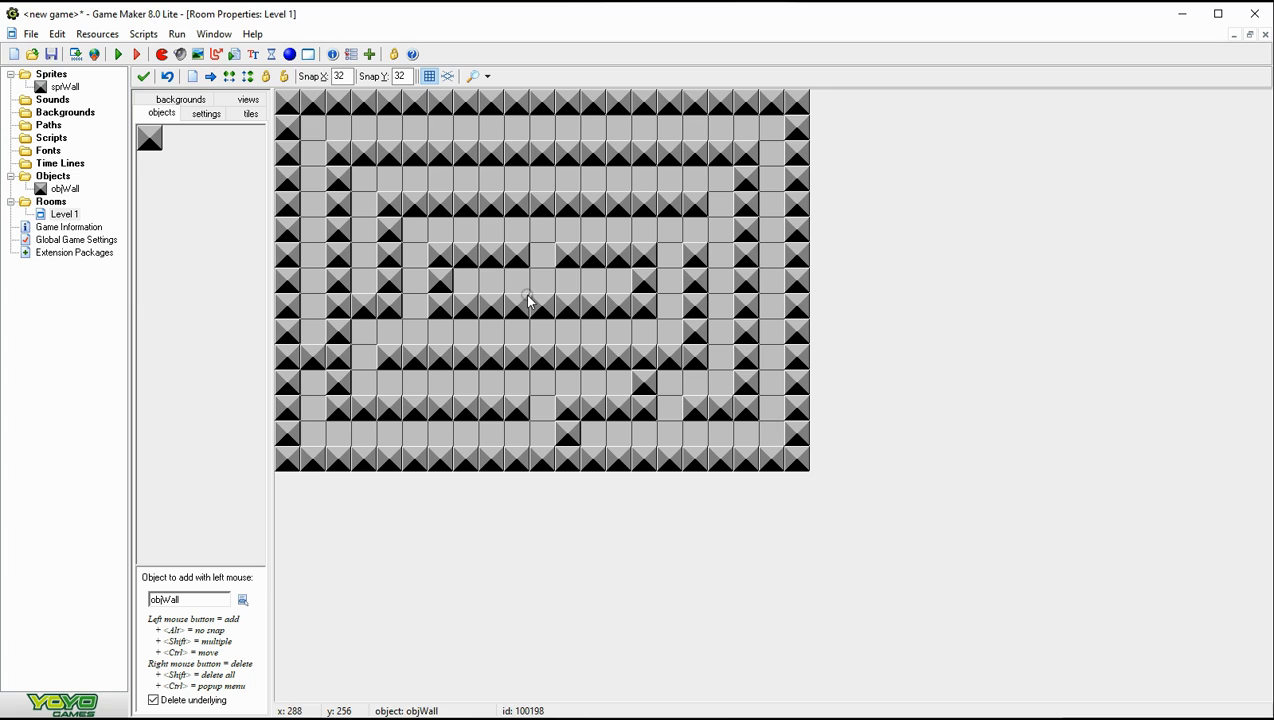
pyautogui.moveTo(668, 234)
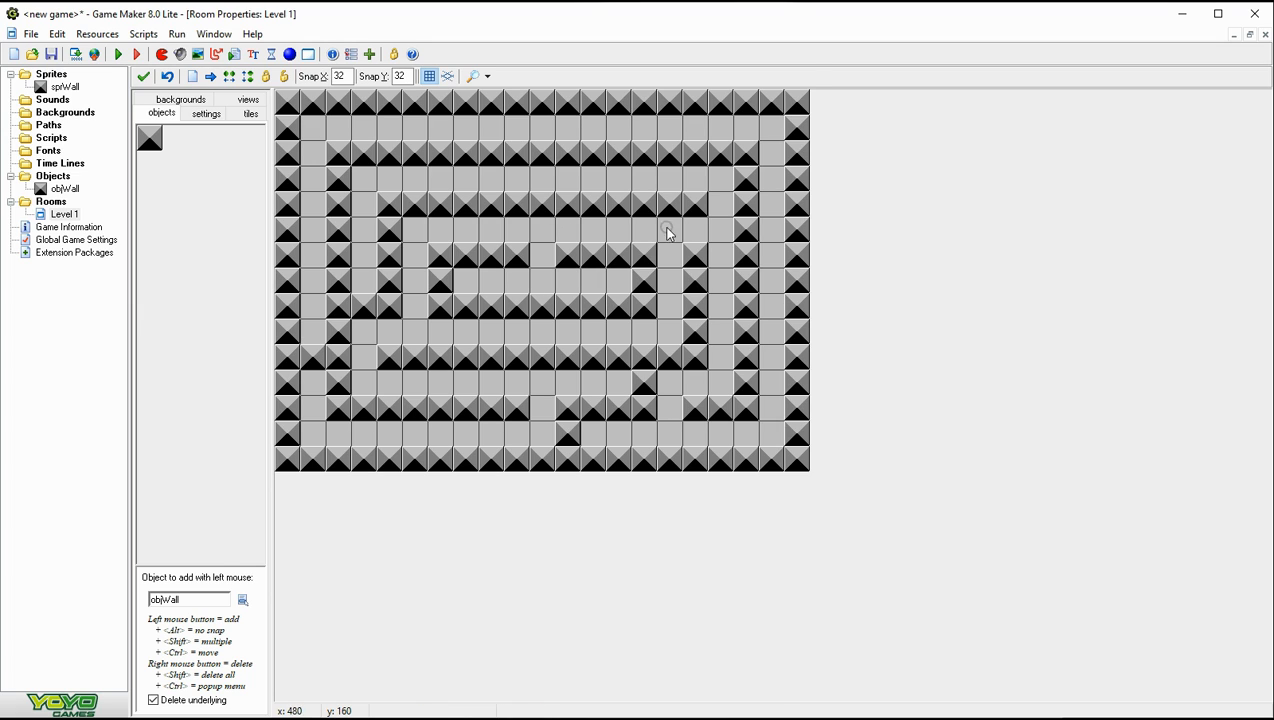
pyautogui.moveTo(716, 248)
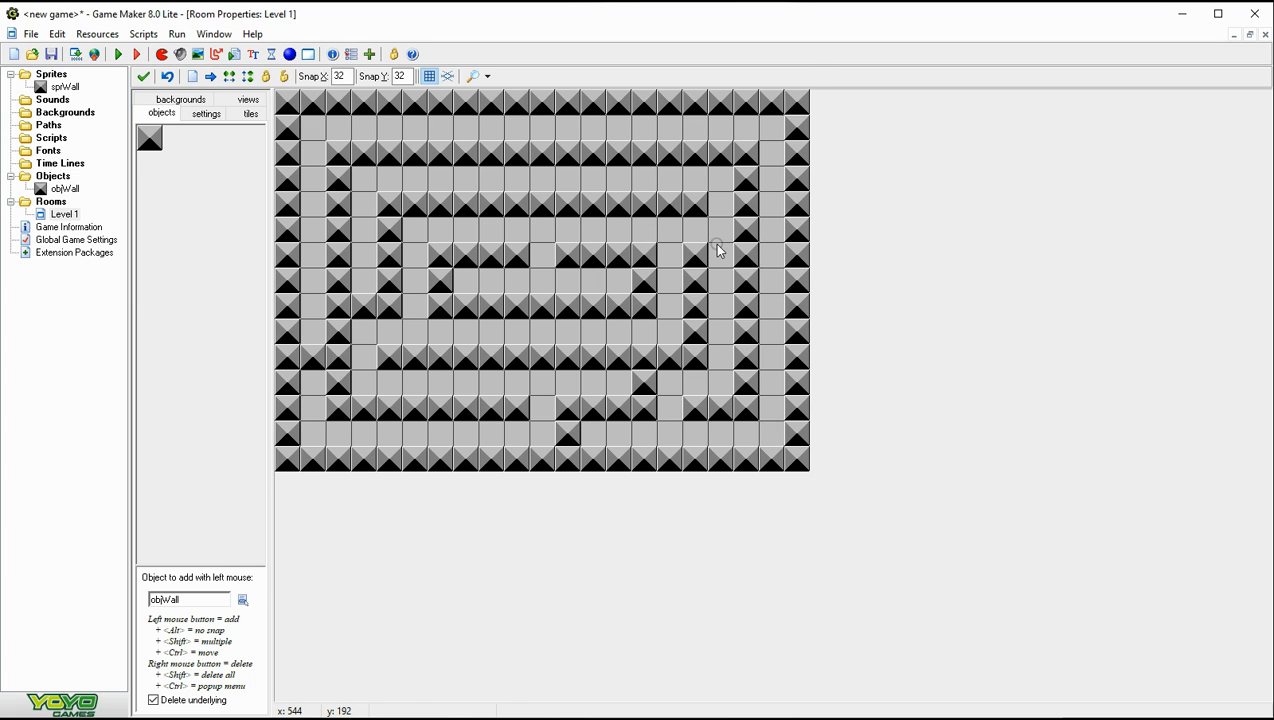
pyautogui.moveTo(780, 198)
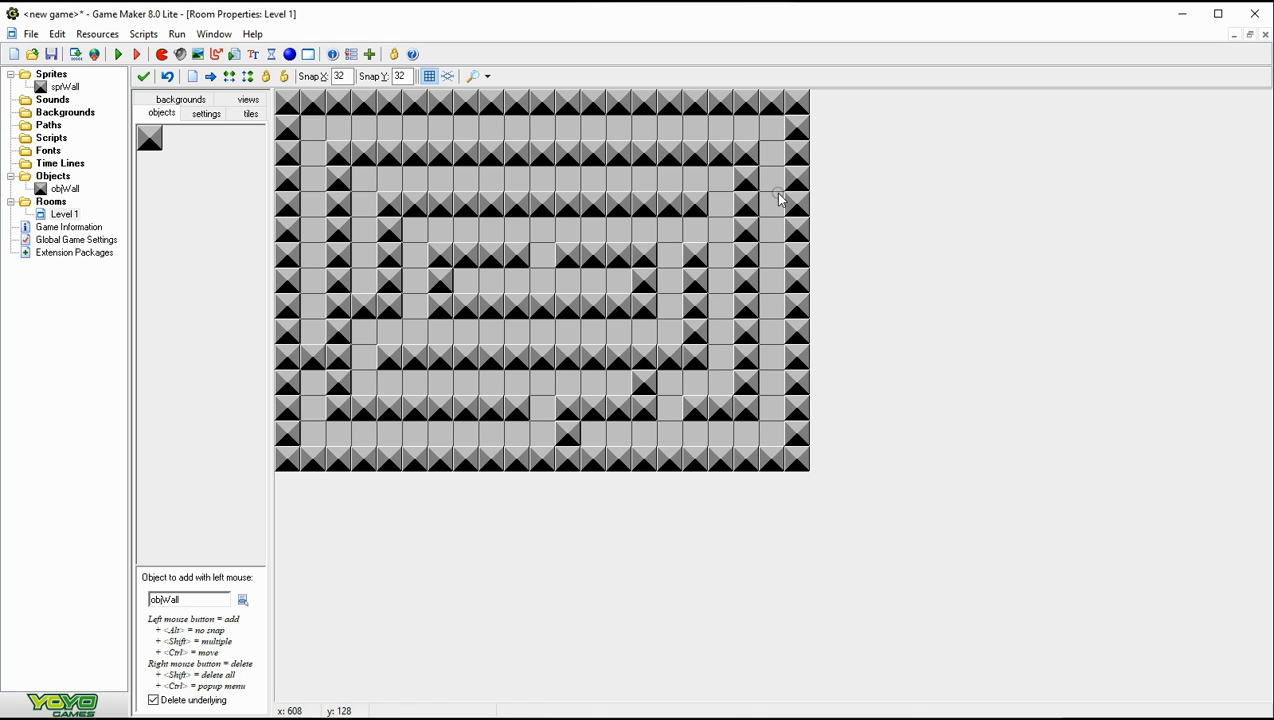
pyautogui.moveTo(648, 136)
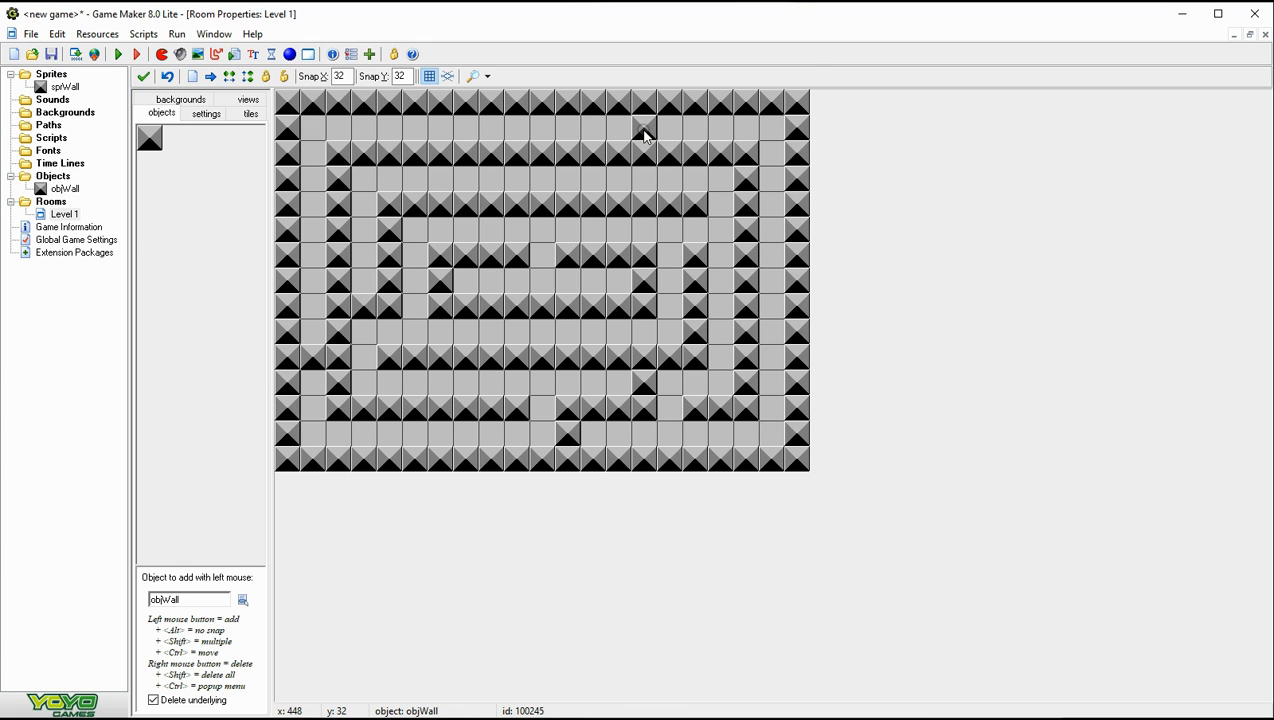
pyautogui.moveTo(672, 136)
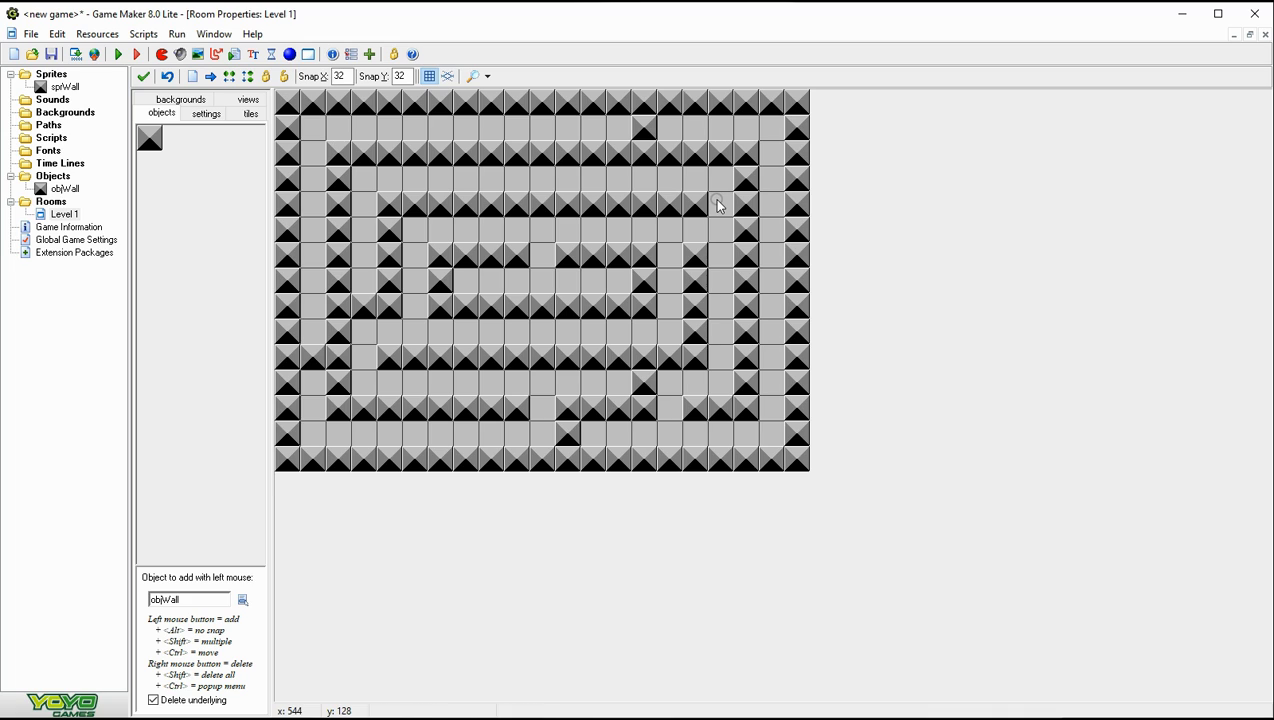
pyautogui.moveTo(464, 160)
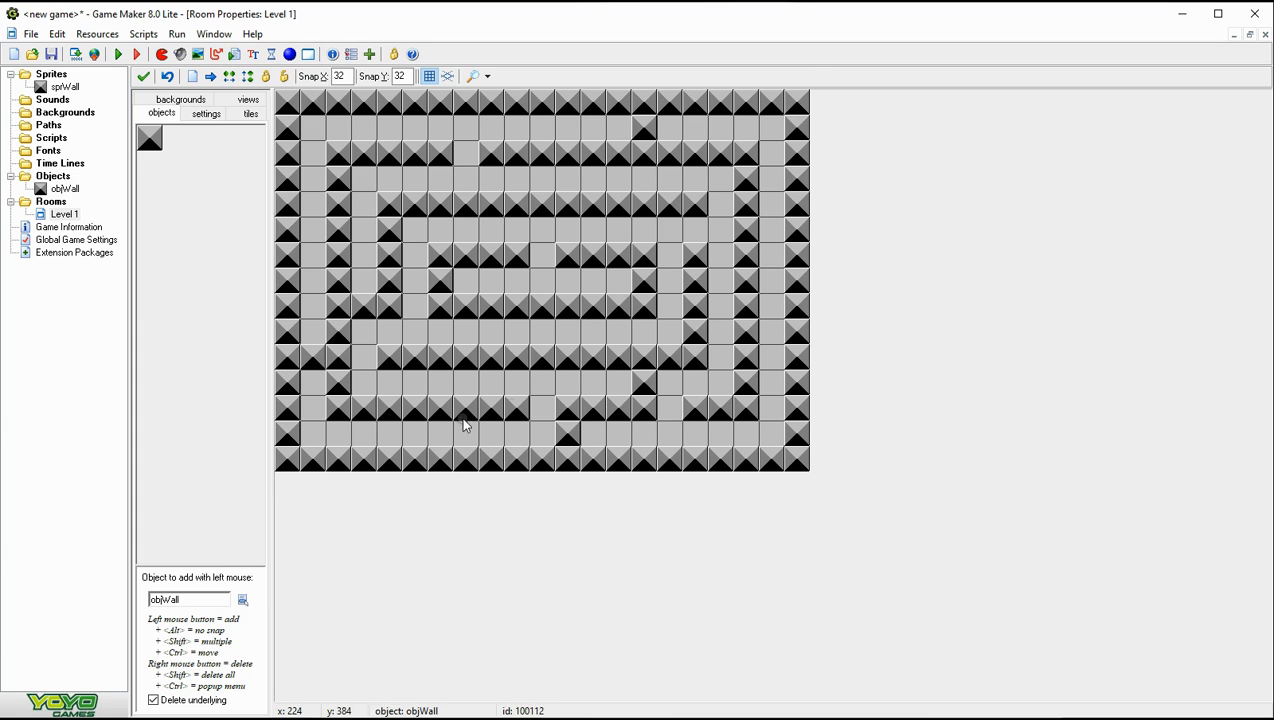
pyautogui.moveTo(368, 364)
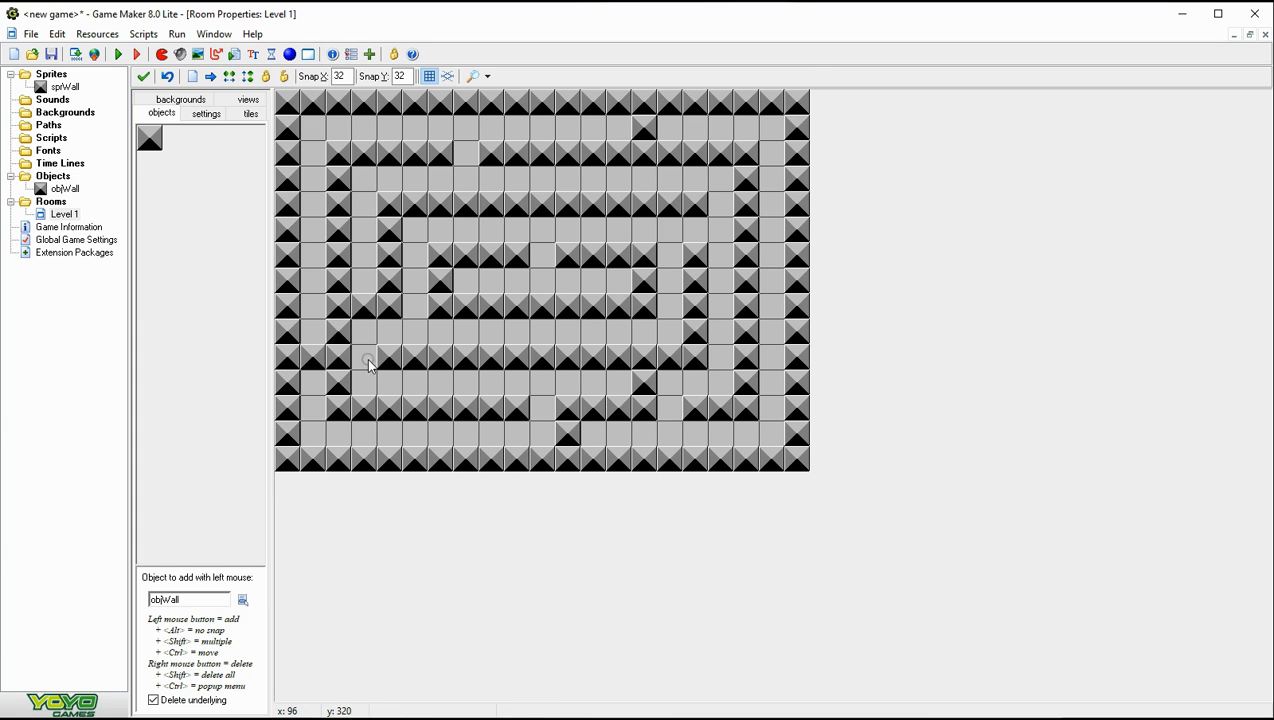
pyautogui.moveTo(642, 428)
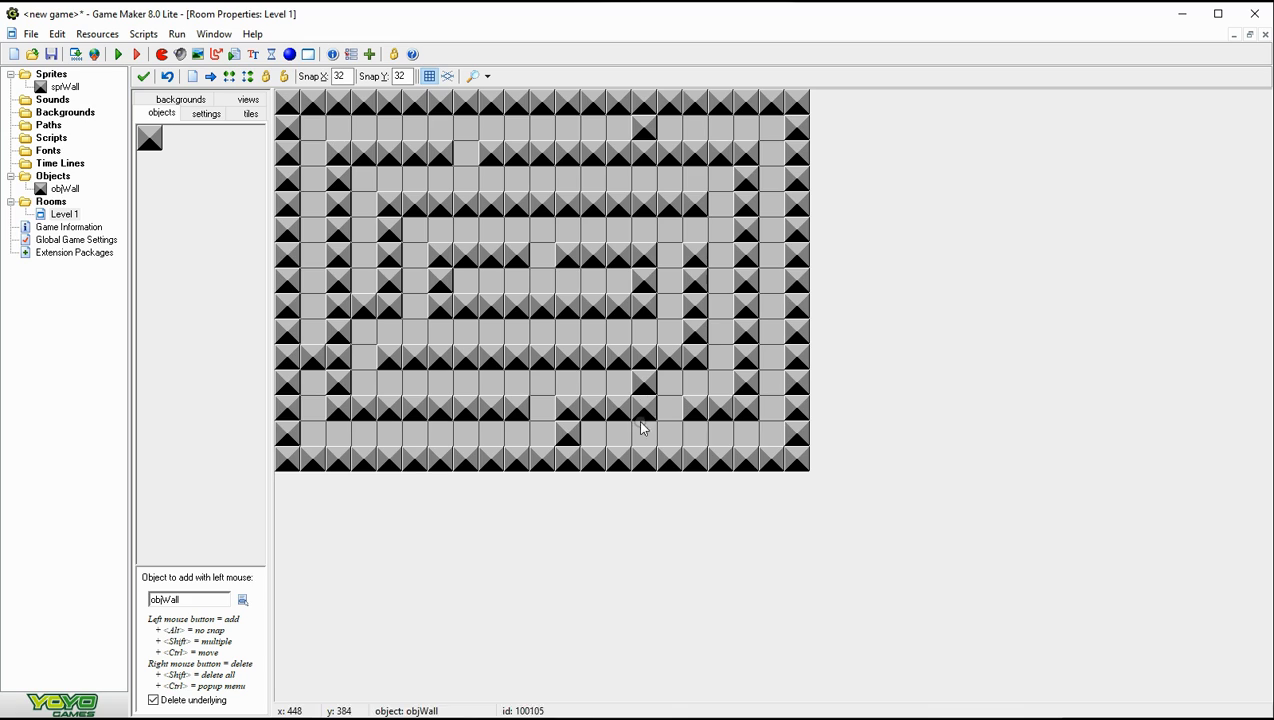
pyautogui.moveTo(284, 462)
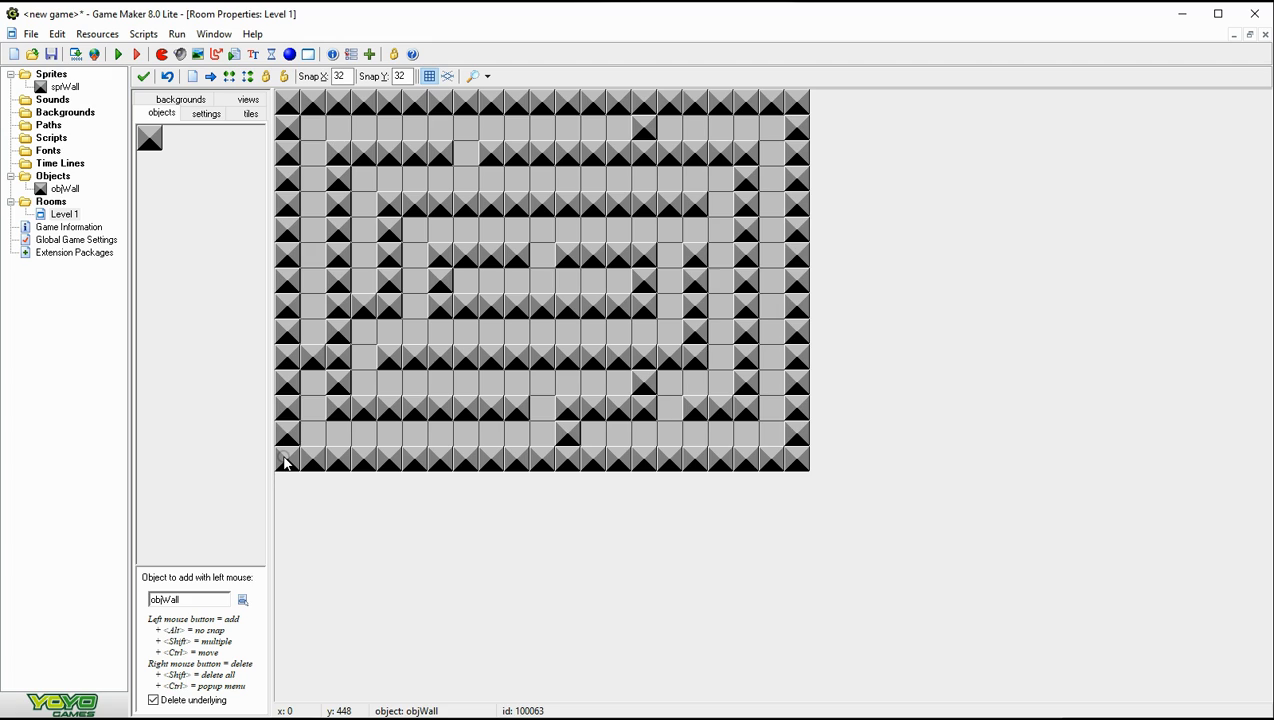
pyautogui.moveTo(336, 428)
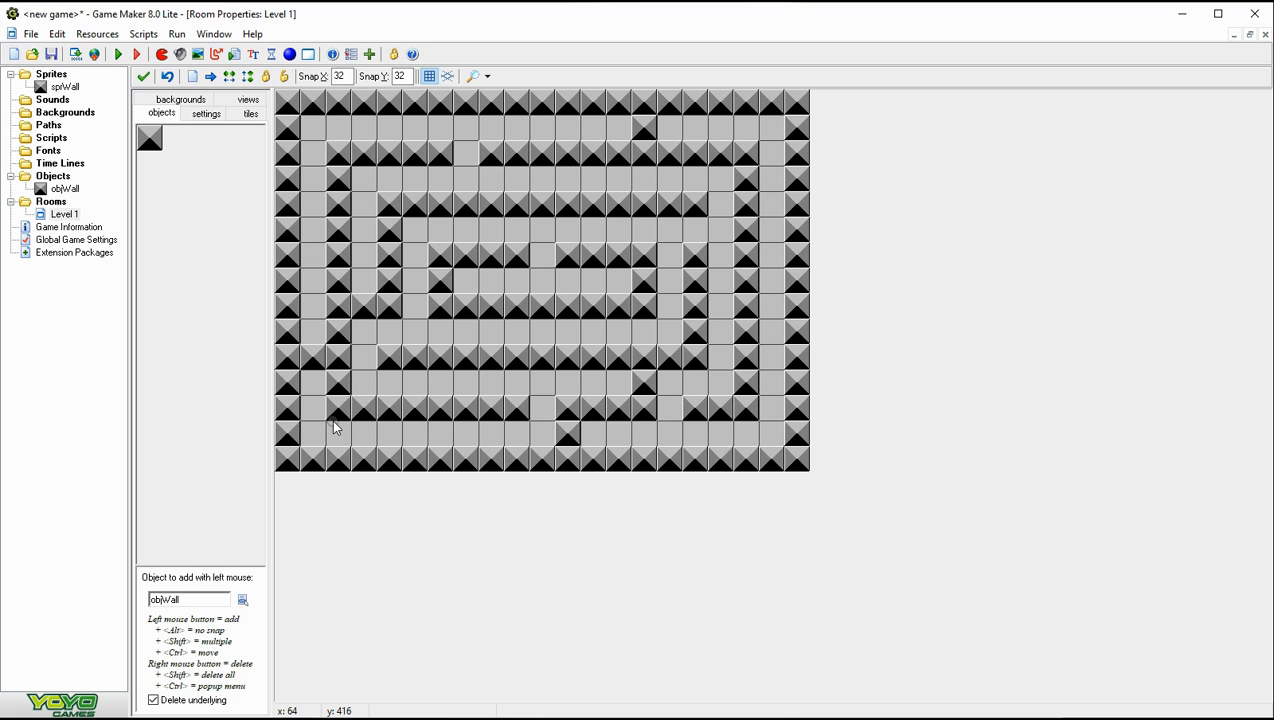
pyautogui.moveTo(390, 450)
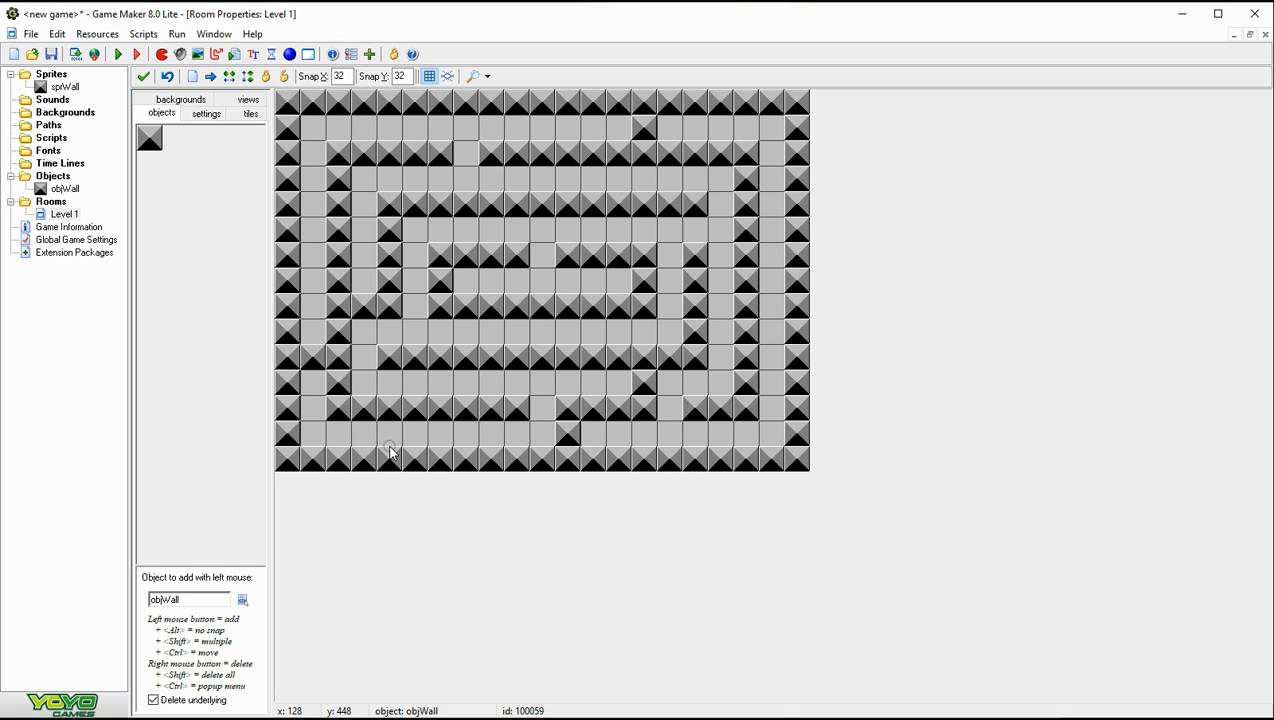
pyautogui.moveTo(324, 444)
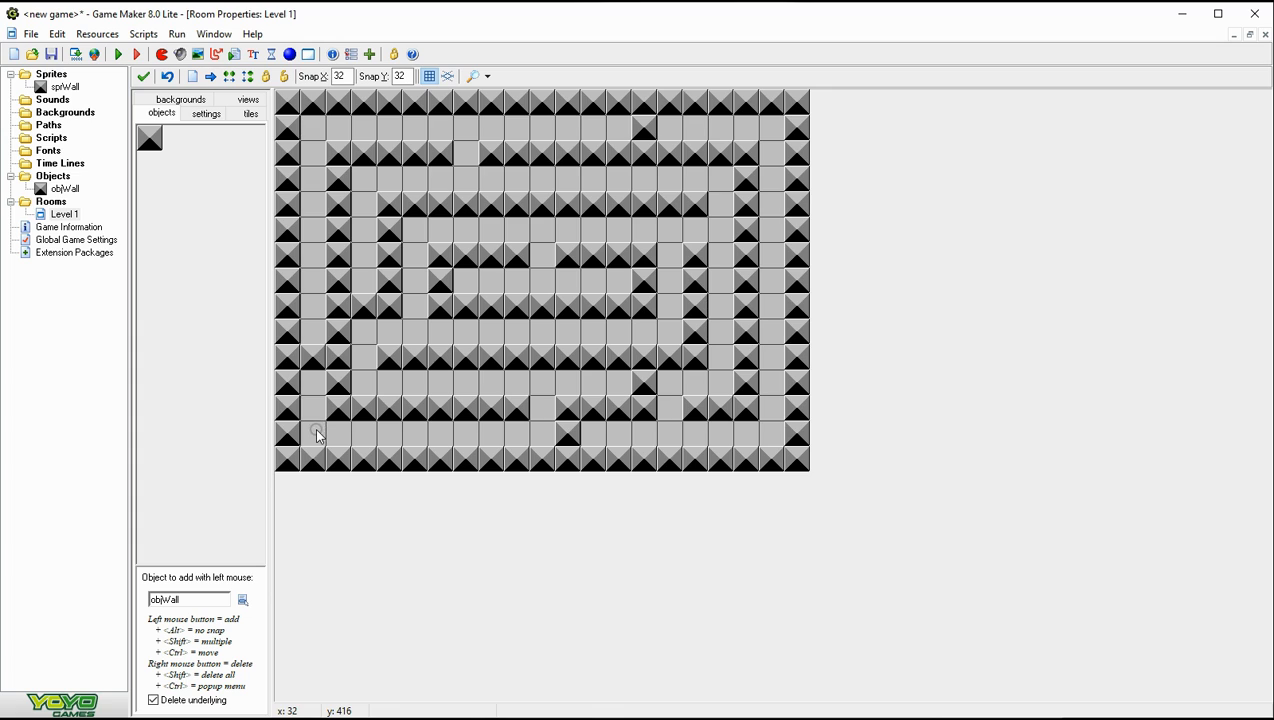
pyautogui.moveTo(532, 448)
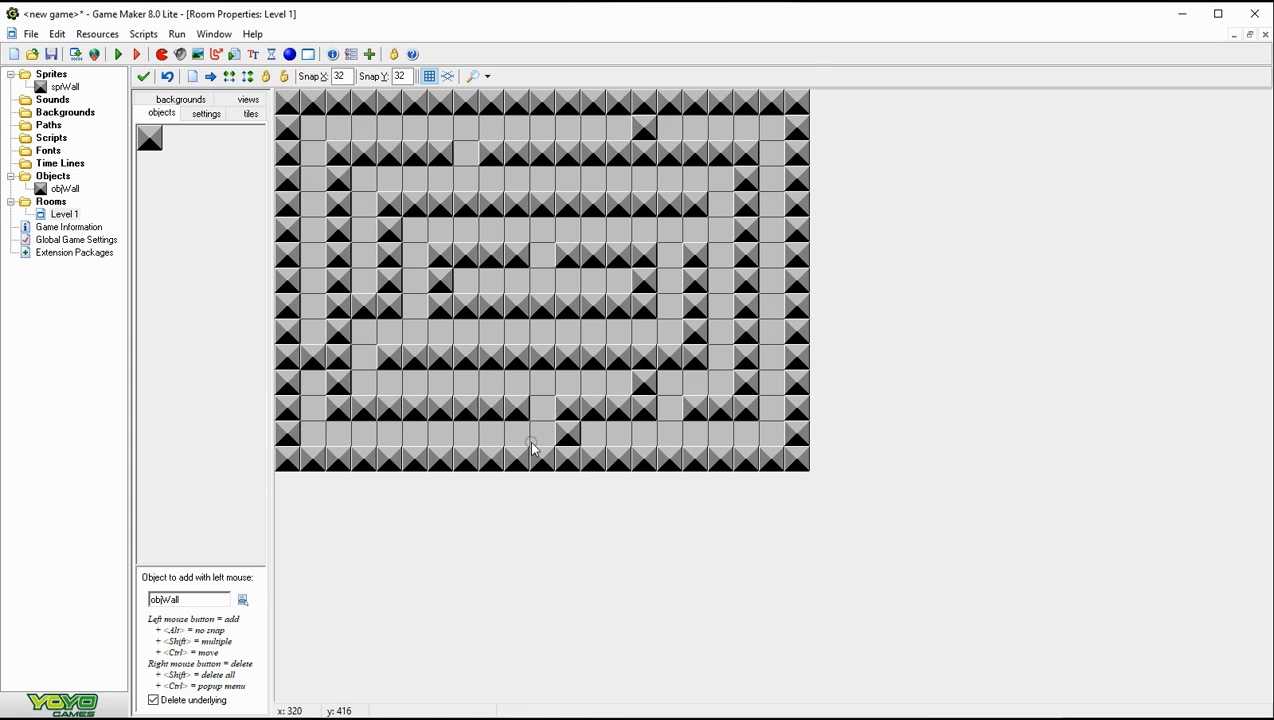
pyautogui.moveTo(576, 436)
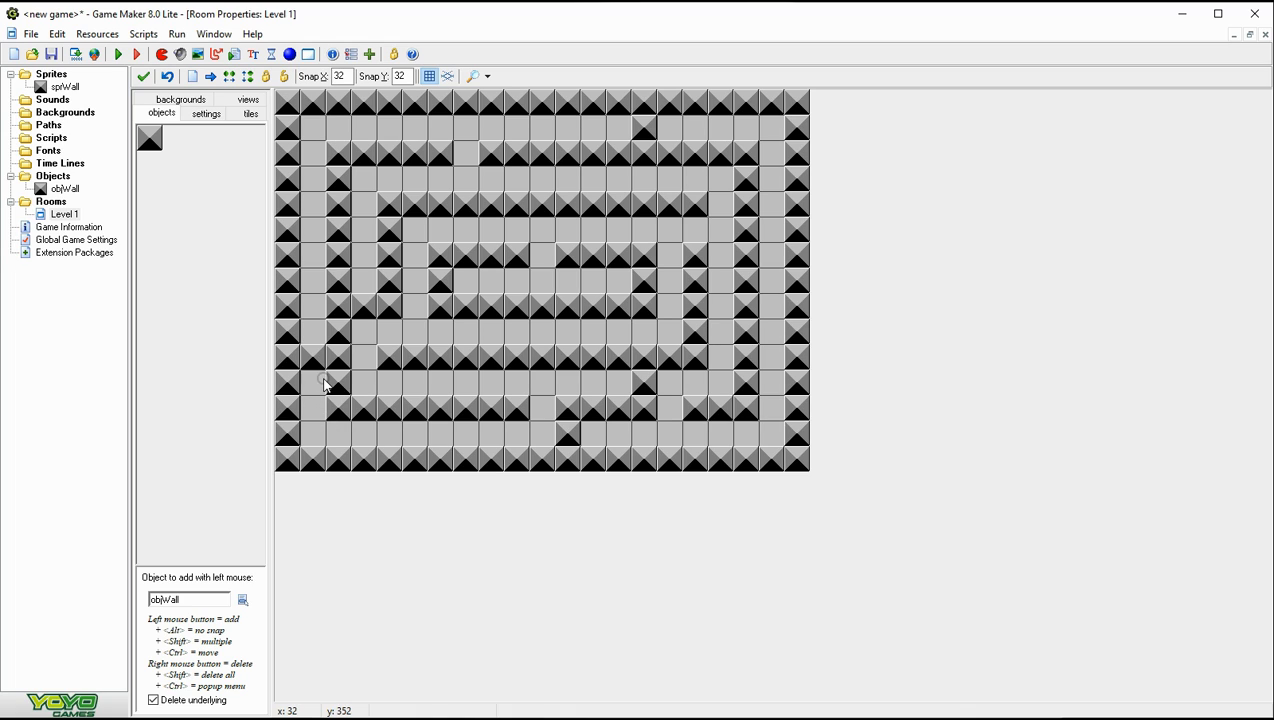
pyautogui.moveTo(540, 436)
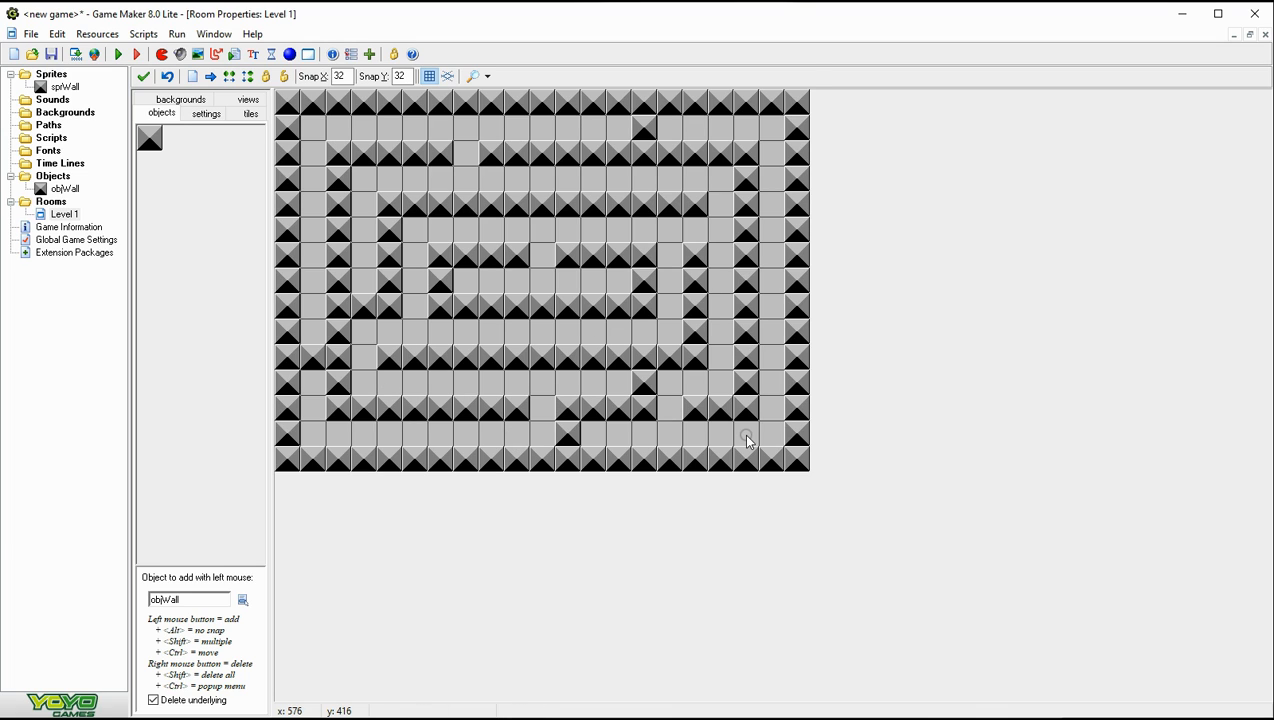
pyautogui.moveTo(500, 404)
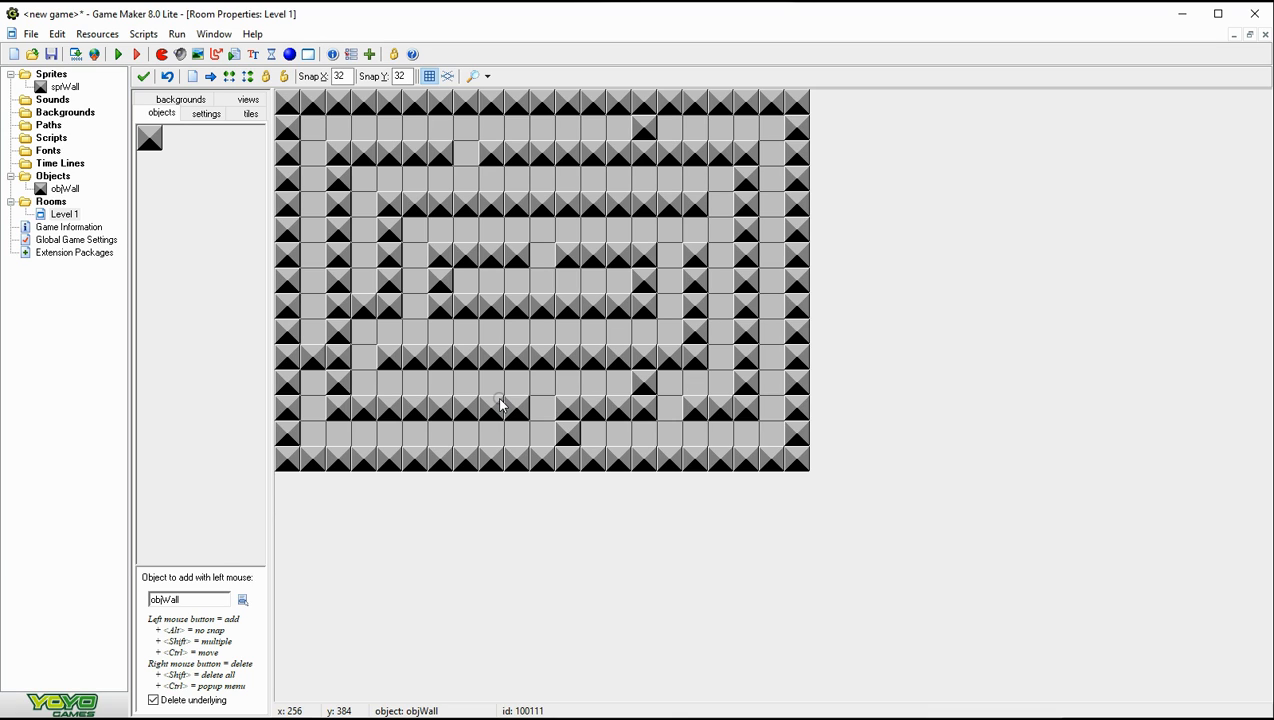
pyautogui.moveTo(356, 504)
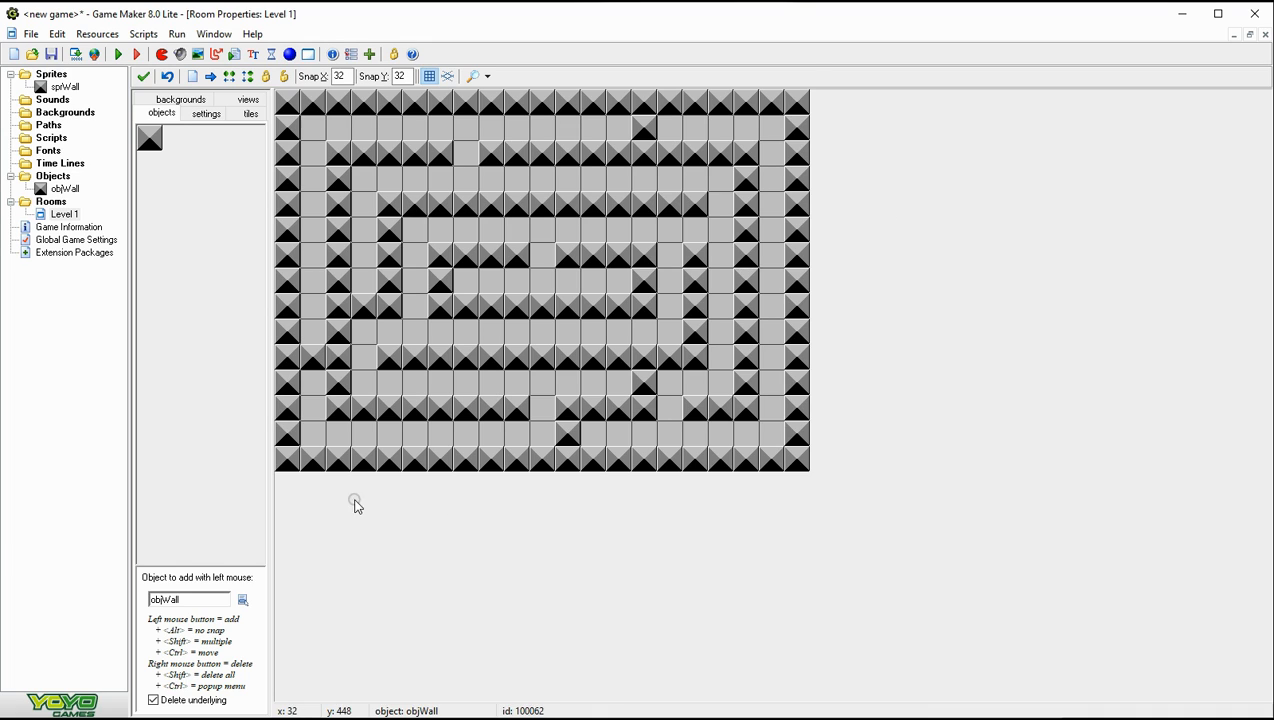
pyautogui.moveTo(532, 408)
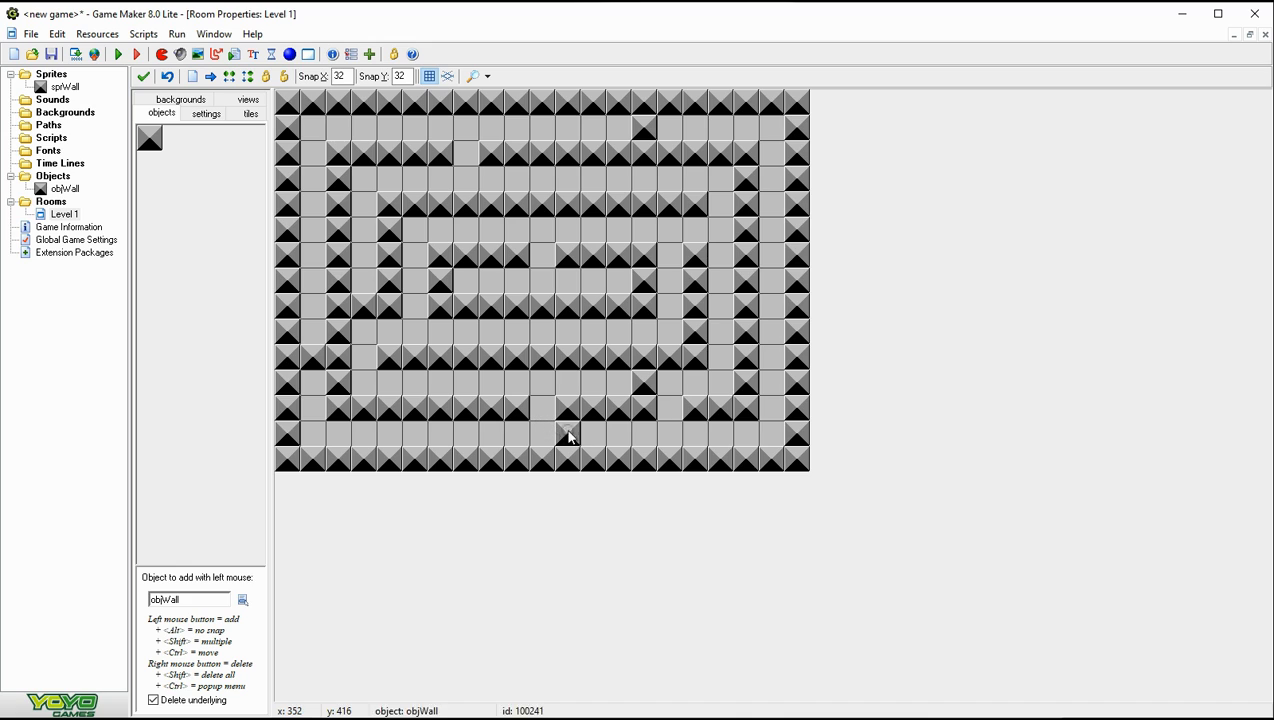
pyautogui.moveTo(564, 392)
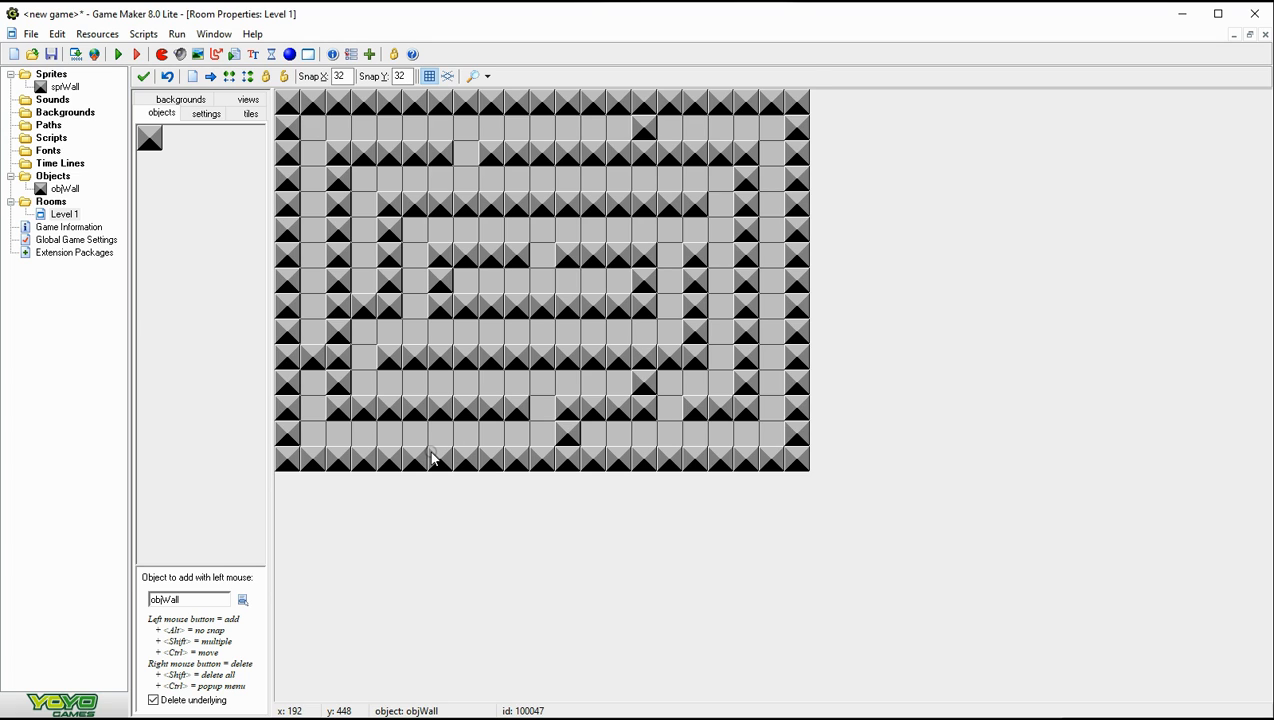
pyautogui.moveTo(446, 148)
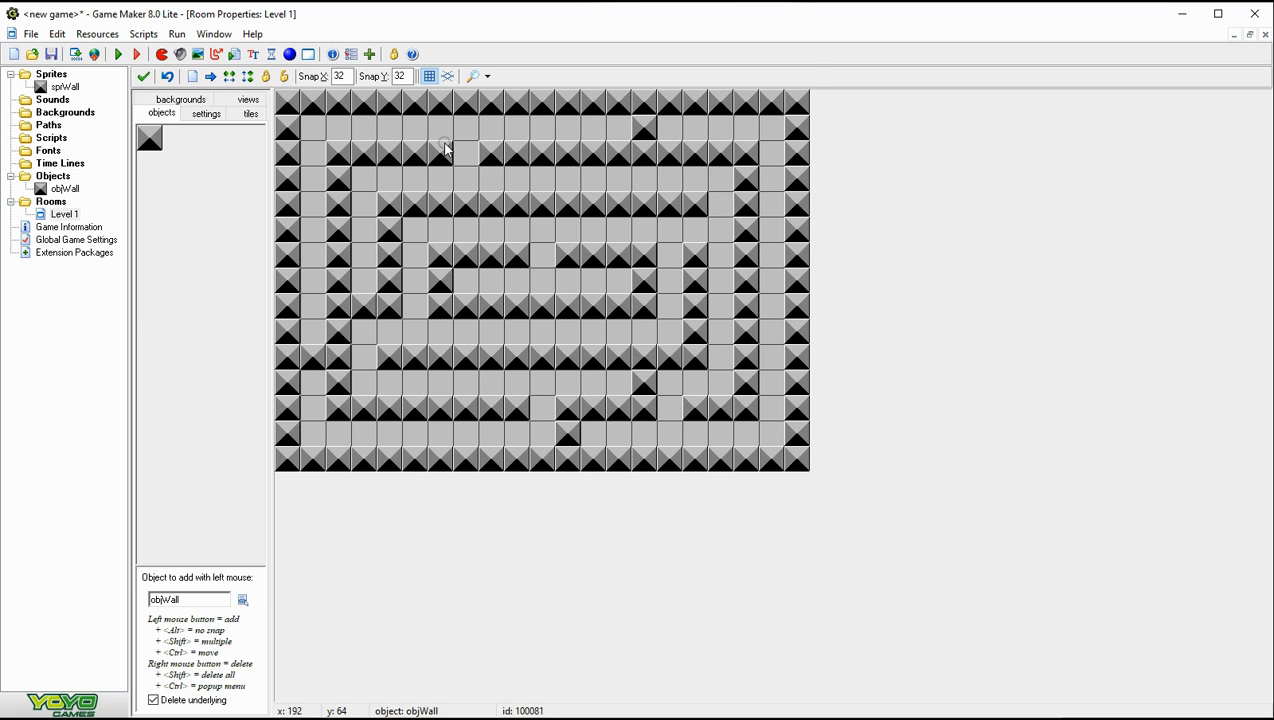
pyautogui.moveTo(678, 138)
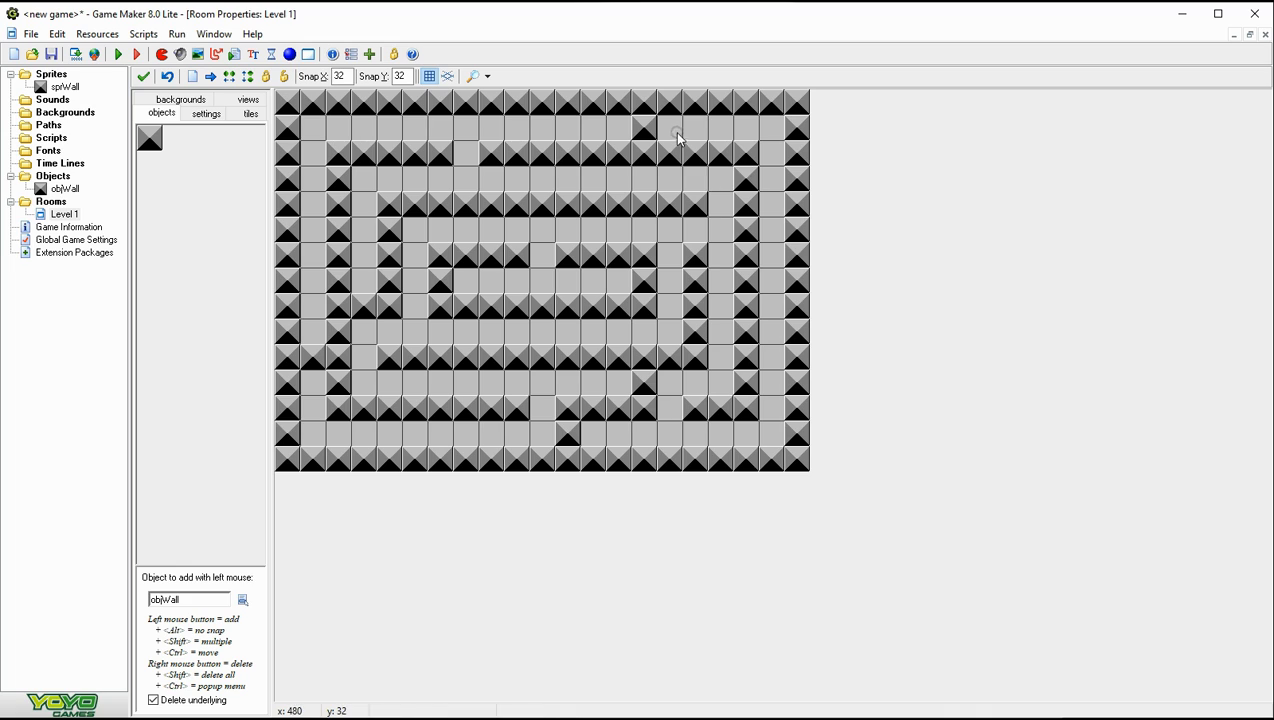
pyautogui.moveTo(686, 124)
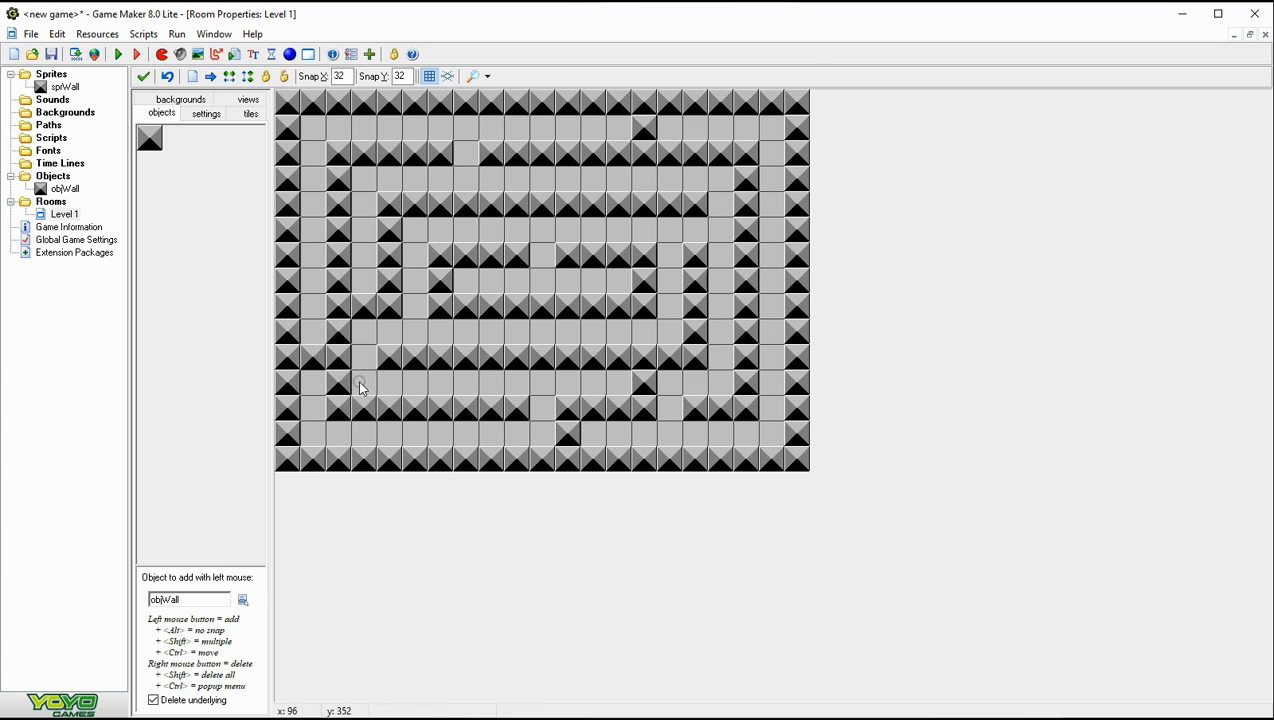
pyautogui.moveTo(658, 180)
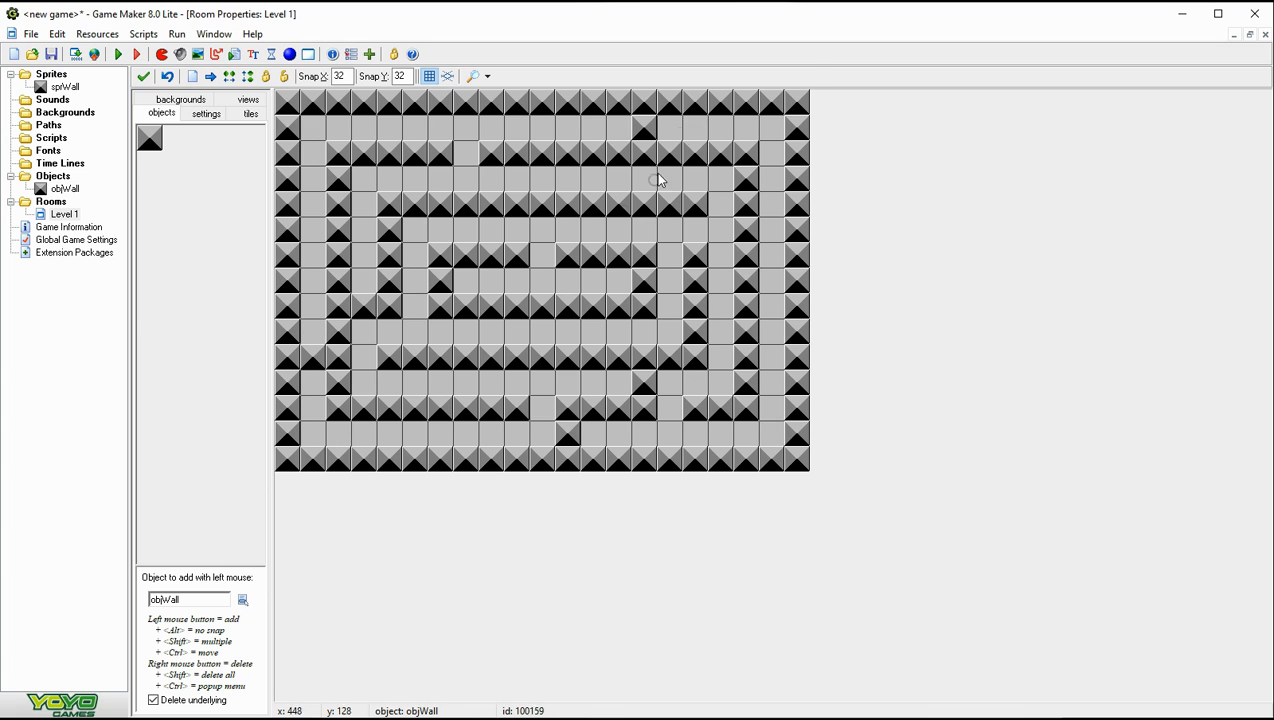
pyautogui.moveTo(578, 468)
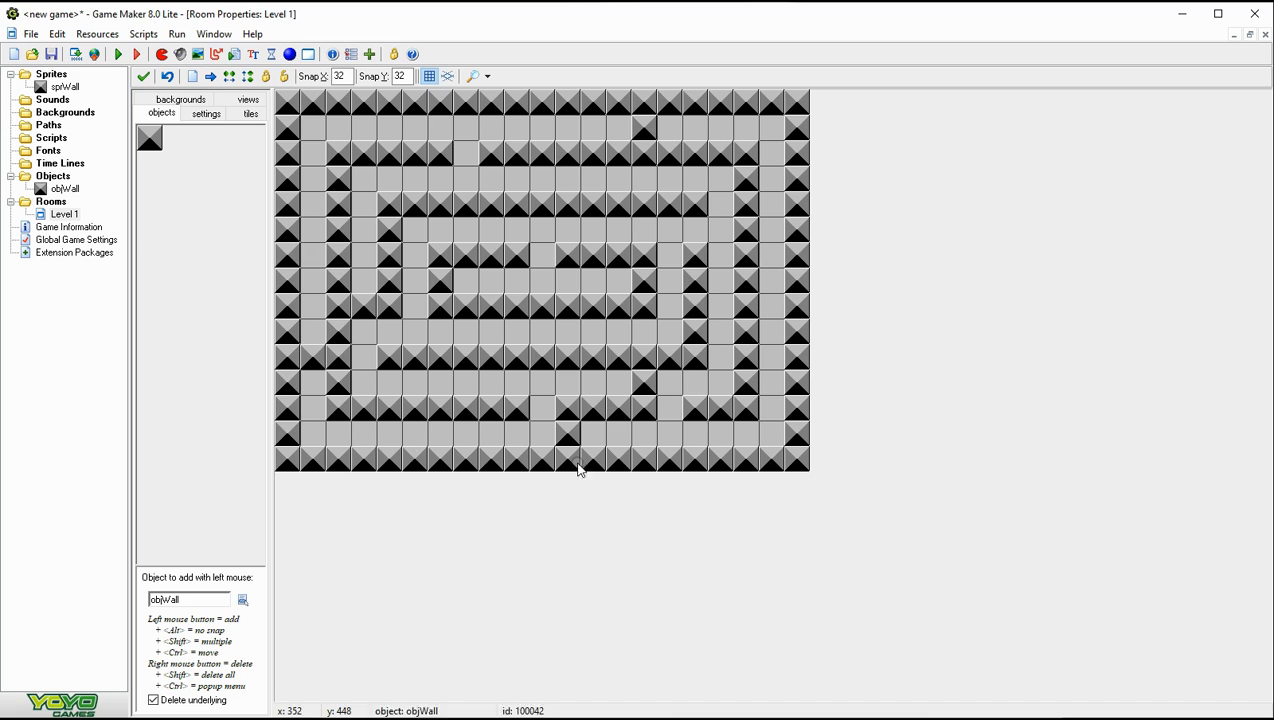
pyautogui.moveTo(840, 256)
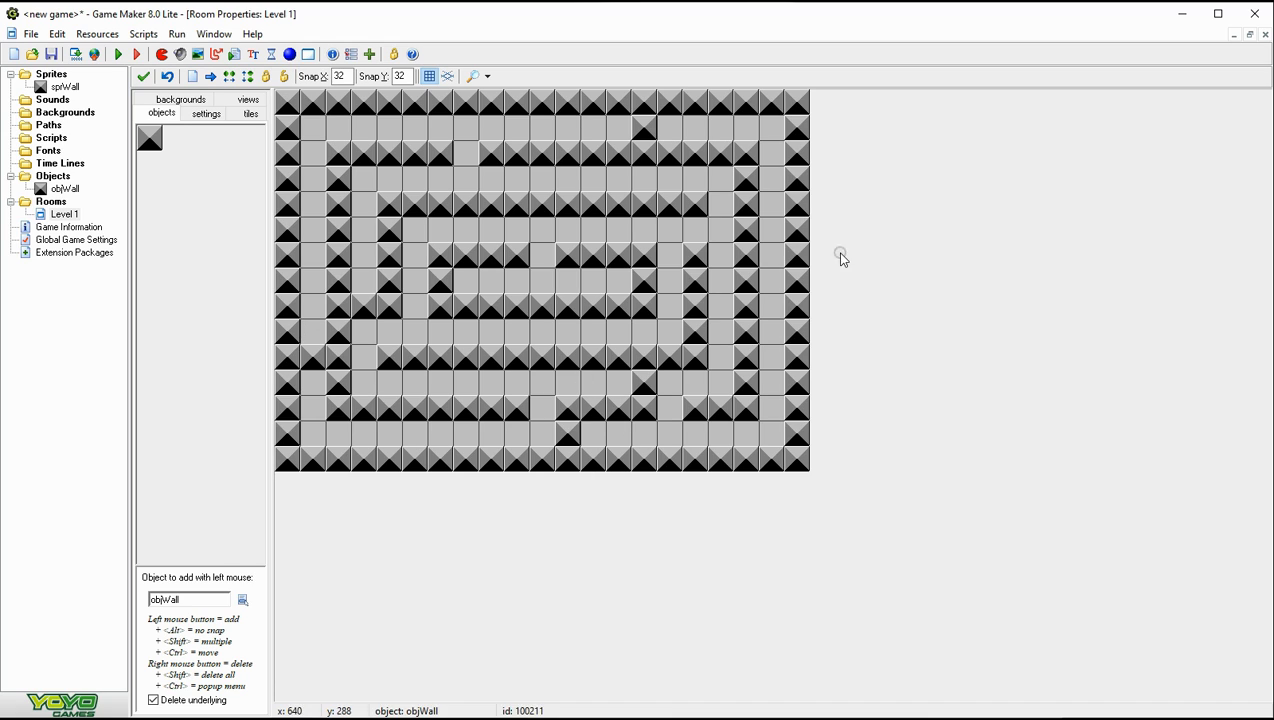
pyautogui.moveTo(308, 490)
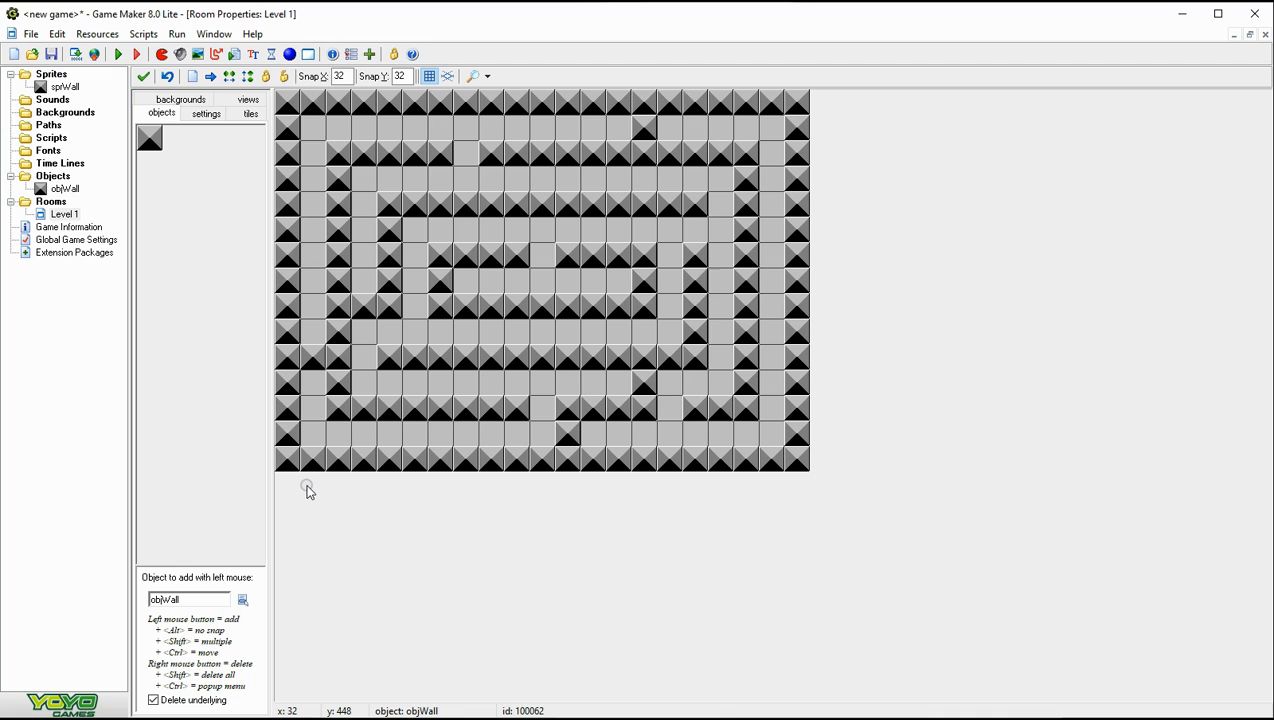
pyautogui.moveTo(540, 528)
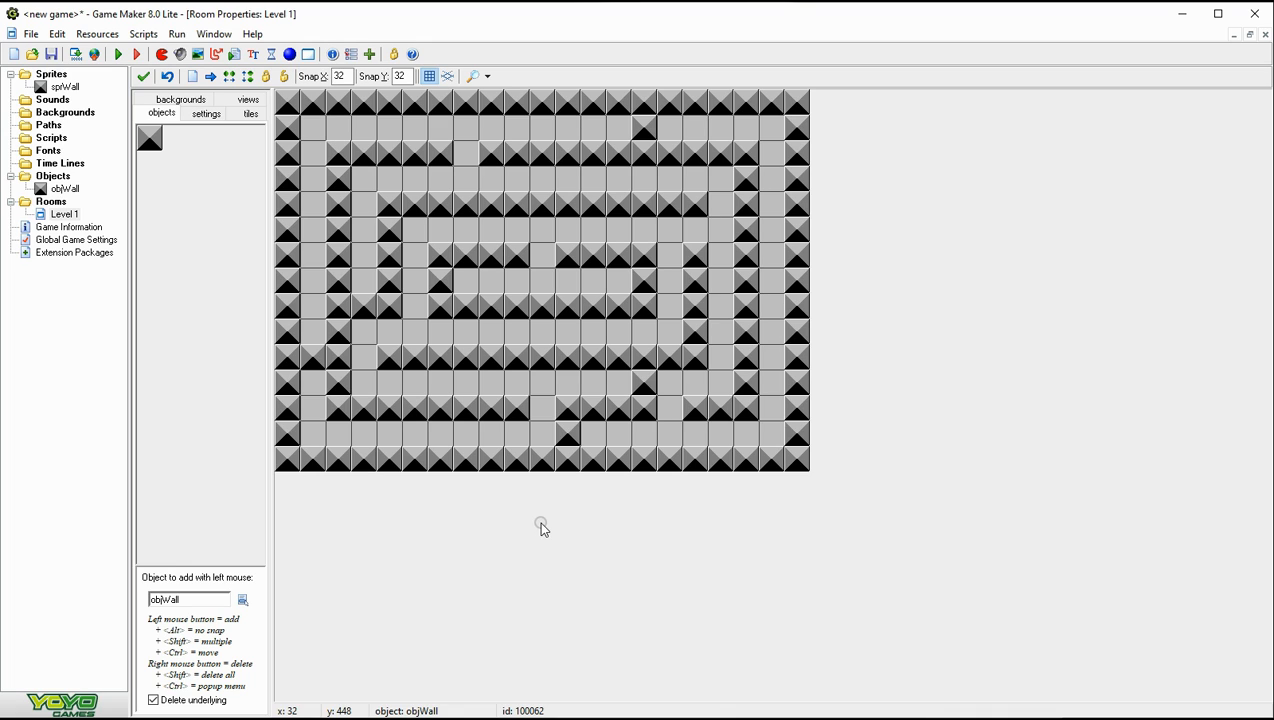
pyautogui.moveTo(336, 586)
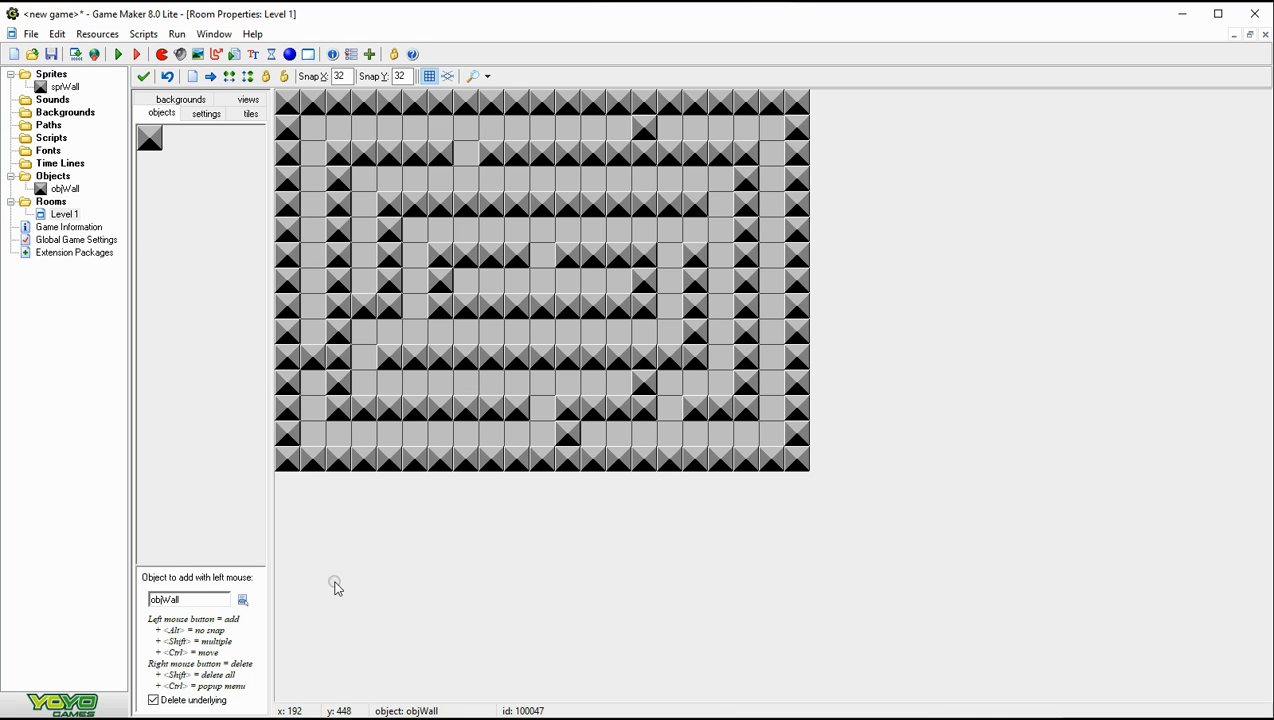
pyautogui.moveTo(370, 488)
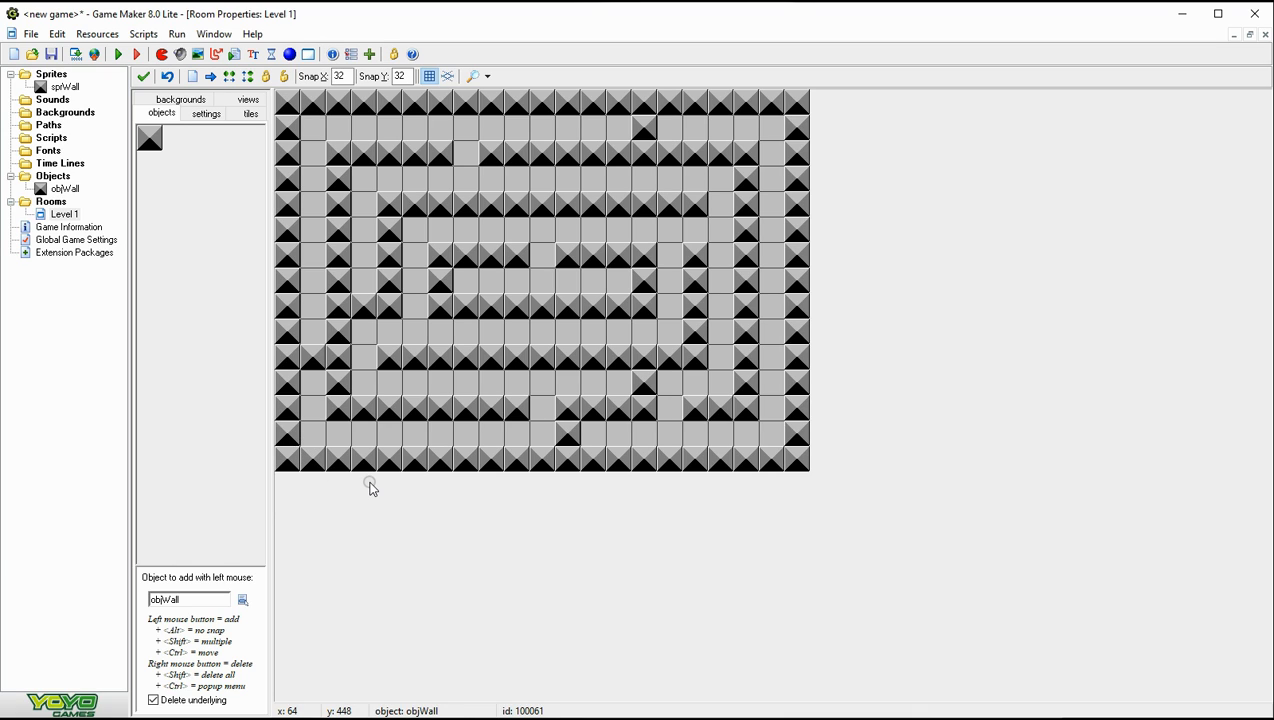